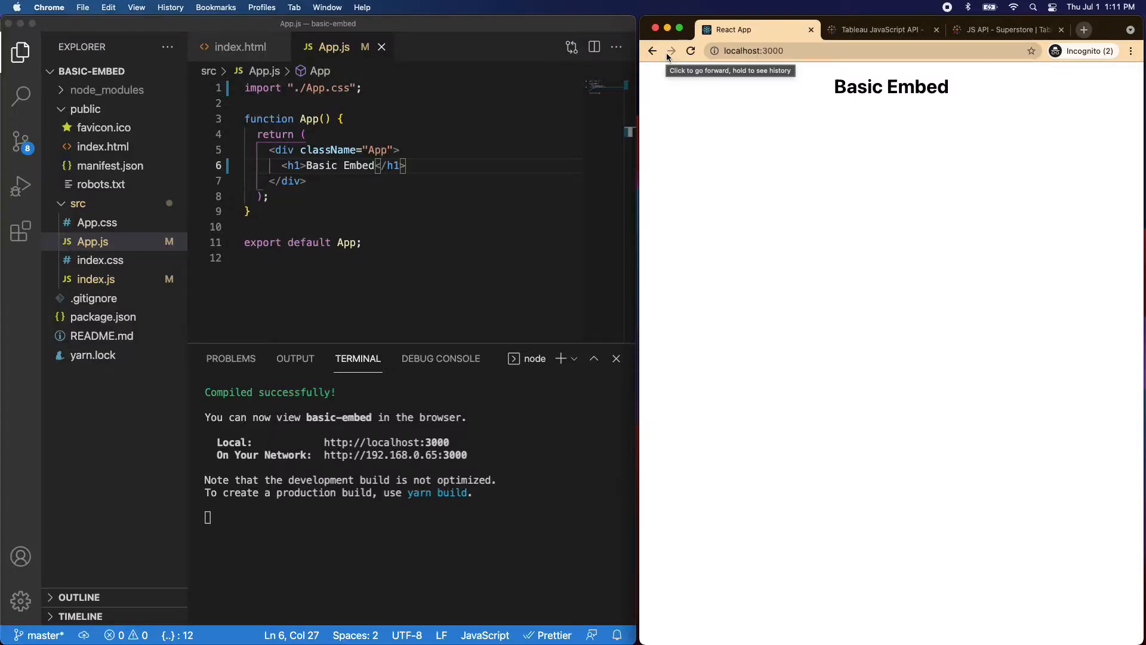
{"action": "mouse_move", "coordinate": [811, 25]}
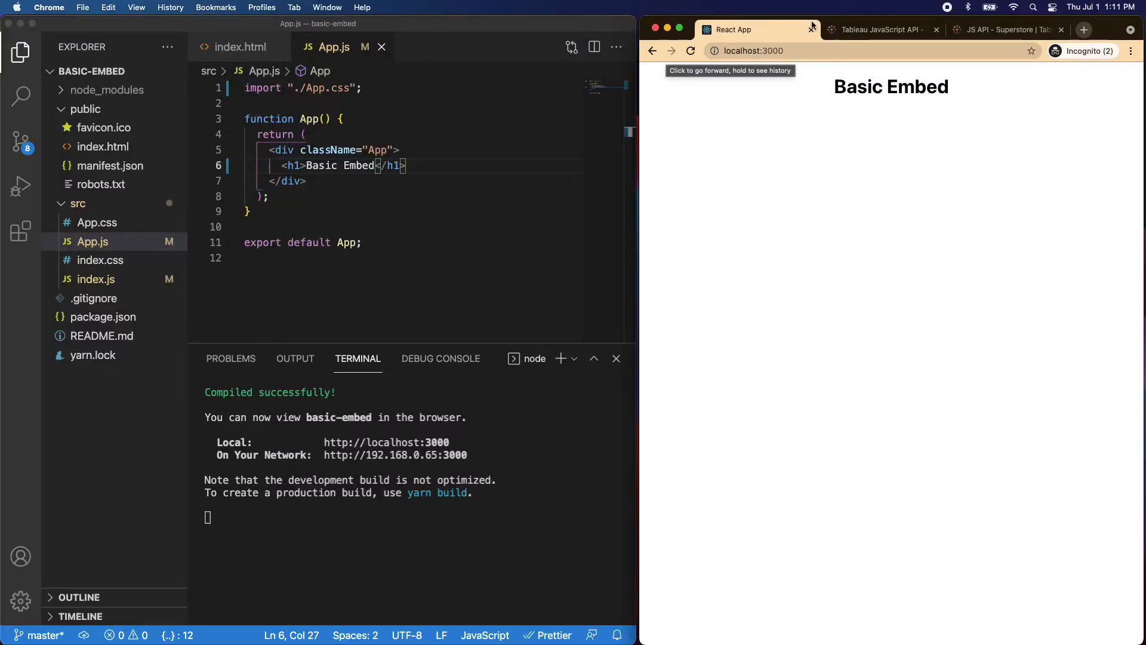
Reach the Basic Embed sample via the help site's table of contents and highlight its tableau-2.min.js script tag.
{"action": "left_click", "coordinate": [874, 30]}
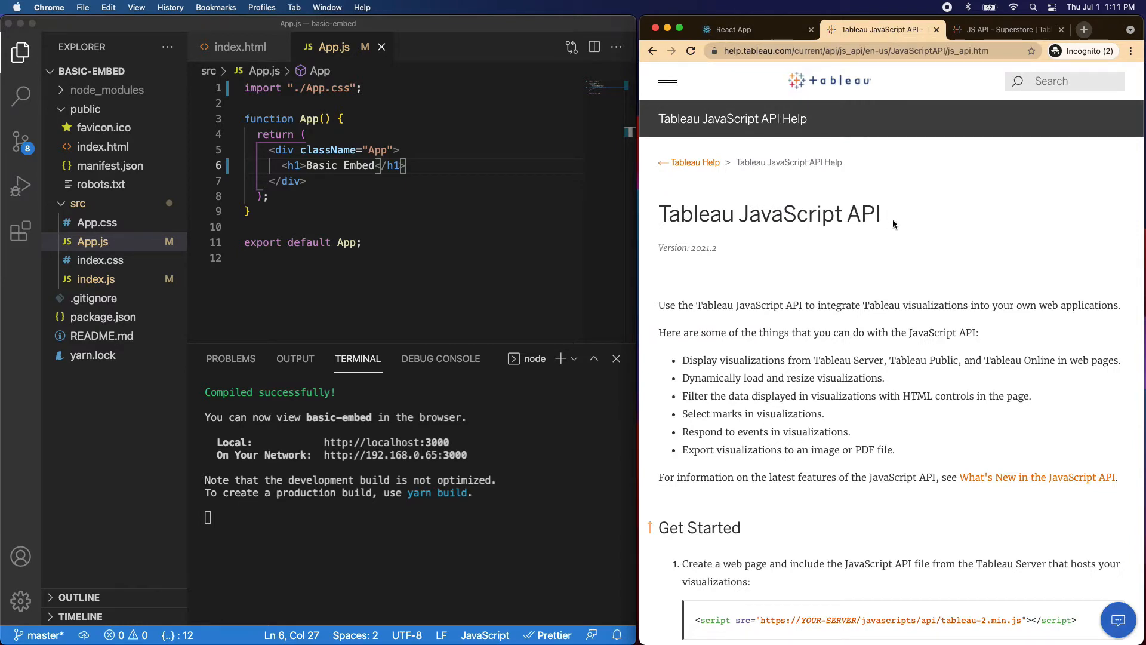
{"action": "scroll", "scroll_direction": "down", "scroll_amount": 3}
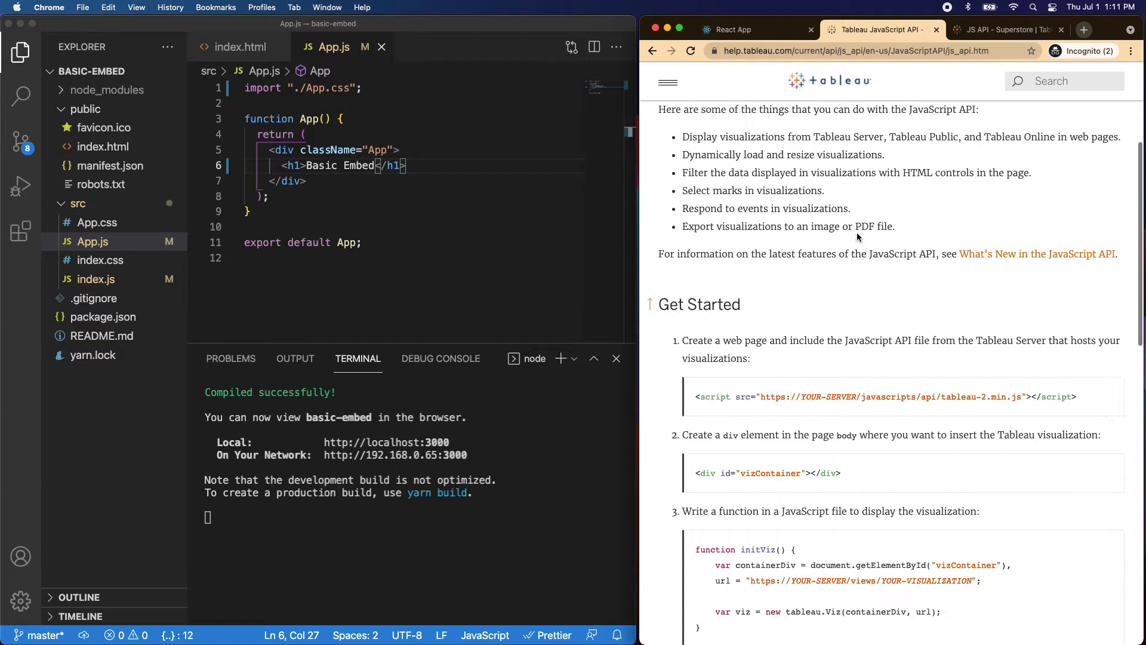
{"action": "scroll", "scroll_direction": "down", "scroll_amount": 3}
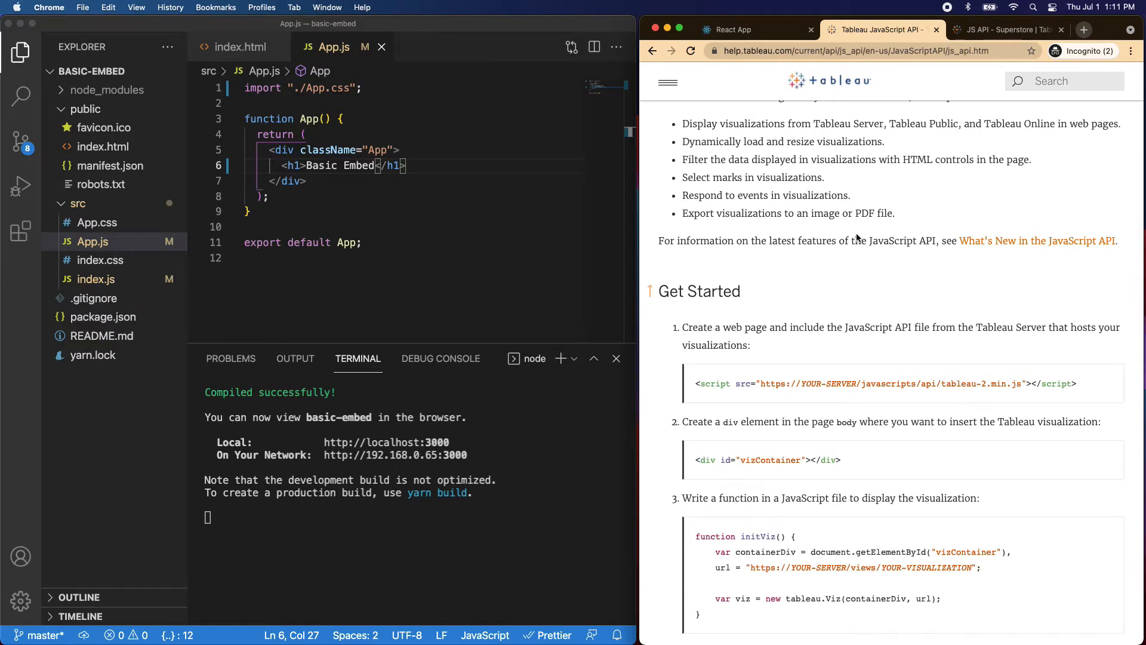
{"action": "mouse_move", "coordinate": [720, 398]}
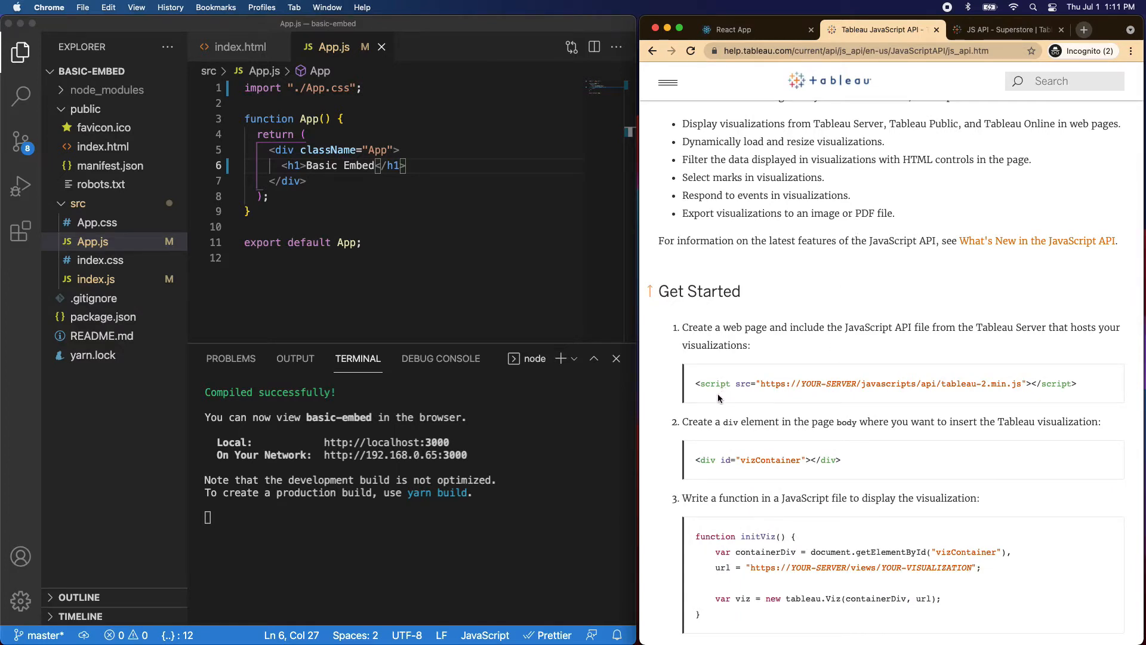
{"action": "mouse_move", "coordinate": [953, 400]}
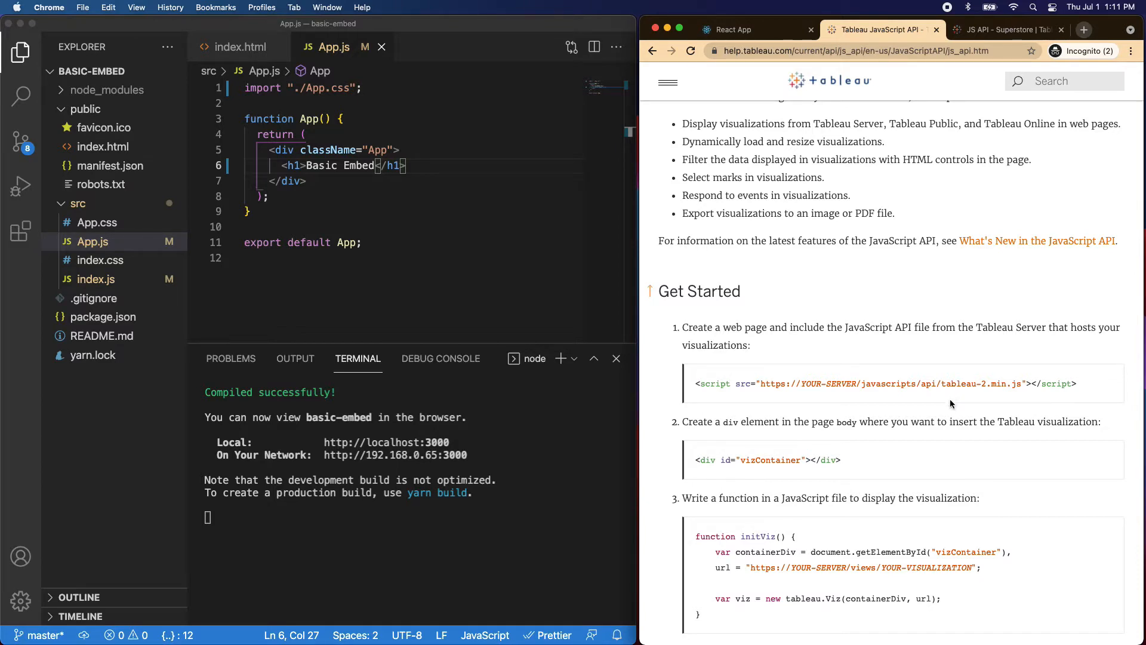
{"action": "left_click", "coordinate": [668, 81]}
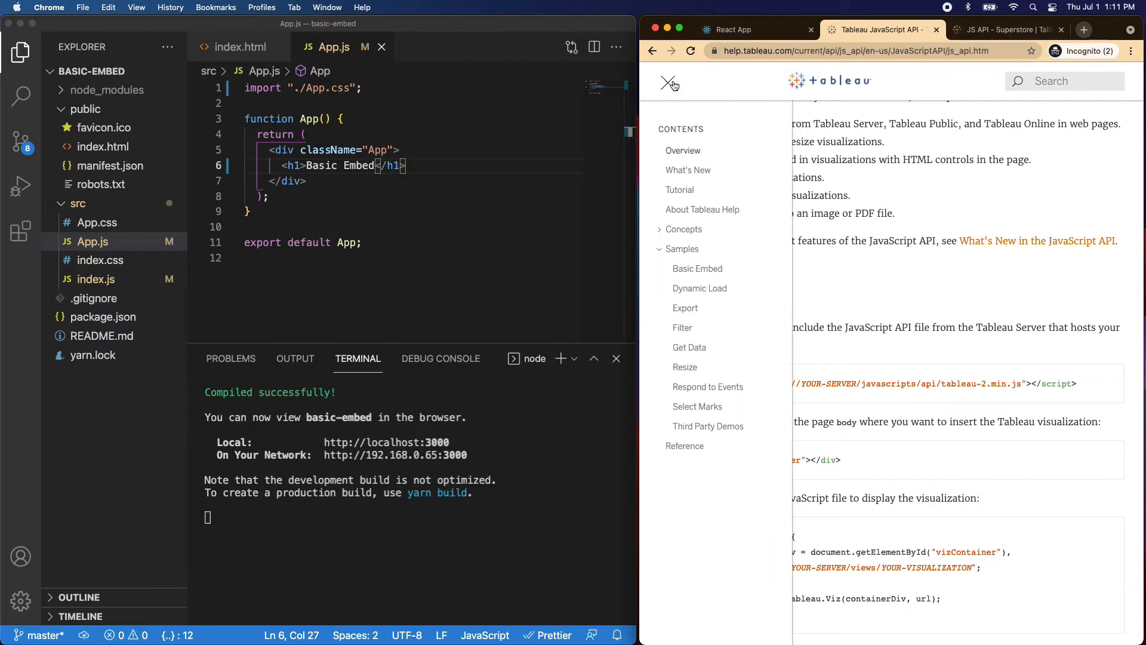
{"action": "mouse_move", "coordinate": [697, 269]}
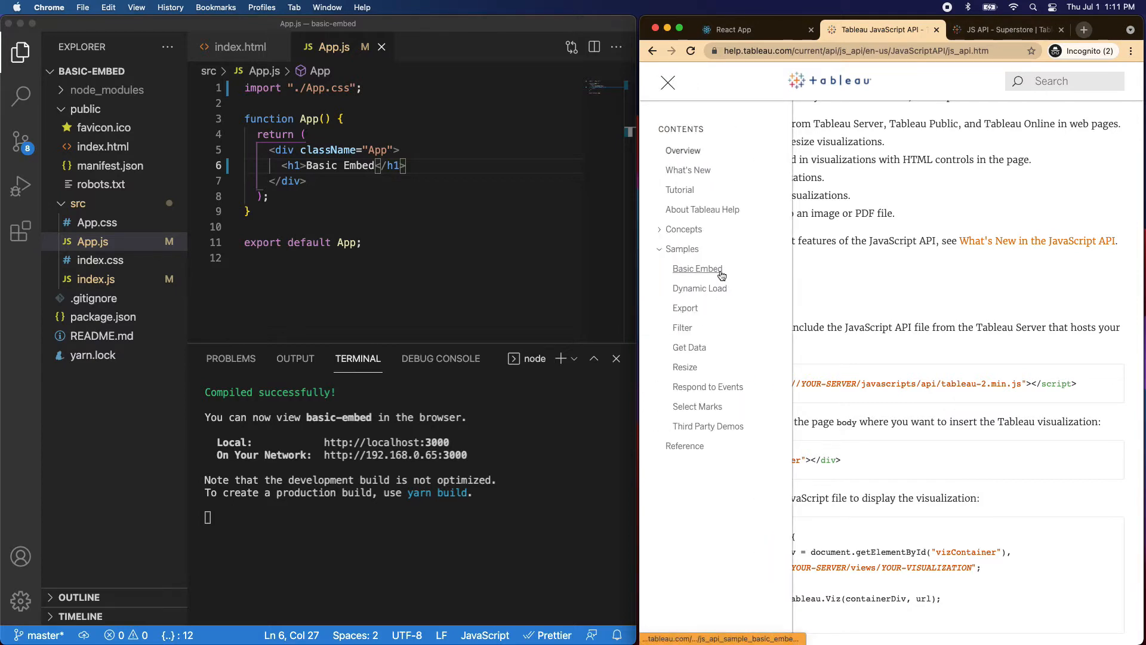
{"action": "left_click", "coordinate": [696, 269]}
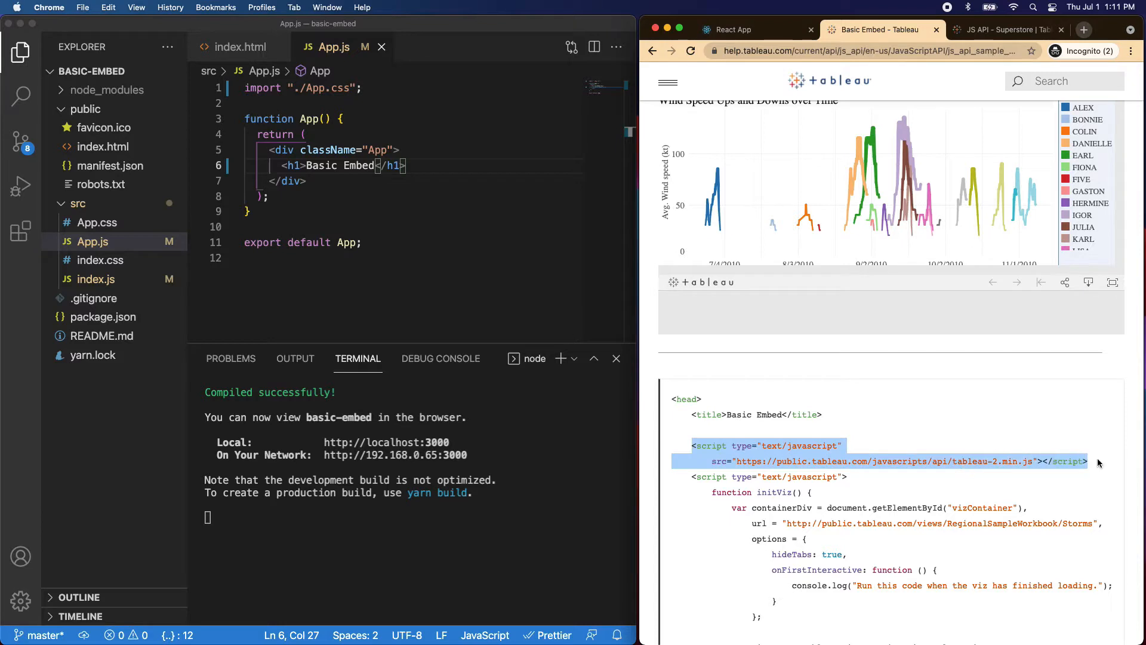
{"action": "mouse_move", "coordinate": [953, 489]}
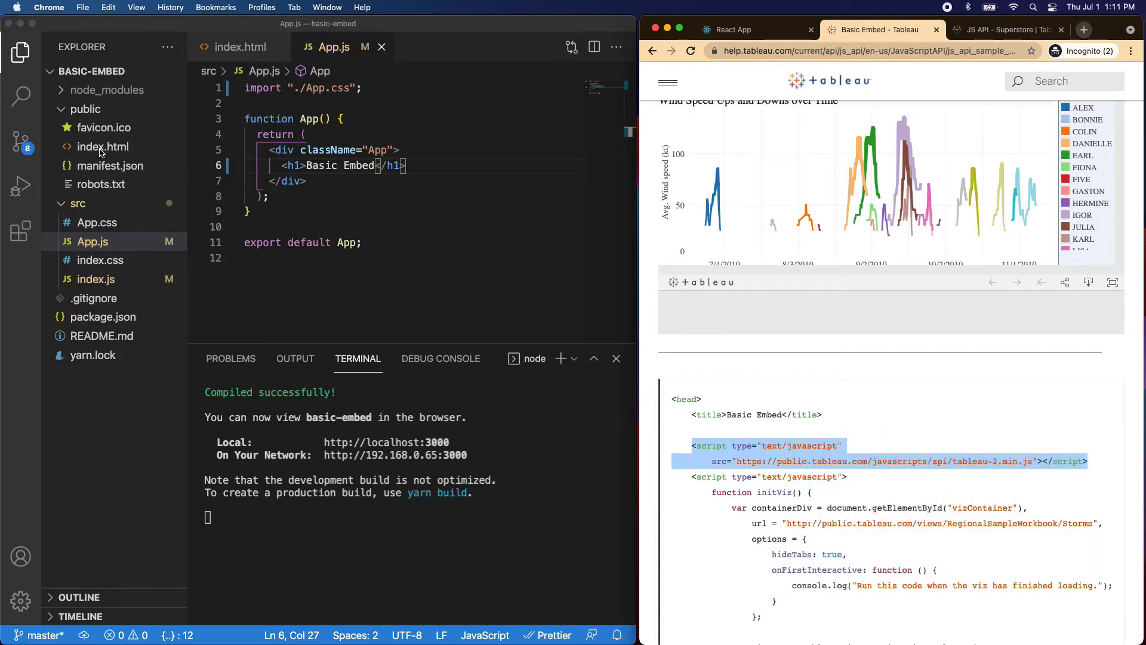
Paste the Tableau API script tag into public/index.html's head and retitle the page Basic Embed.
{"action": "left_click", "coordinate": [102, 146]}
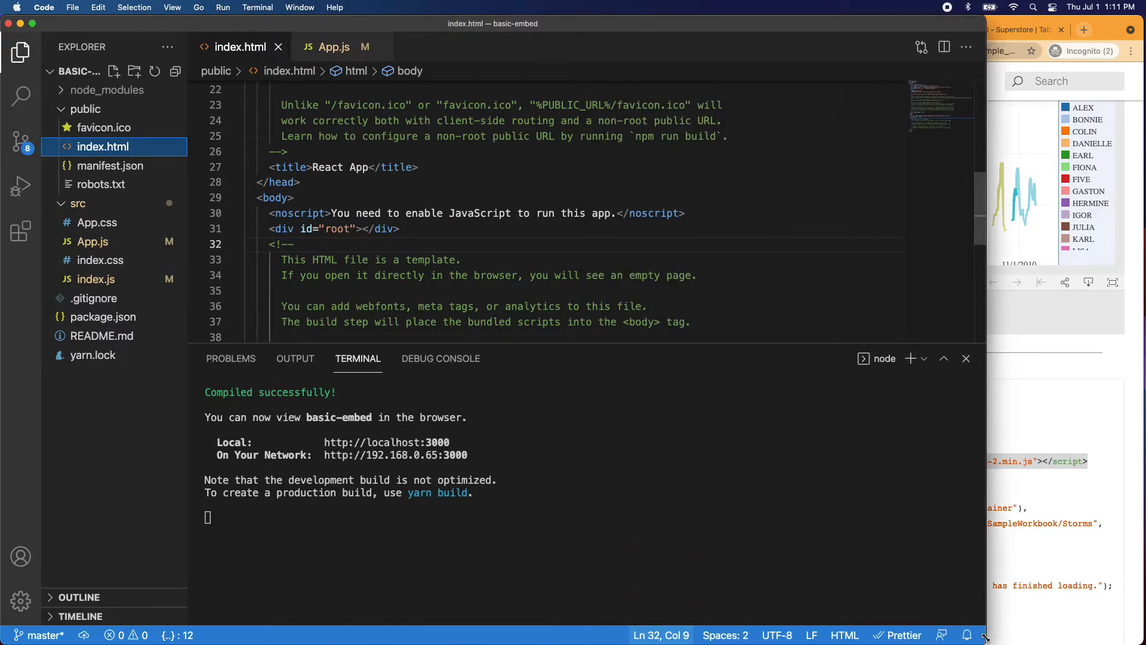
{"action": "mouse_move", "coordinate": [845, 593]}
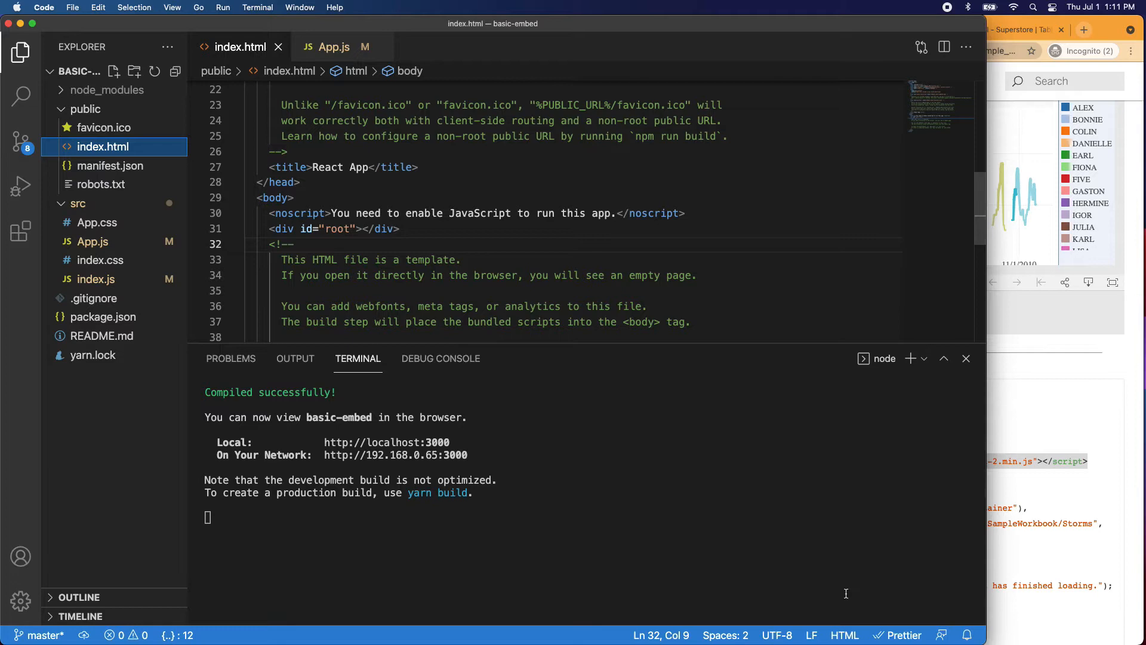
{"action": "left_click", "coordinate": [419, 167]}
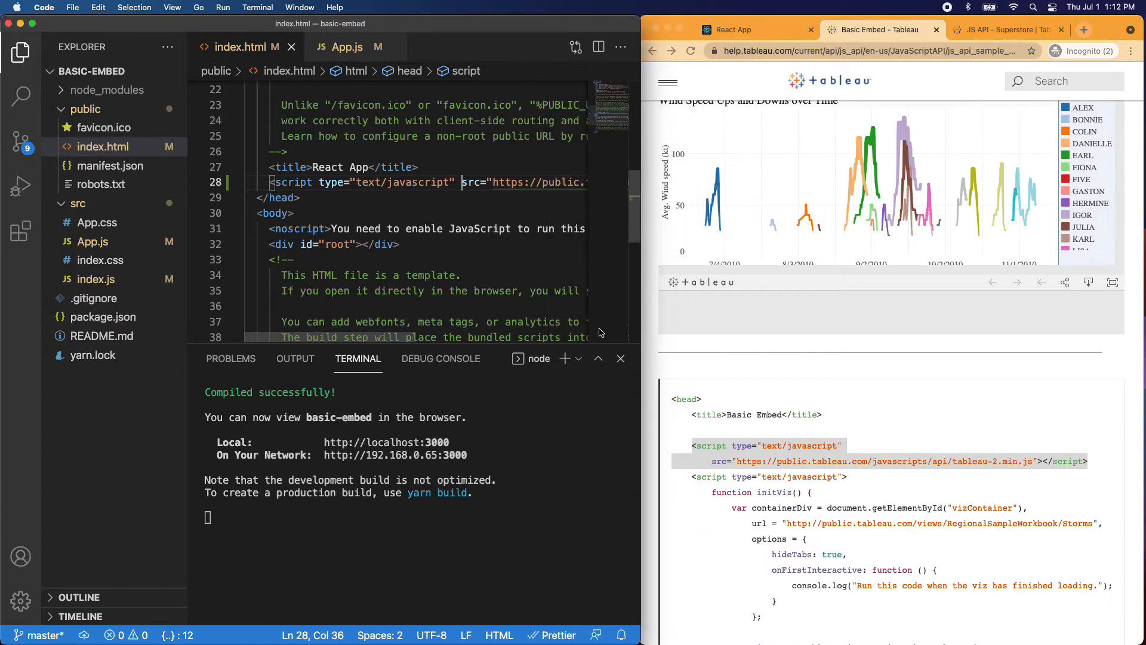
{"action": "mouse_move", "coordinate": [569, 96]}
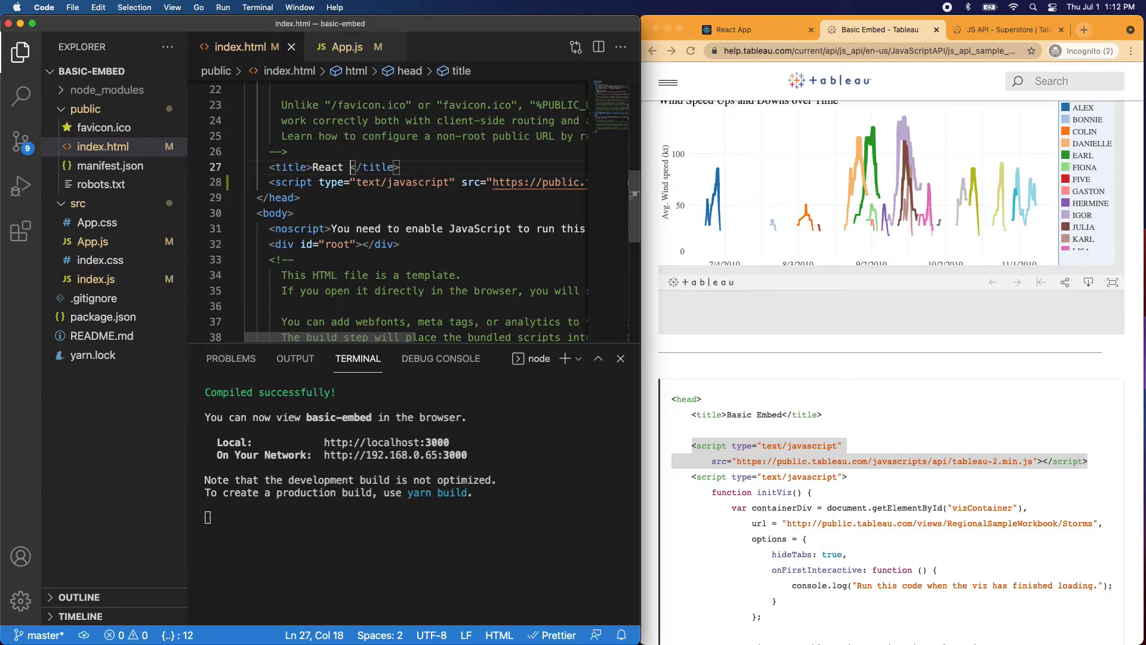
{"action": "type", "text": "Basic Embed"}
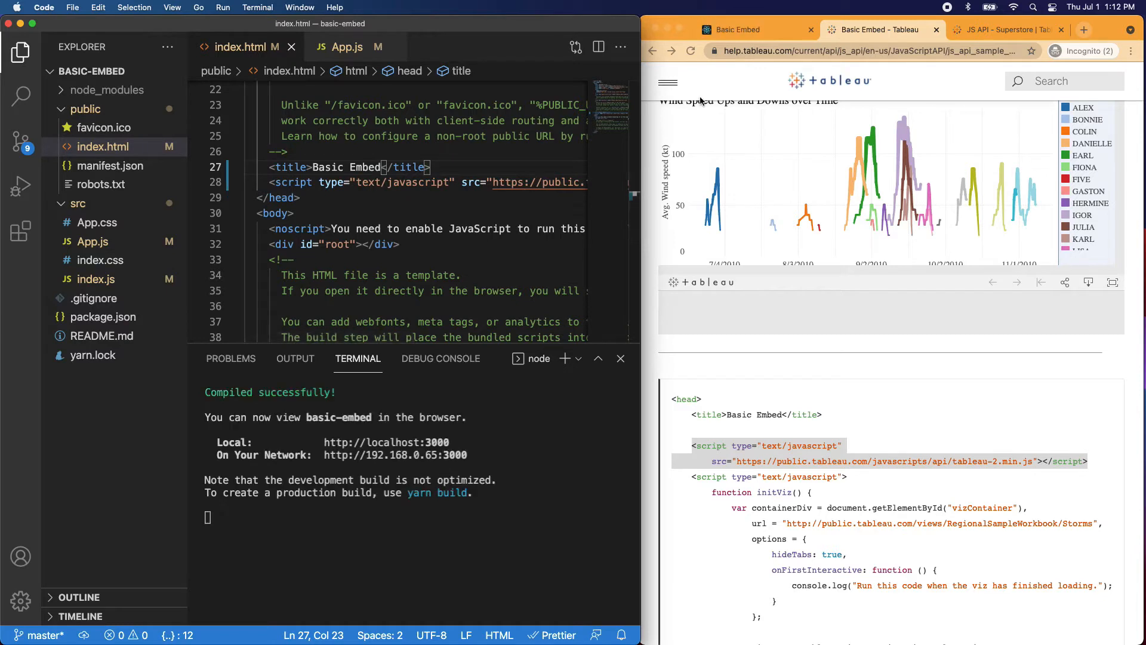
{"action": "mouse_move", "coordinate": [720, 39]}
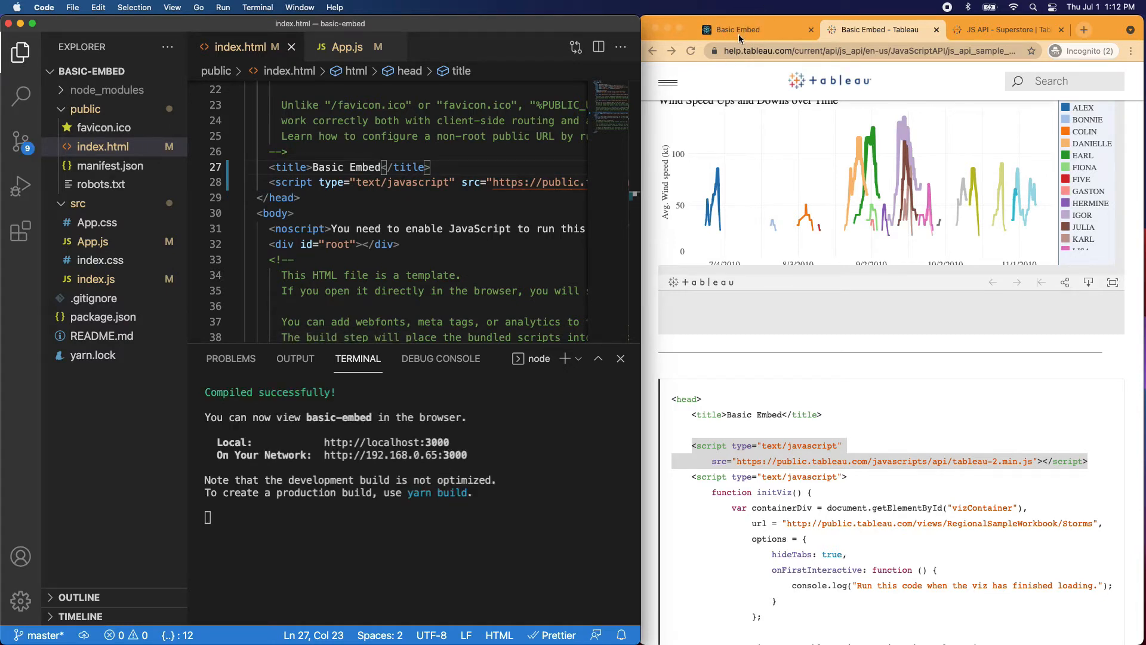
{"action": "mouse_move", "coordinate": [92, 246]}
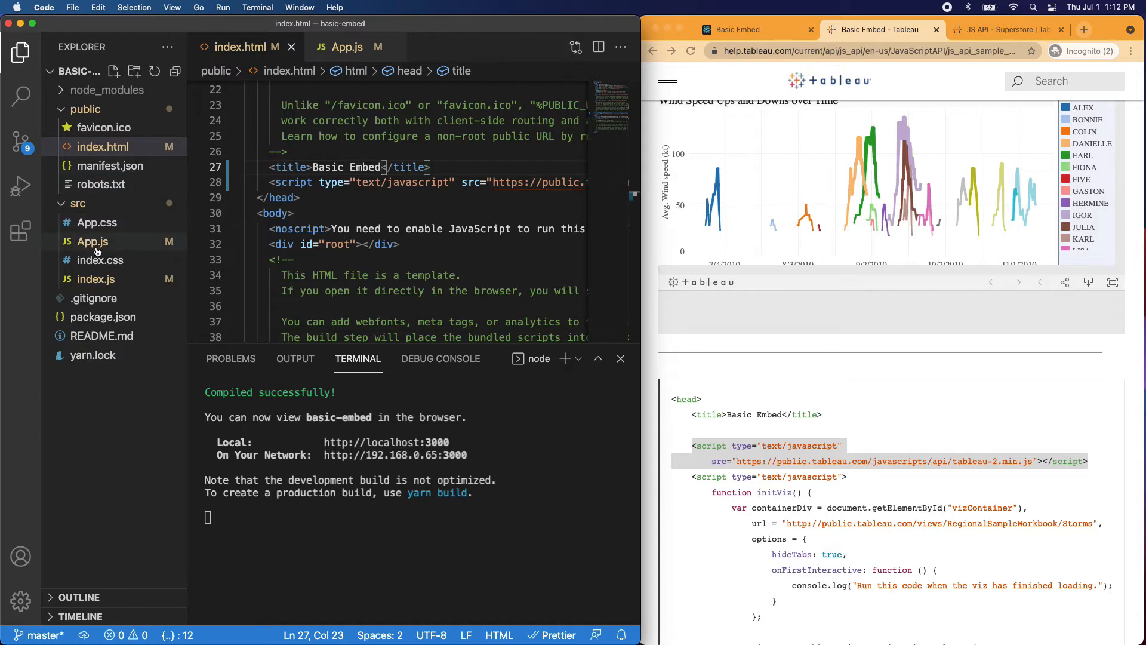
Create a components folder under src containing a new empty BasicEmbed.js file.
{"action": "left_click", "coordinate": [92, 241]}
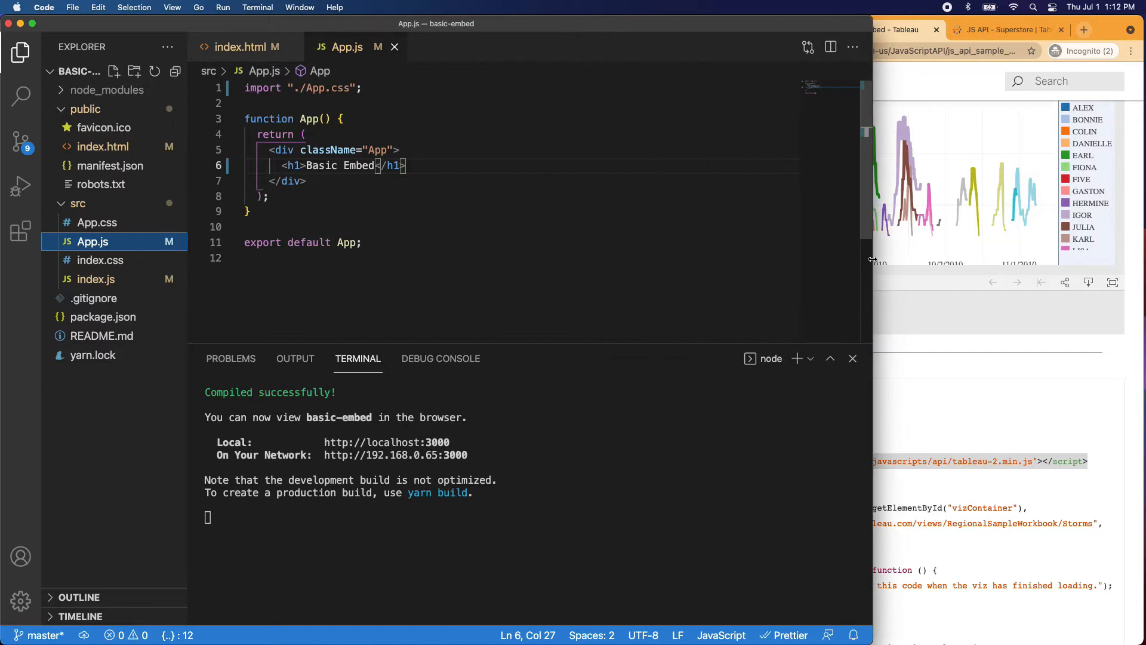
{"action": "left_click", "coordinate": [78, 203]}
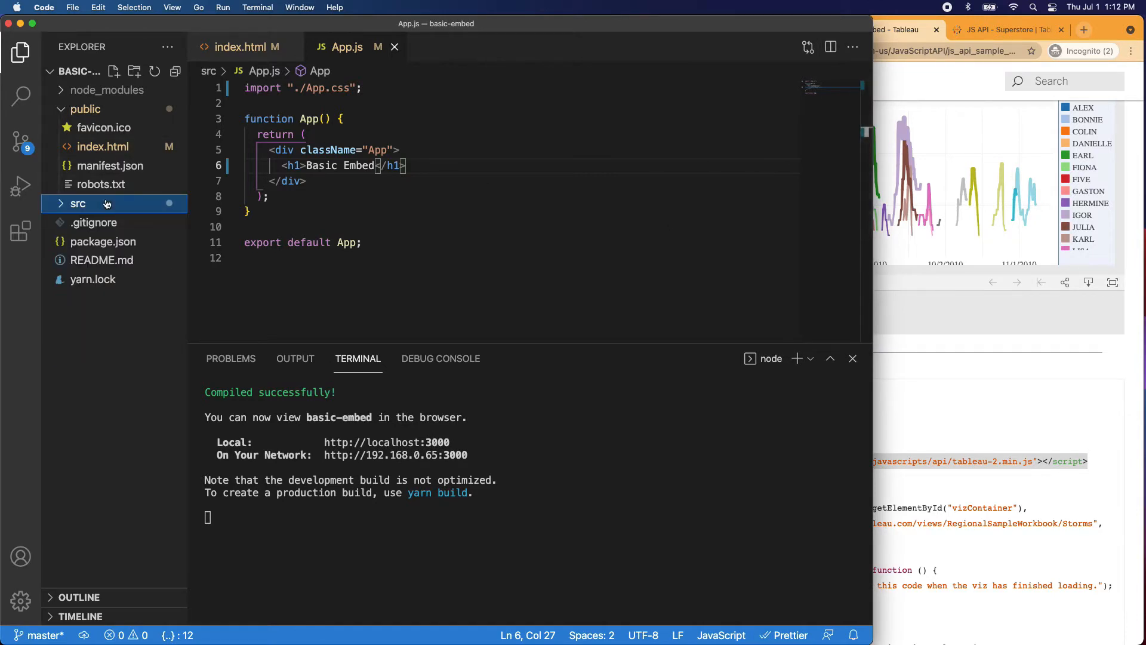
{"action": "left_click", "coordinate": [133, 70]}
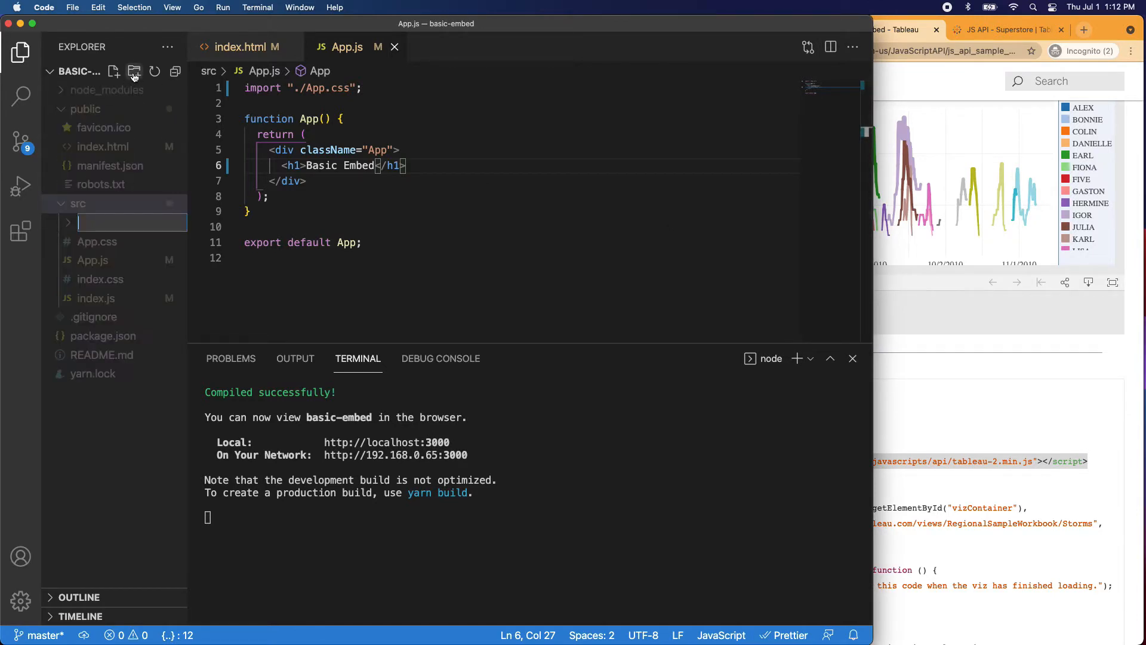
{"action": "type", "text": "components"}
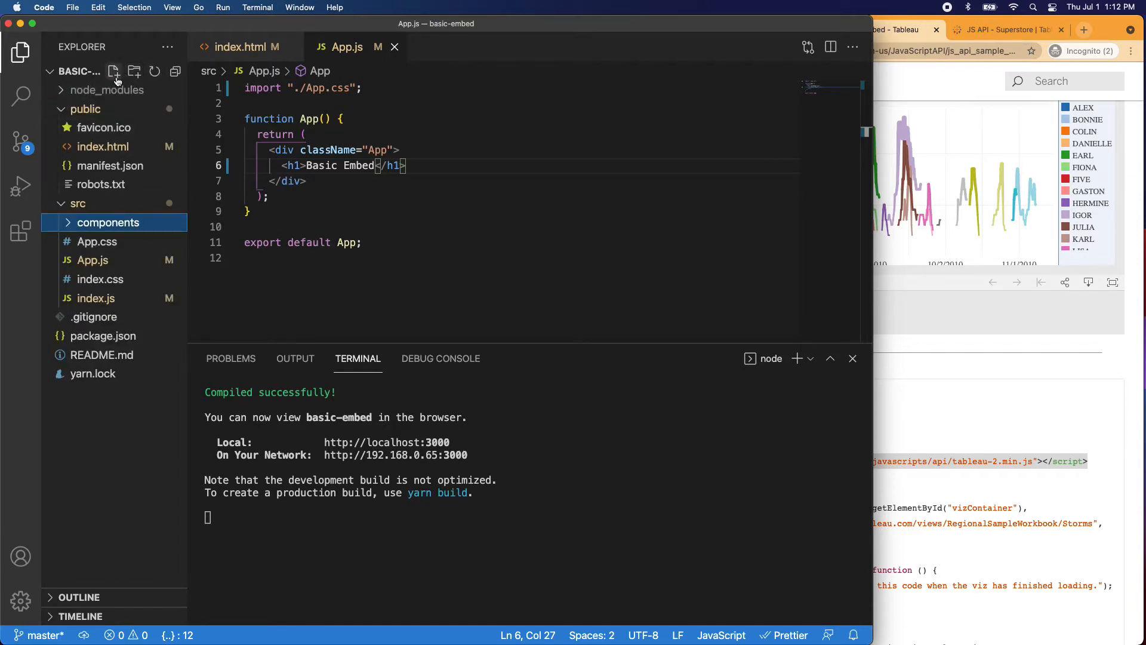
{"action": "left_click", "coordinate": [115, 70]}
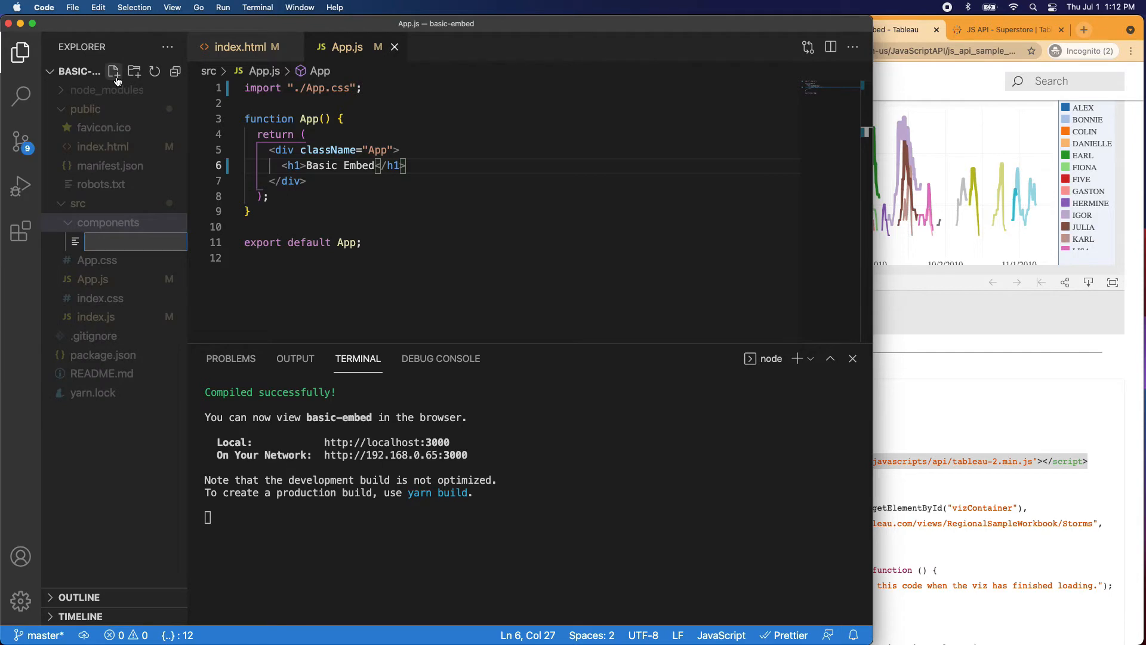
{"action": "type", "text": "BasicEmbed.js"}
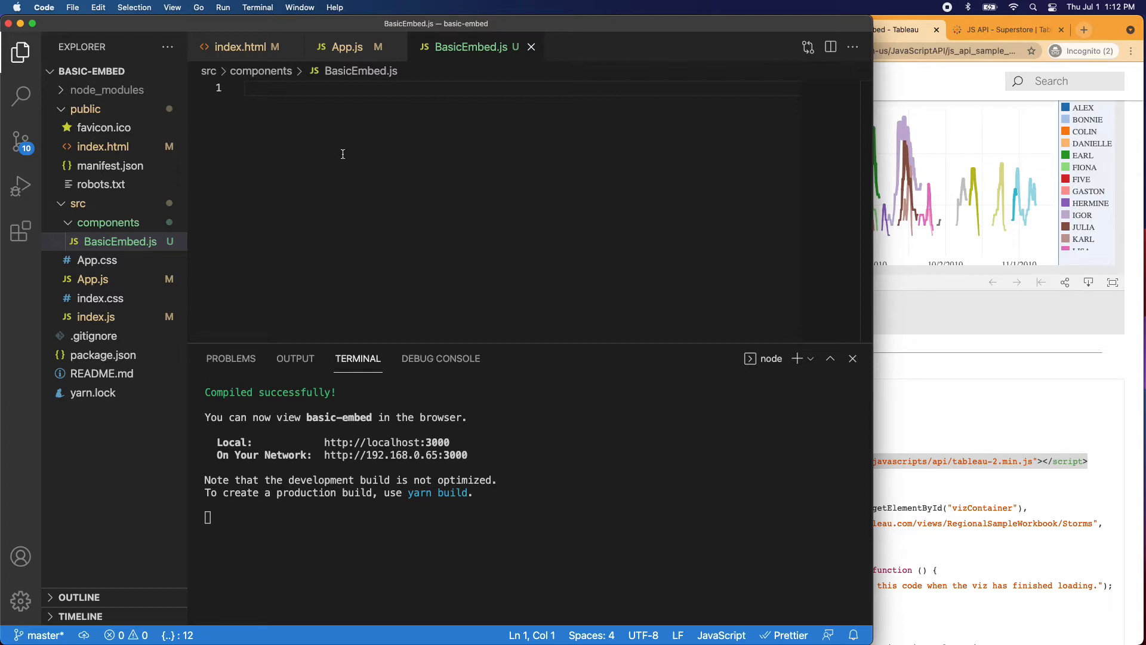
{"action": "mouse_move", "coordinate": [21, 256]}
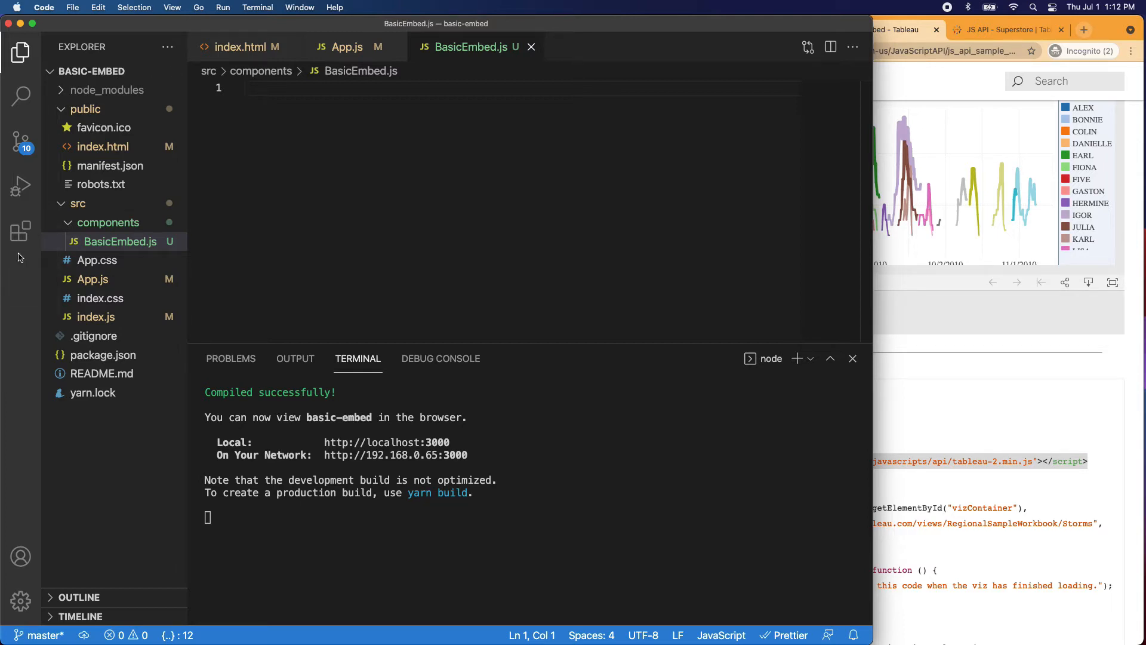
View the installed ES7 React snippets extension, then close its page to return to BasicEmbed.js.
{"action": "left_click", "coordinate": [20, 230]}
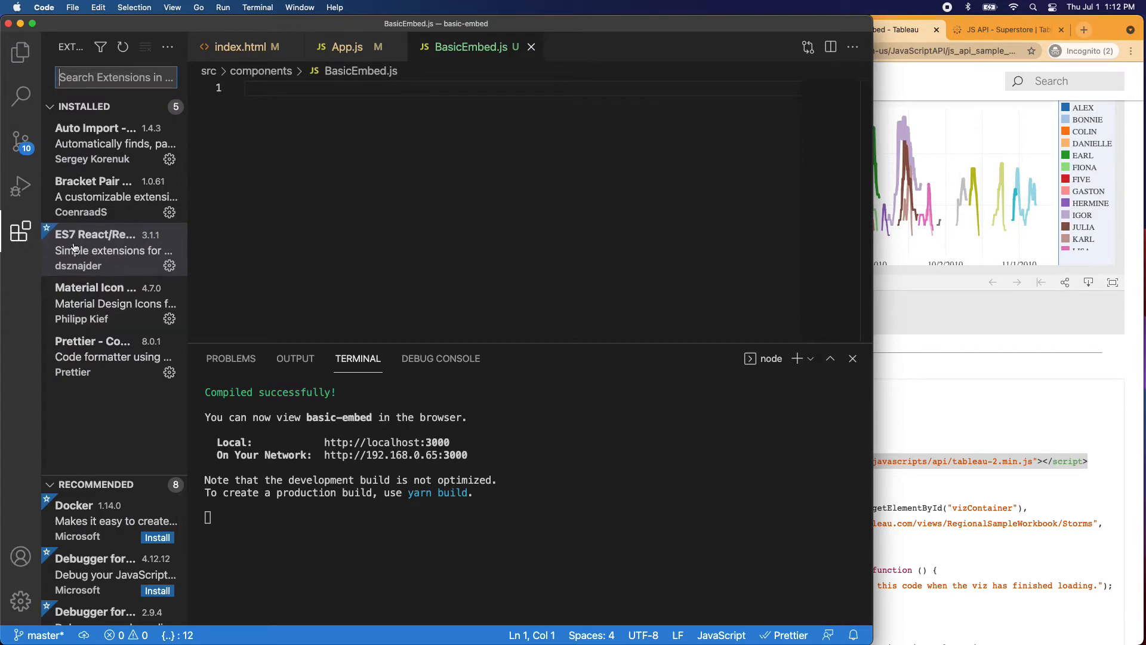
{"action": "mouse_move", "coordinate": [196, 254]}
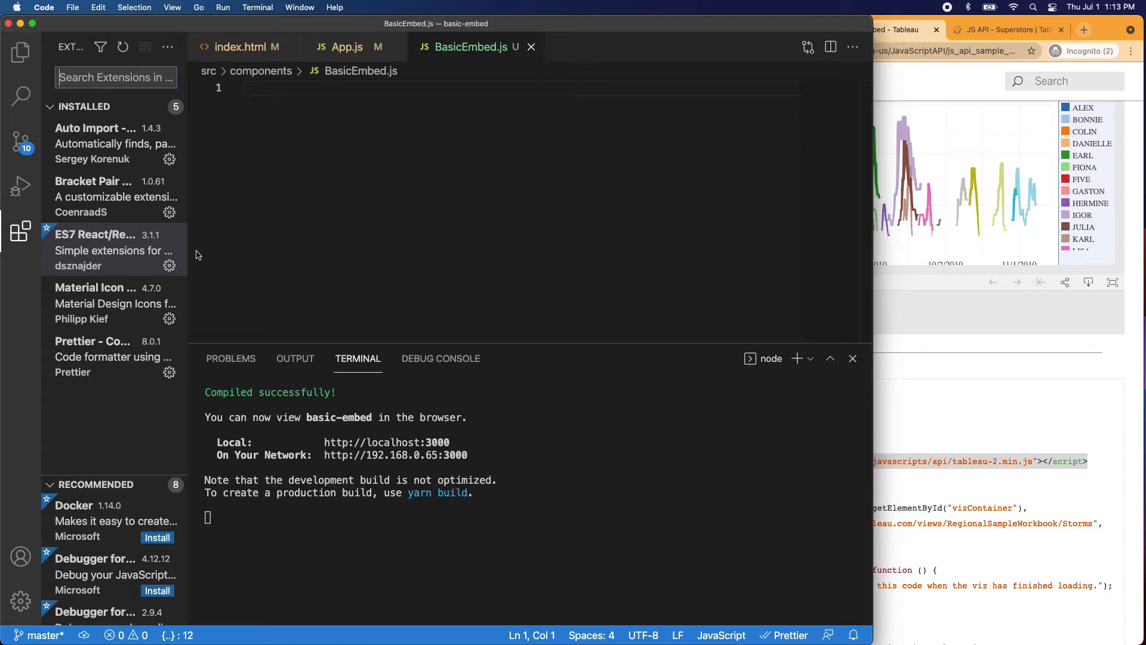
{"action": "left_click", "coordinate": [96, 249]}
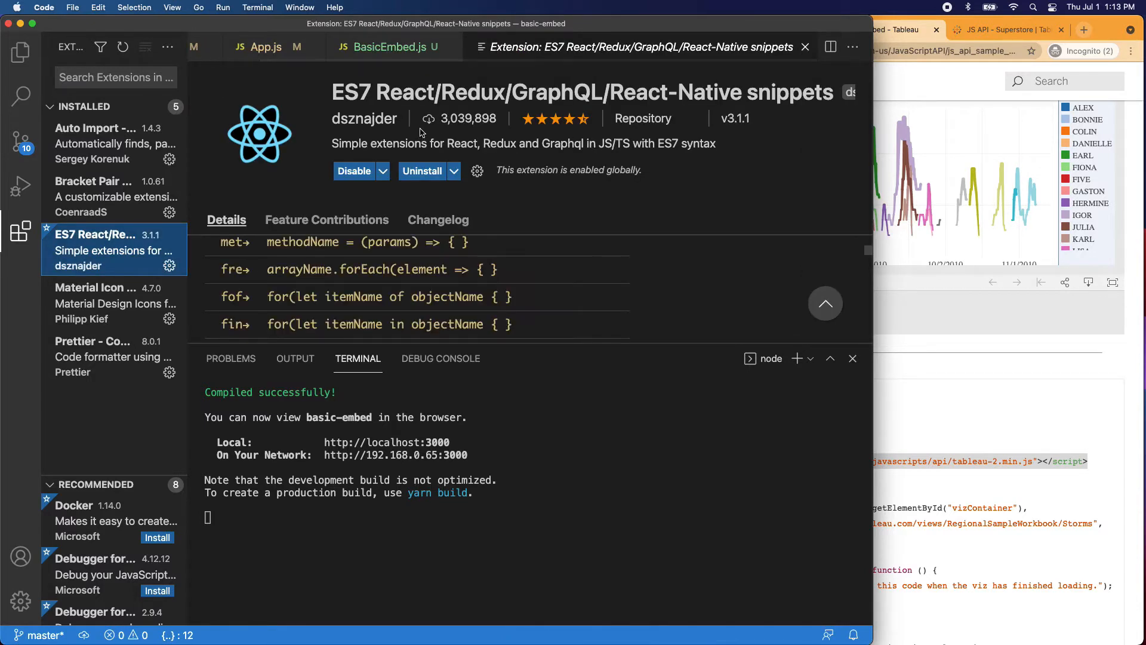
{"action": "mouse_move", "coordinate": [478, 261]}
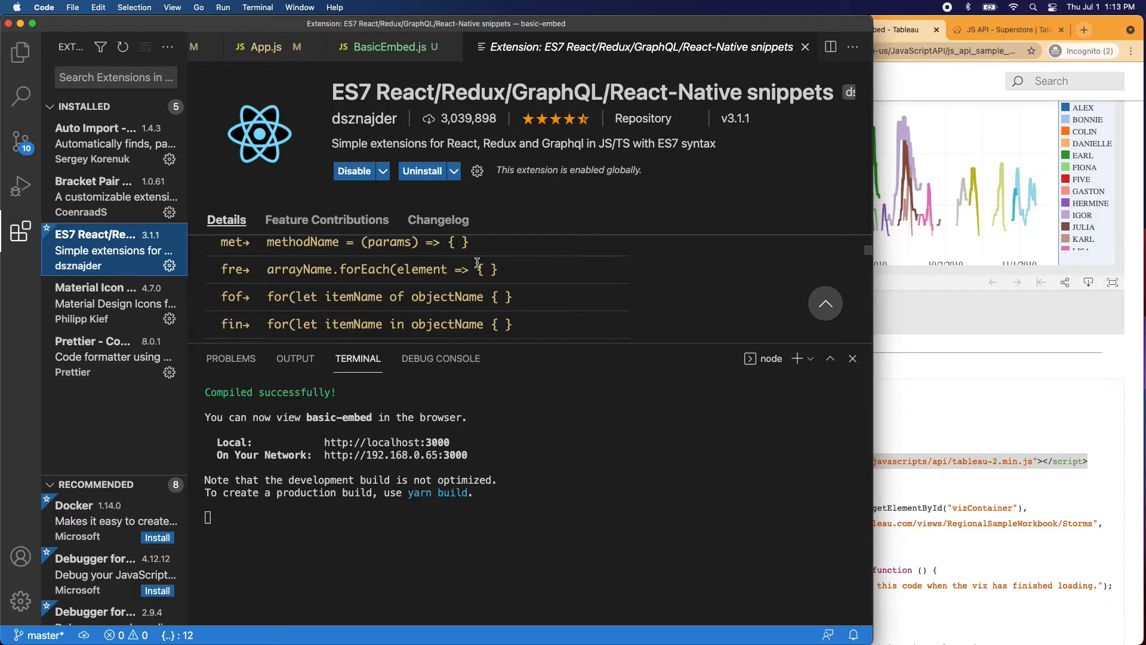
{"action": "mouse_move", "coordinate": [805, 47]}
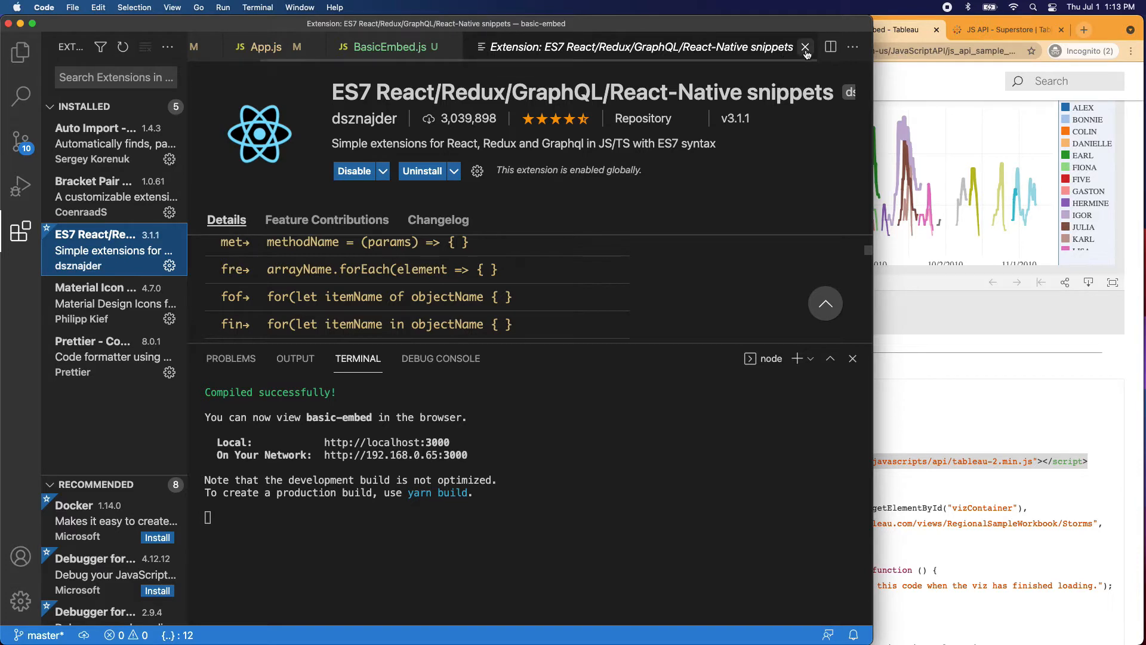
{"action": "left_click", "coordinate": [804, 46]}
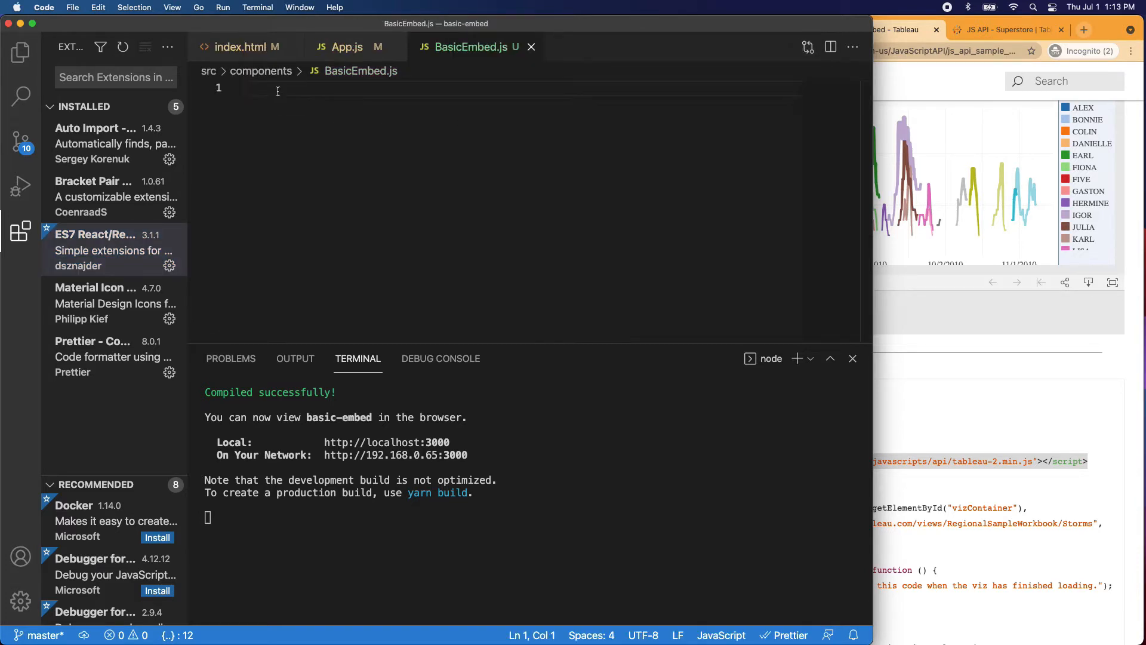
Generate the BasicEmbed function component with the rfce snippet and make its div say Hello World.
{"action": "type", "text": "rfce"}
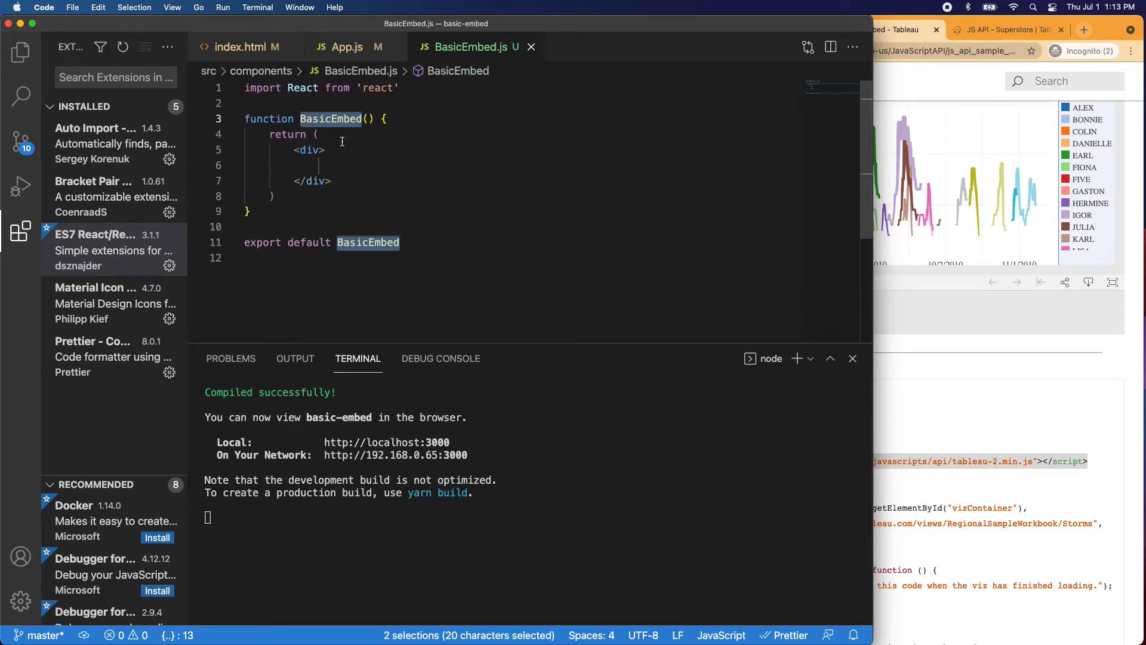
{"action": "mouse_move", "coordinate": [428, 154]}
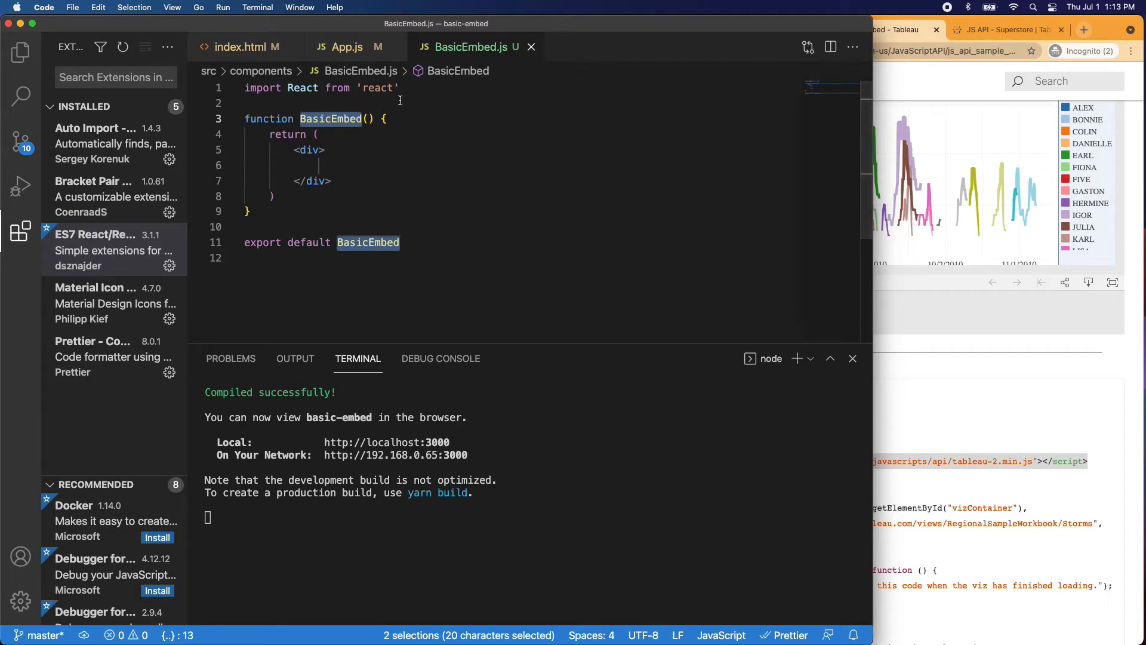
{"action": "mouse_move", "coordinate": [330, 118]}
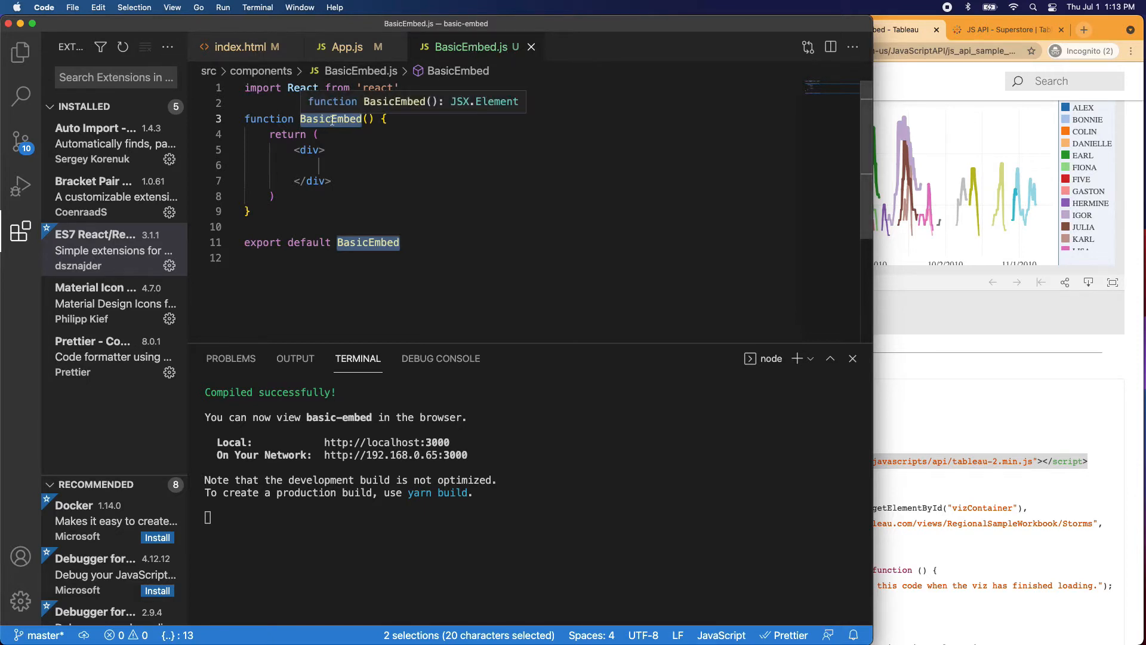
{"action": "type", "text": "He"}
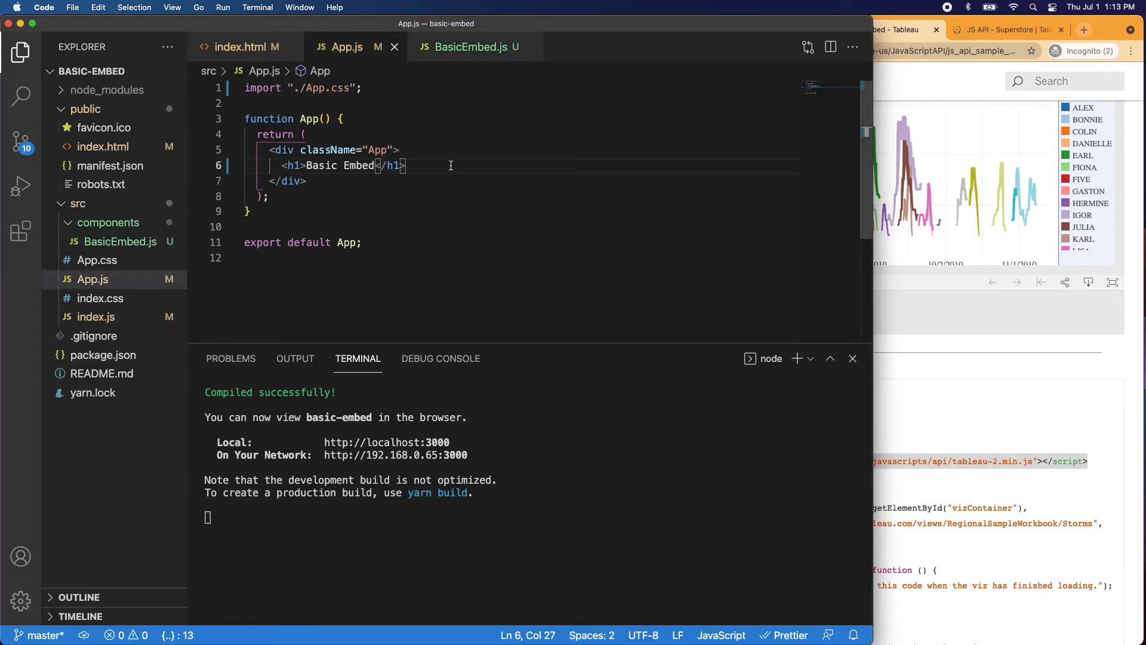
Render <BasicEmbed /> in App.js under the Basic Embed heading, accepting the auto-import.
{"action": "type", "text": "<B"}
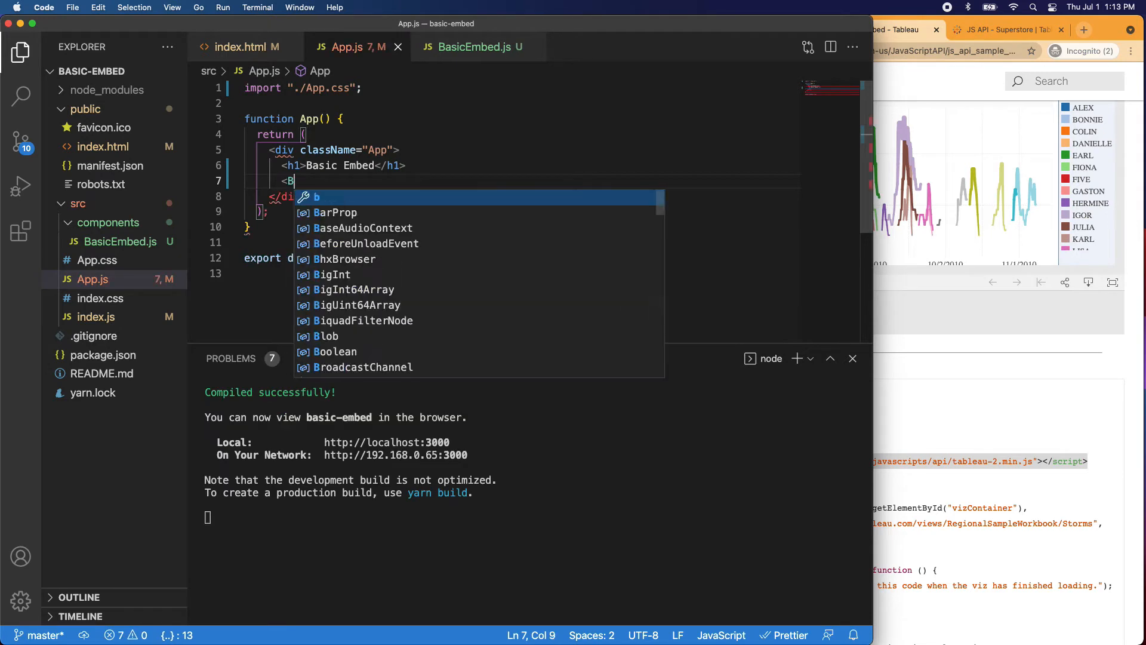
{"action": "type", "text": "asic"}
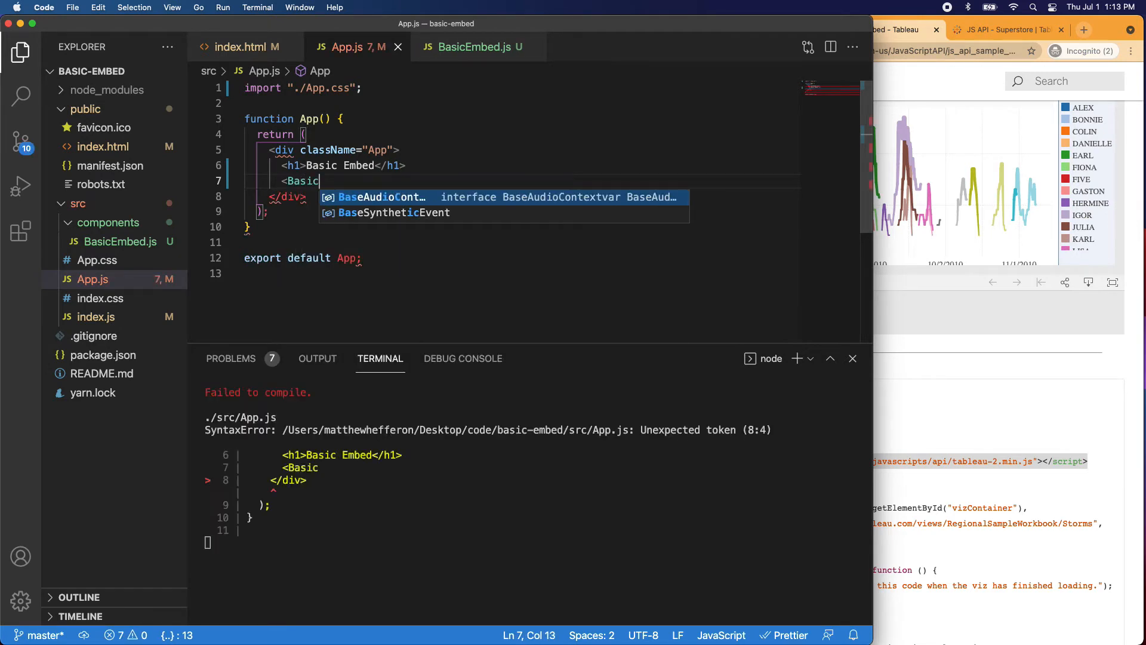
{"action": "type", "text": "Em"}
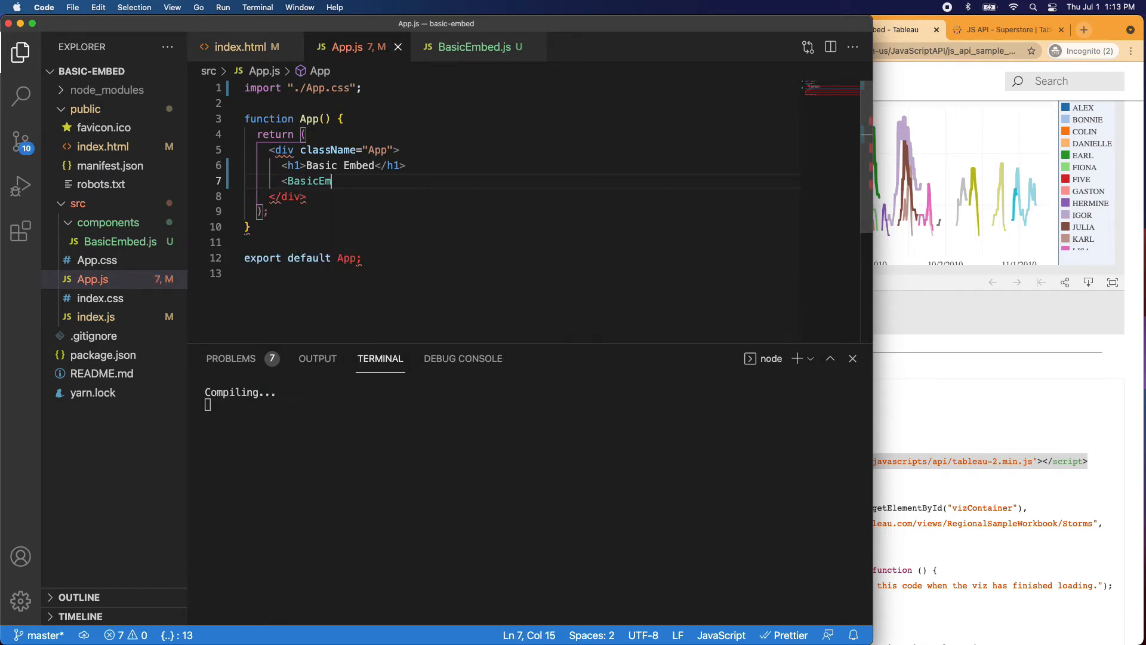
{"action": "type", "text": "ed"}
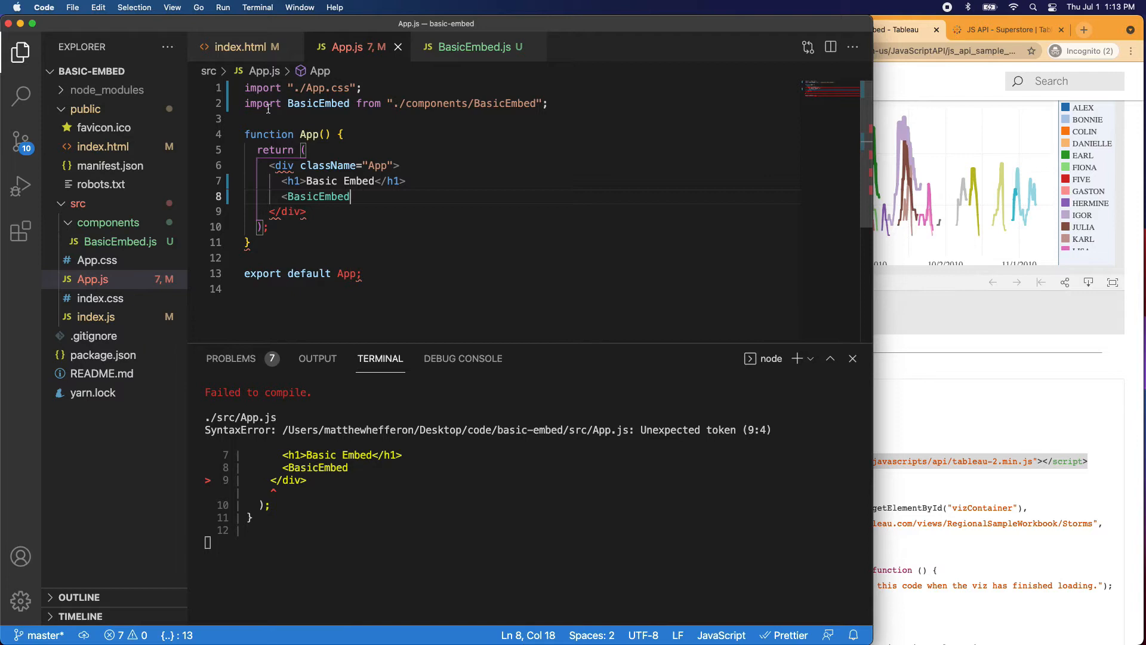
{"action": "mouse_move", "coordinate": [307, 110]}
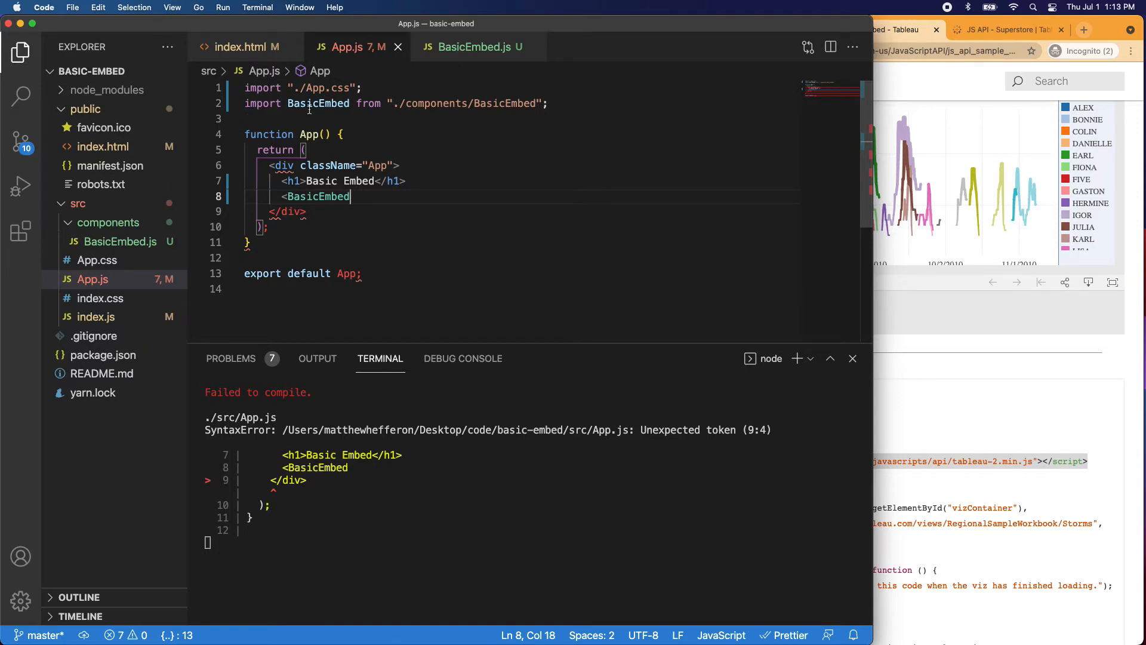
{"action": "mouse_move", "coordinate": [522, 103]}
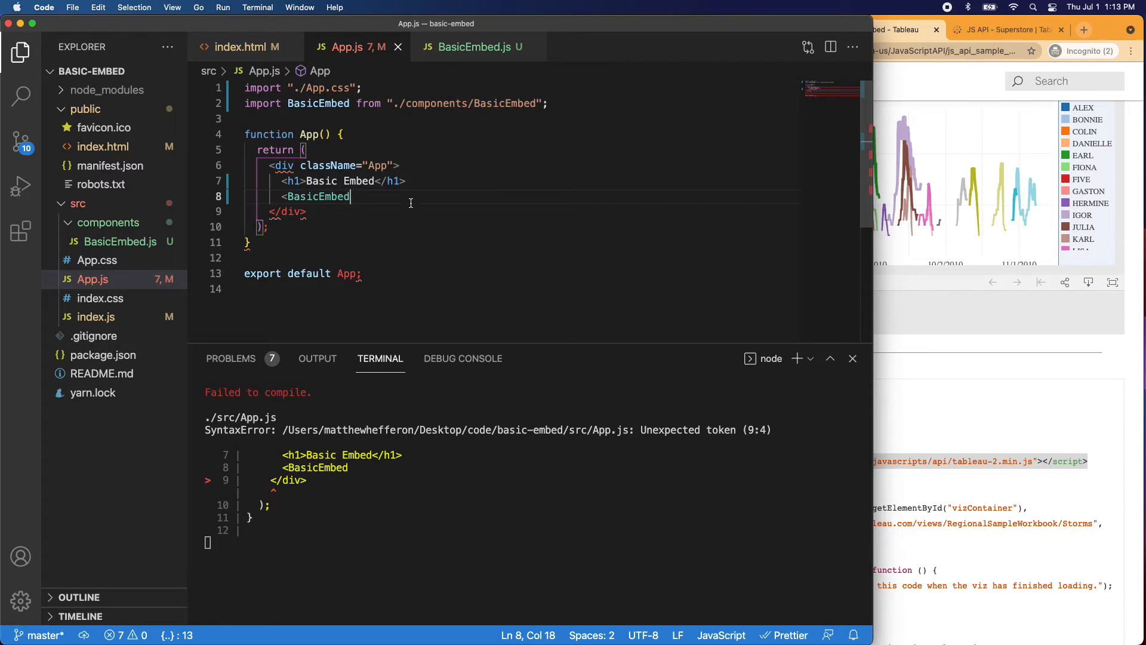
{"action": "type", "text": "/>"}
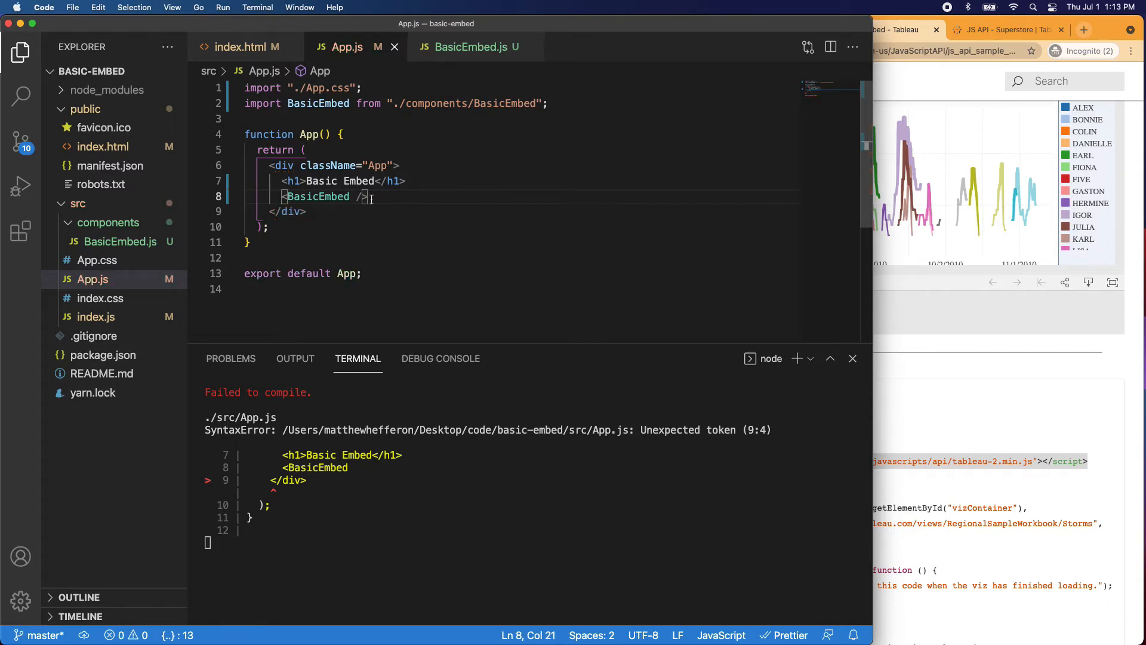
Save App.js so the app compiles and return to the BasicEmbed.js file.
{"action": "left_click", "coordinate": [471, 46]}
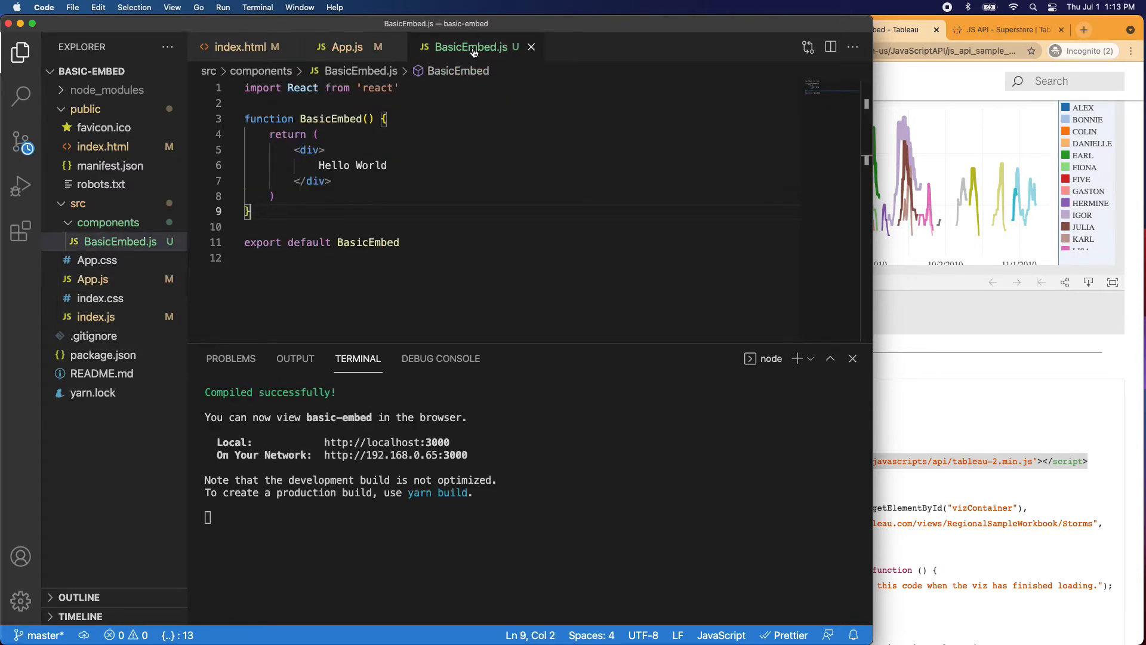
{"action": "left_click", "coordinate": [346, 47]}
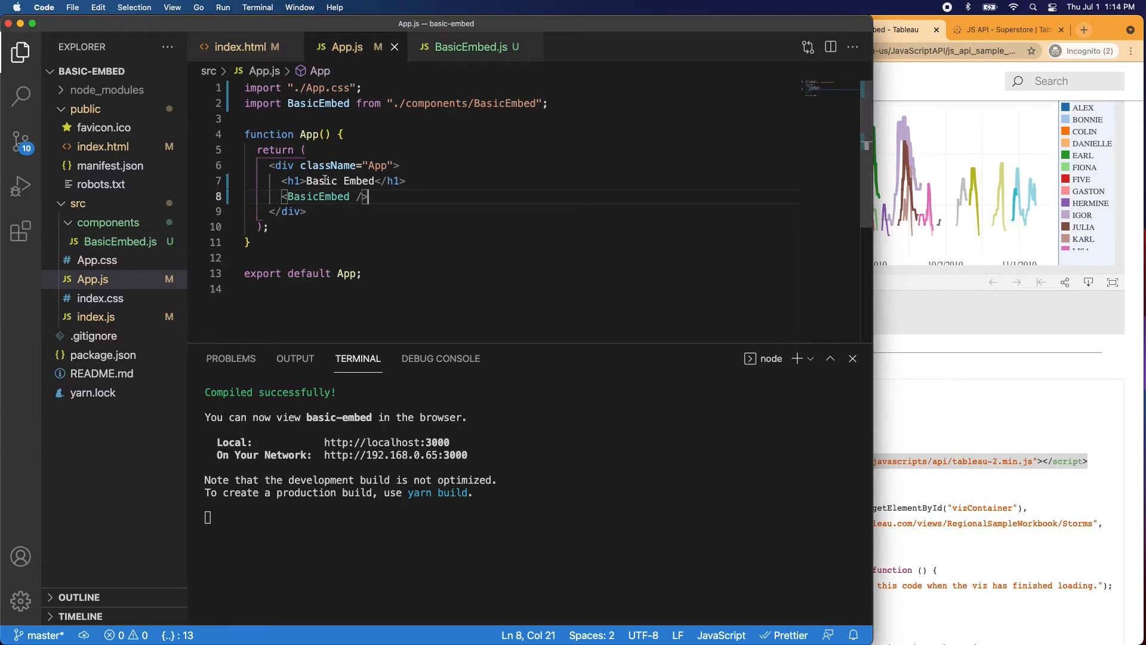
{"action": "left_click", "coordinate": [320, 180]}
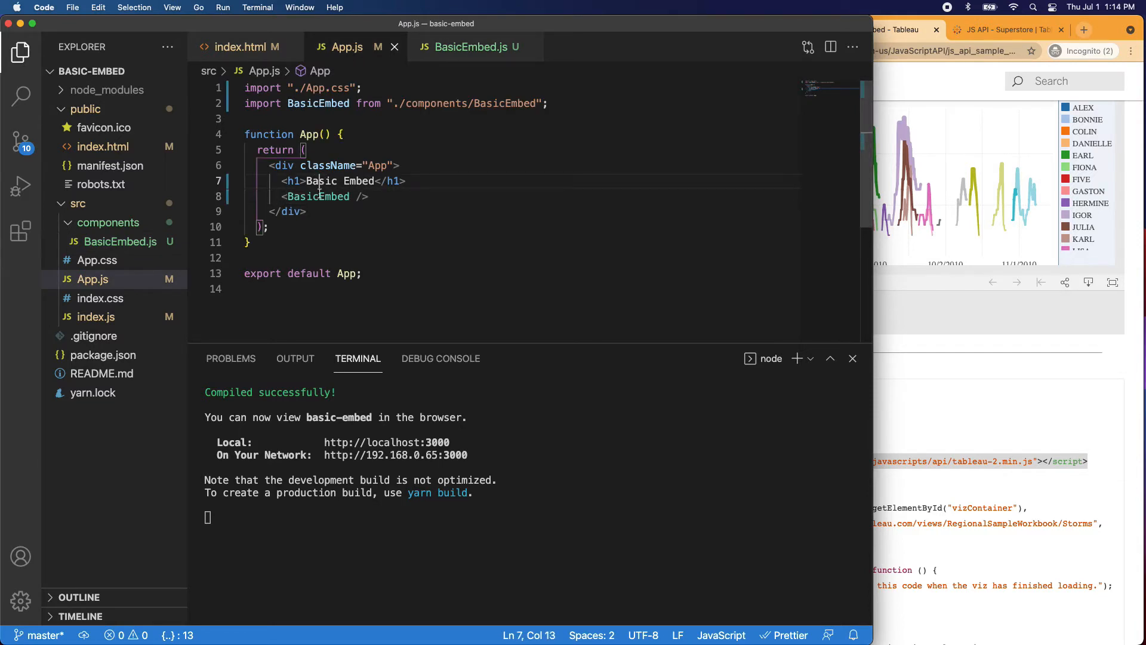
{"action": "left_click", "coordinate": [471, 47]}
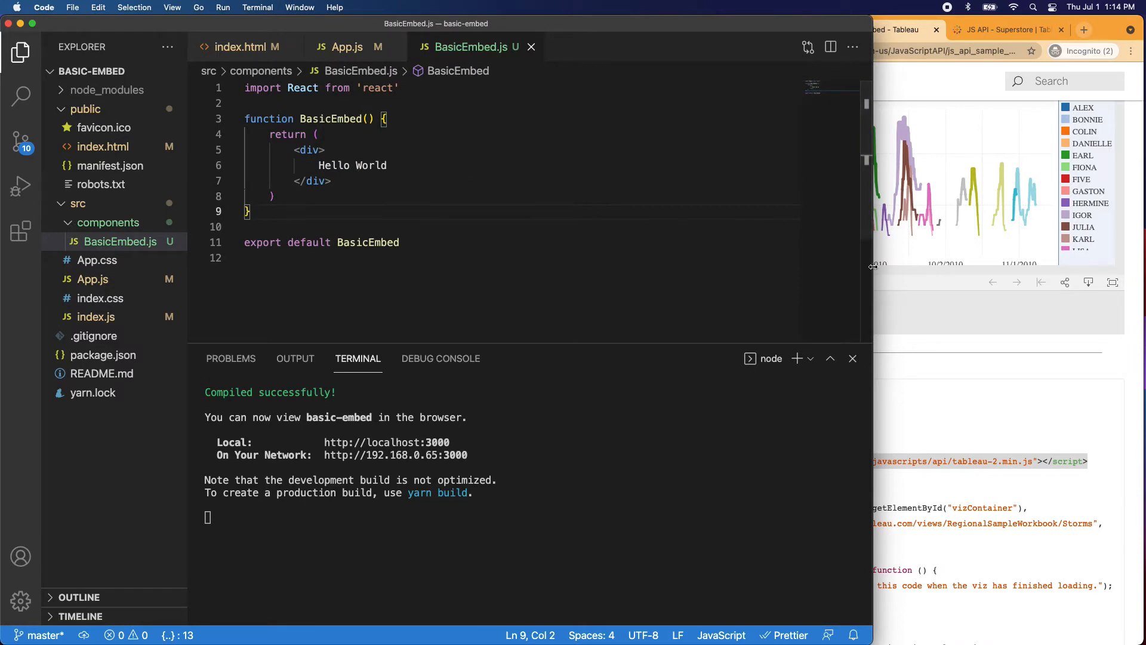
Bring Chrome forward to see localhost:3000 showing Basic Embed with Hello World.
{"action": "left_click", "coordinate": [734, 30]}
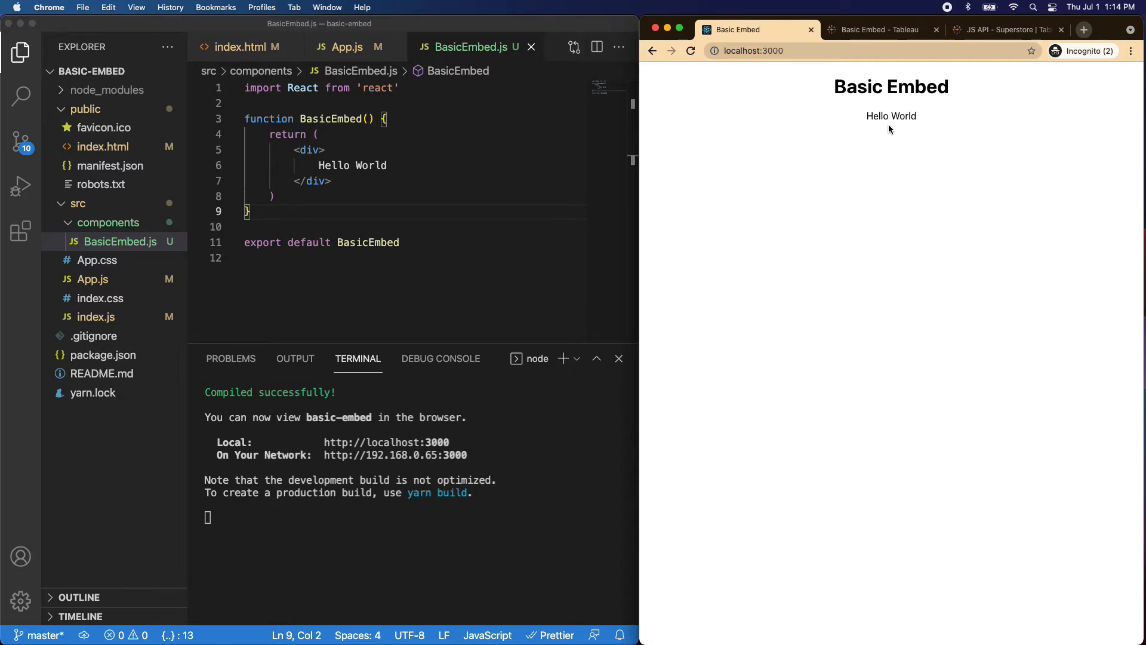
{"action": "mouse_move", "coordinate": [747, 136]}
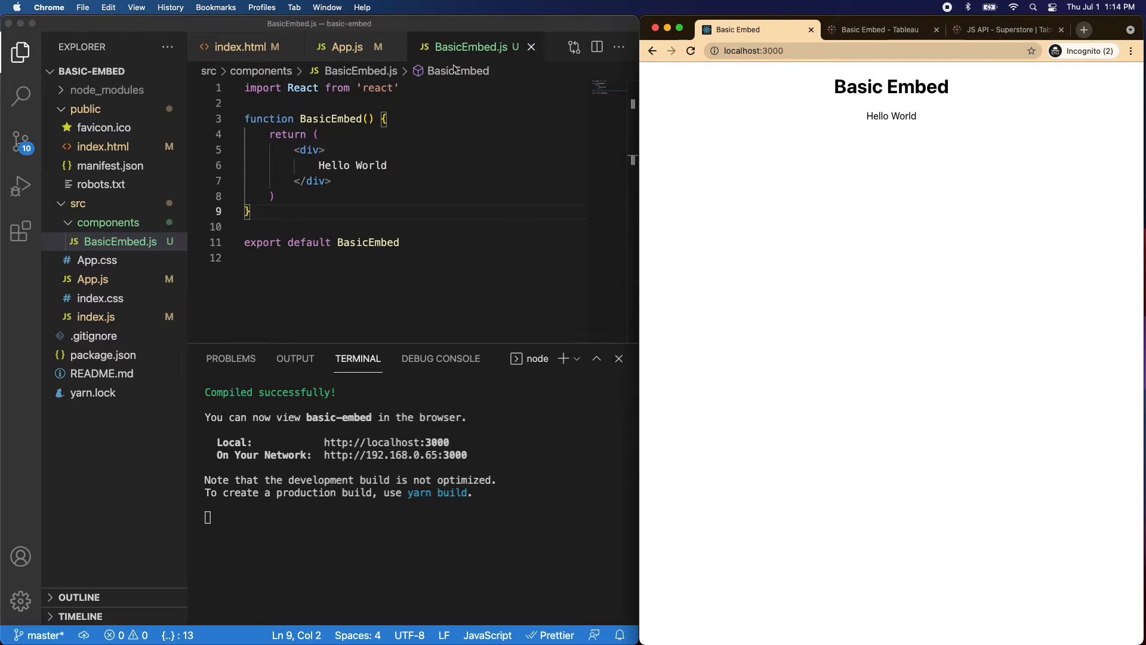
{"action": "mouse_move", "coordinate": [427, 114]}
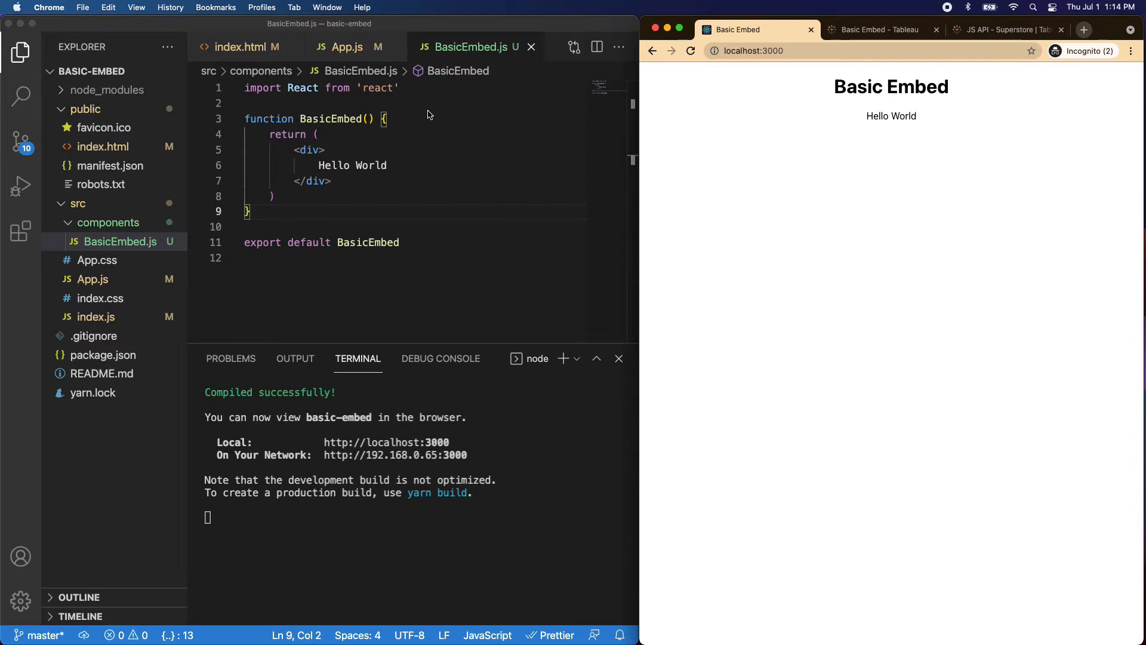
Add const { tableau } = window; below the React import in BasicEmbed.js.
{"action": "left_click", "coordinate": [401, 87]}
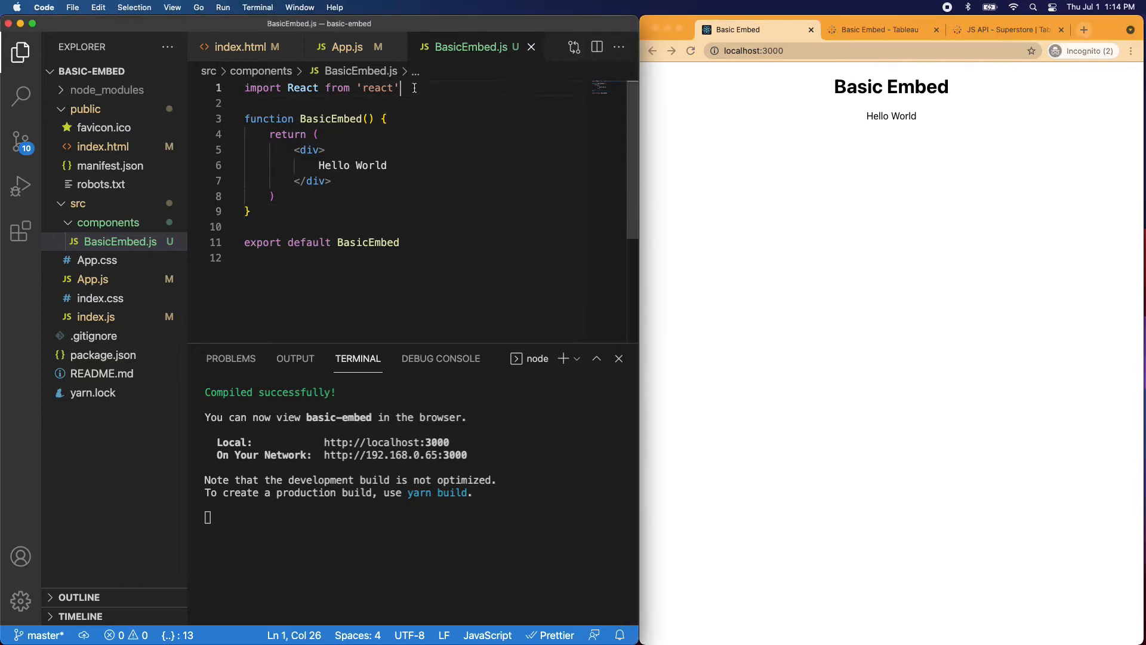
{"action": "mouse_move", "coordinate": [422, 96]}
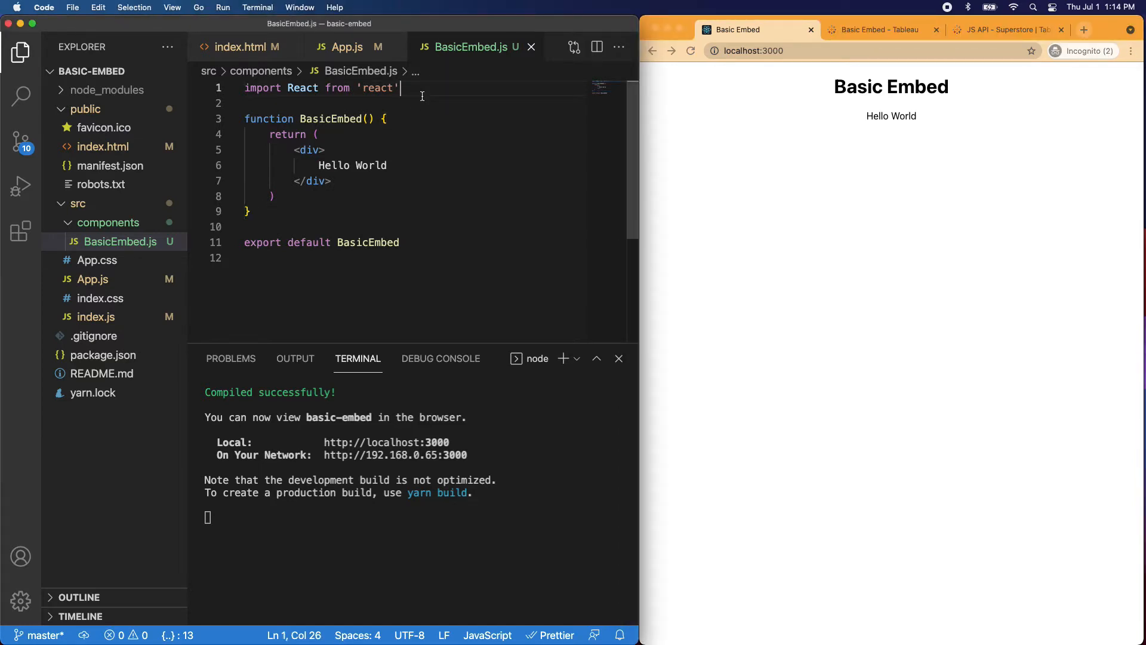
{"action": "mouse_move", "coordinate": [349, 47]}
{"action": "type", "text": "const { "}
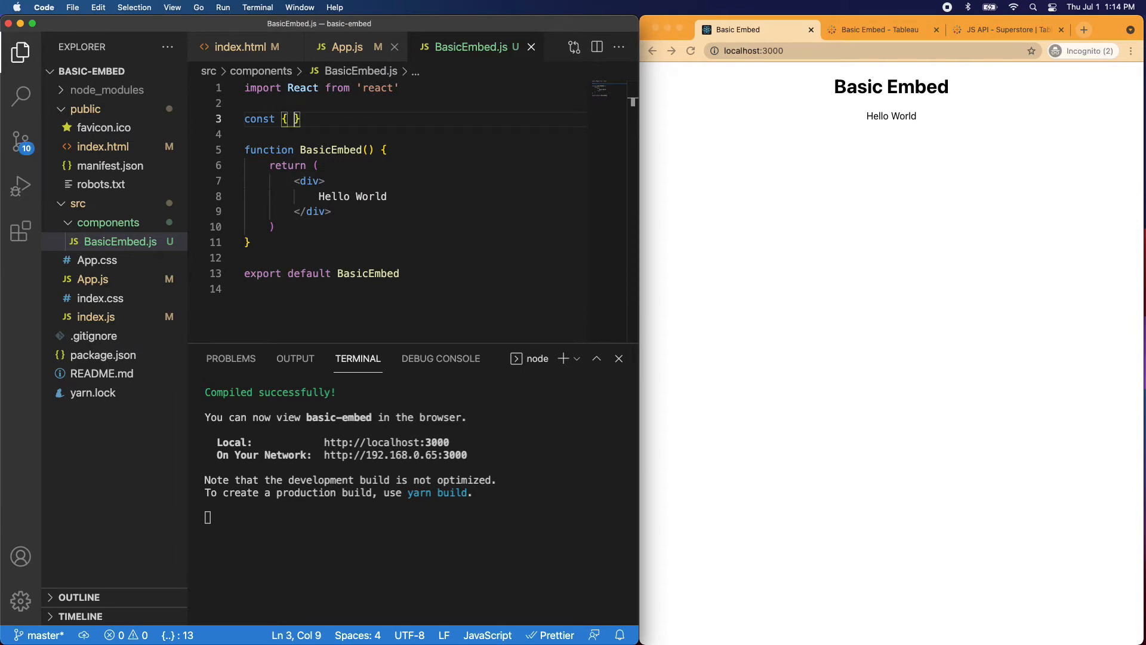
{"action": "type", "text": "tableau"}
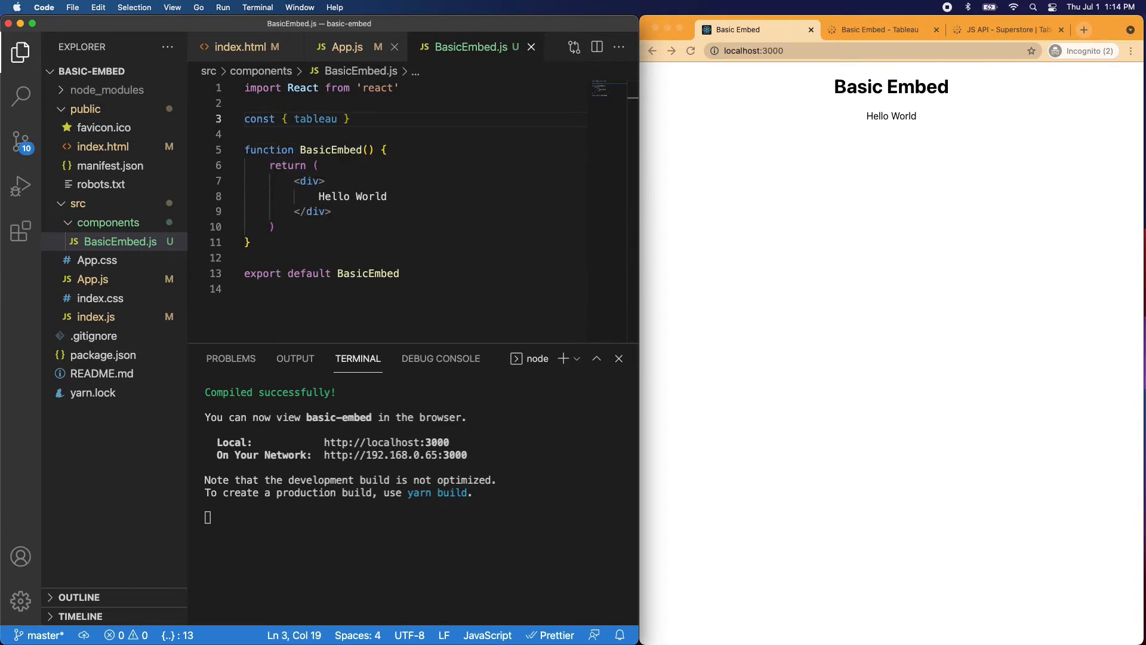
{"action": "type", "text": "= window;"}
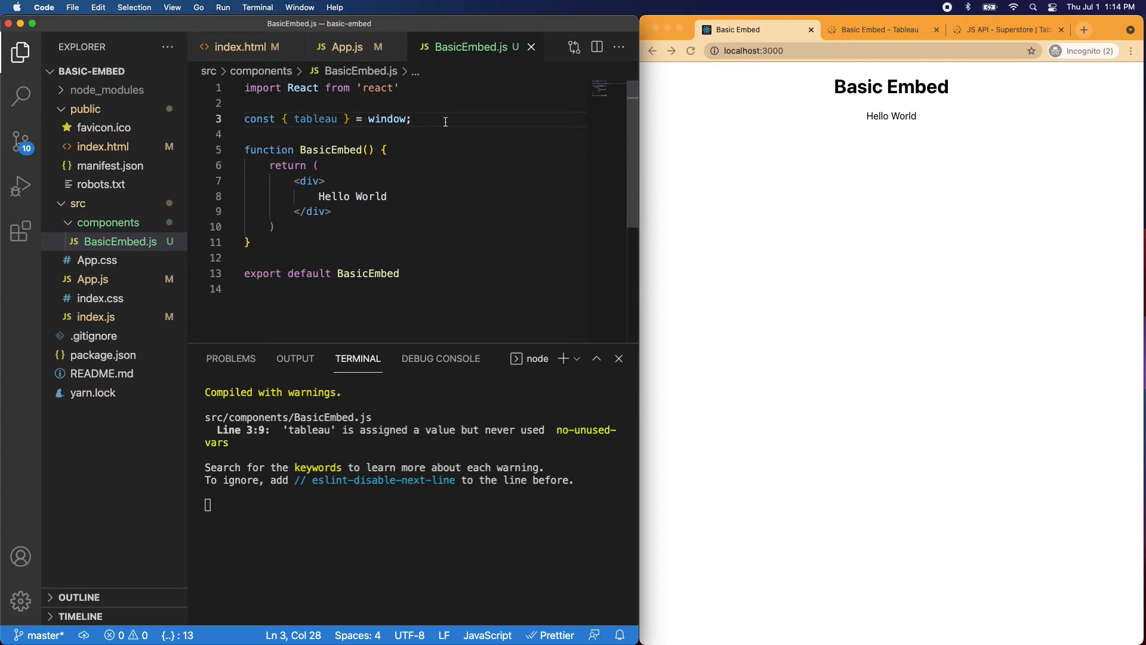
{"action": "left_click", "coordinate": [413, 120]}
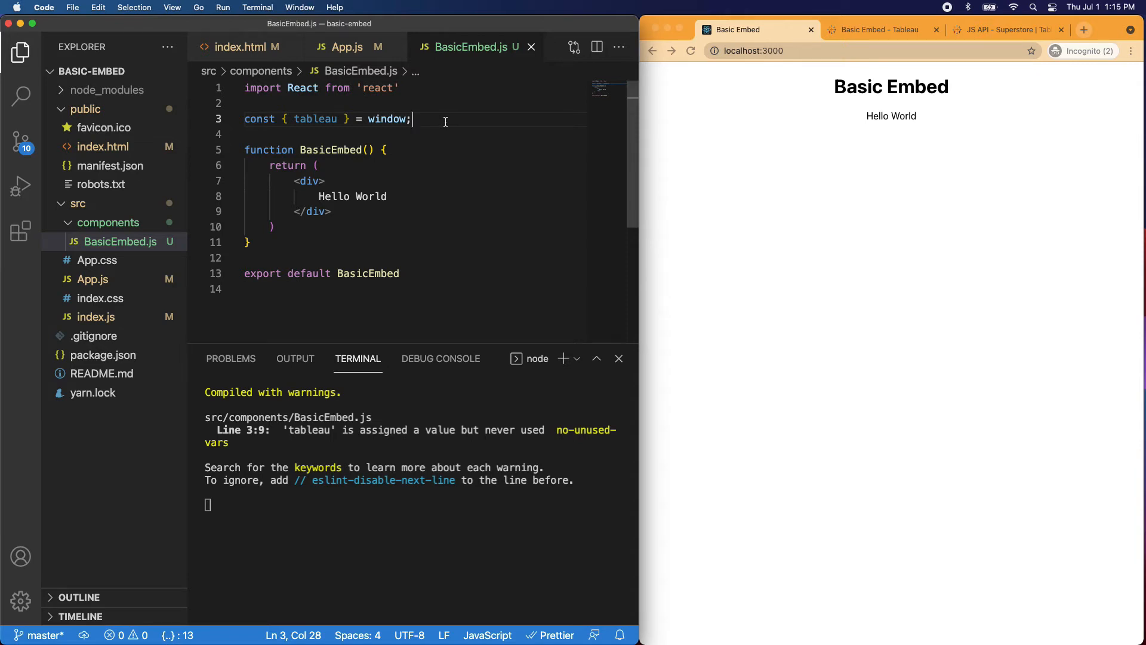
Declare const url = '' as the first line inside the BasicEmbed function body.
{"action": "left_click", "coordinate": [386, 150]}
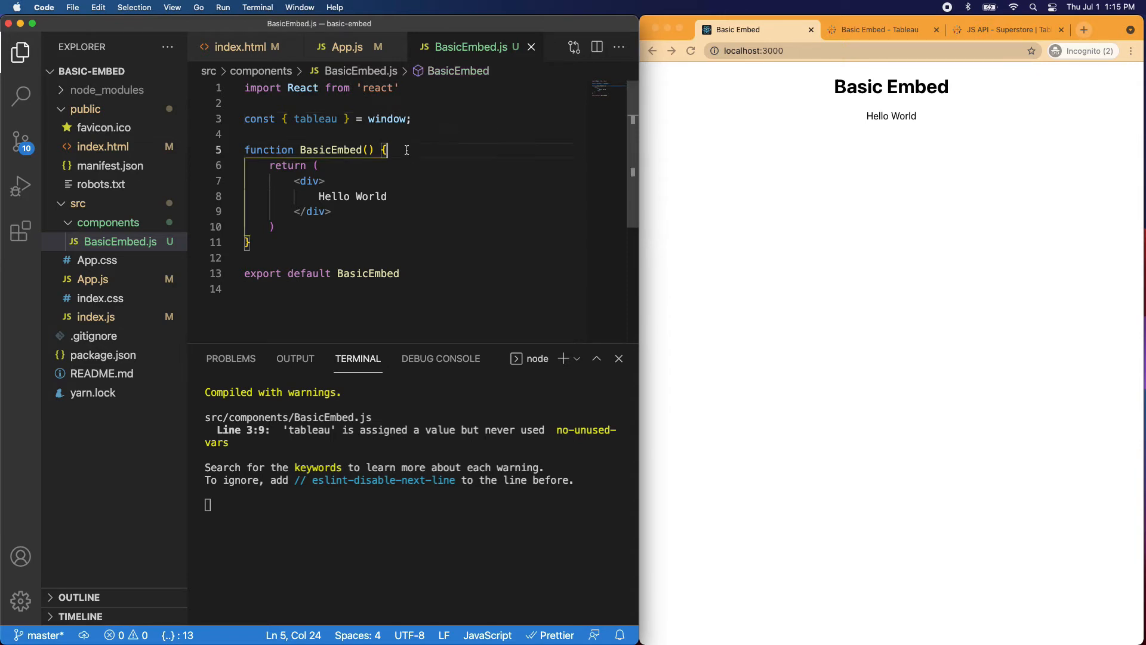
{"action": "key", "text": "enter"}
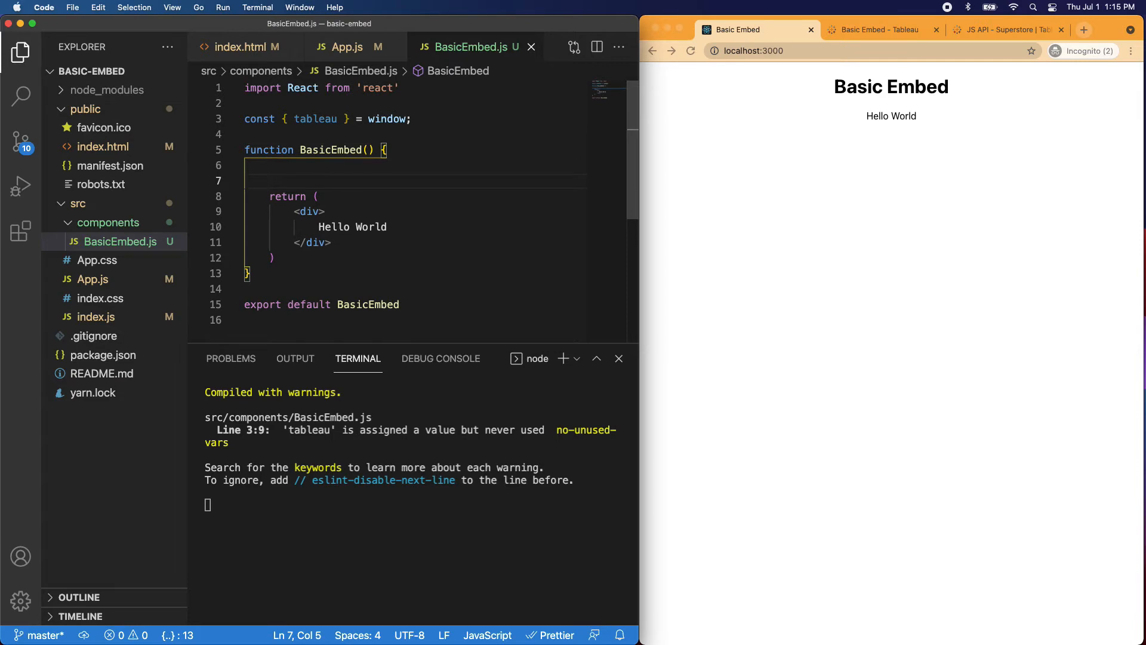
{"action": "type", "text": "url"}
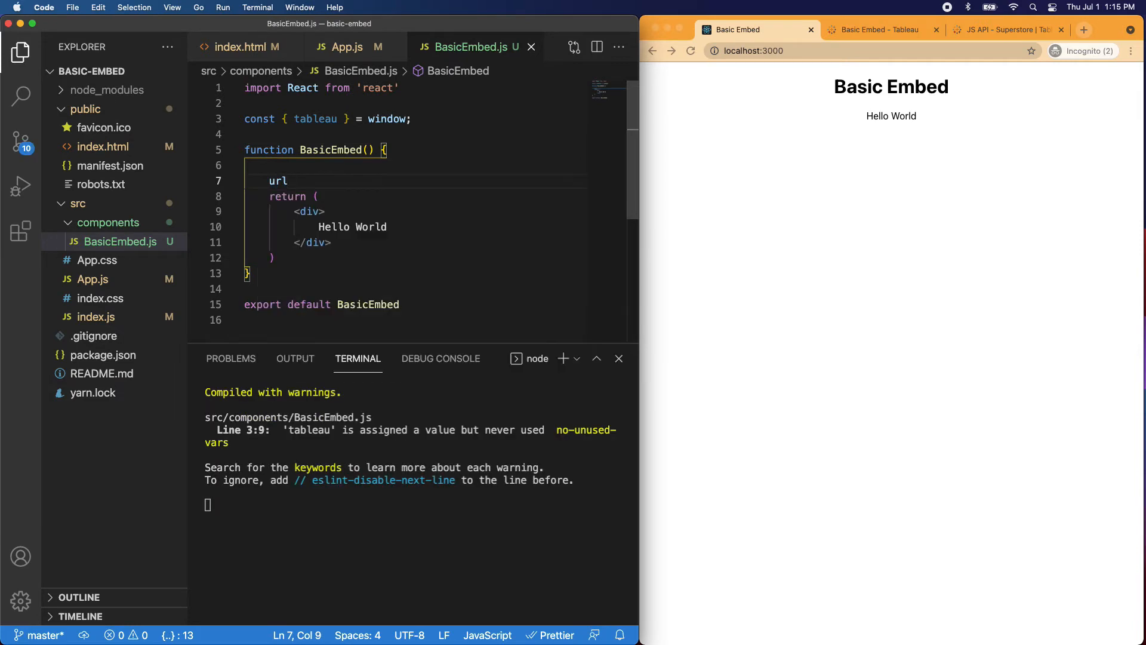
{"action": "type", "text": "= ''"}
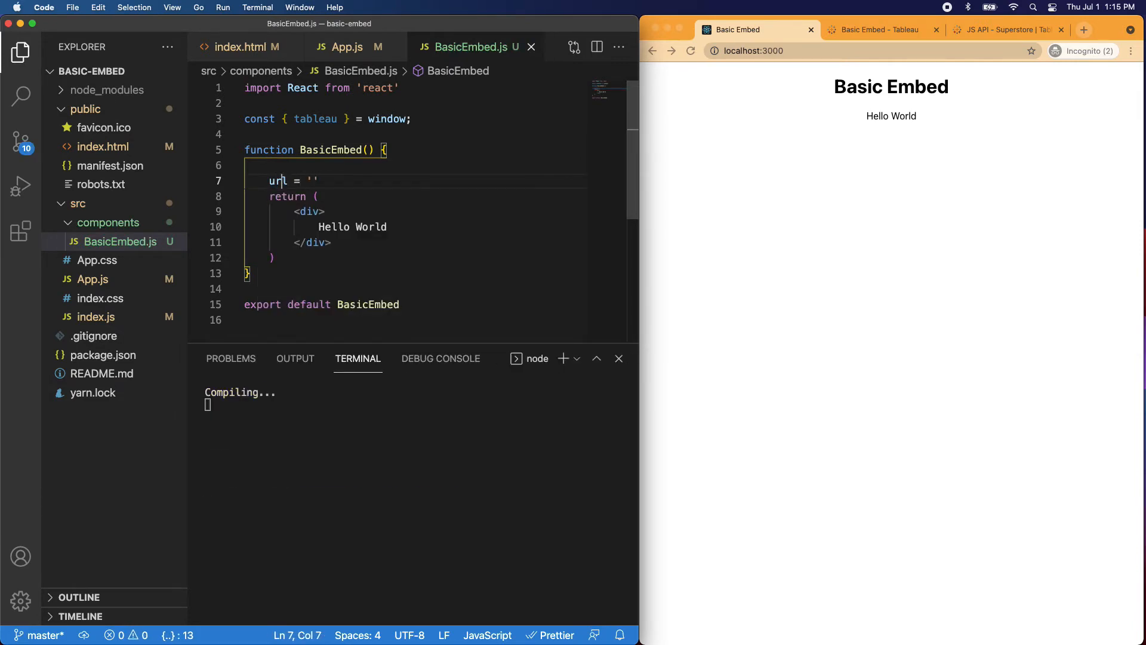
{"action": "type", "text": "cost"}
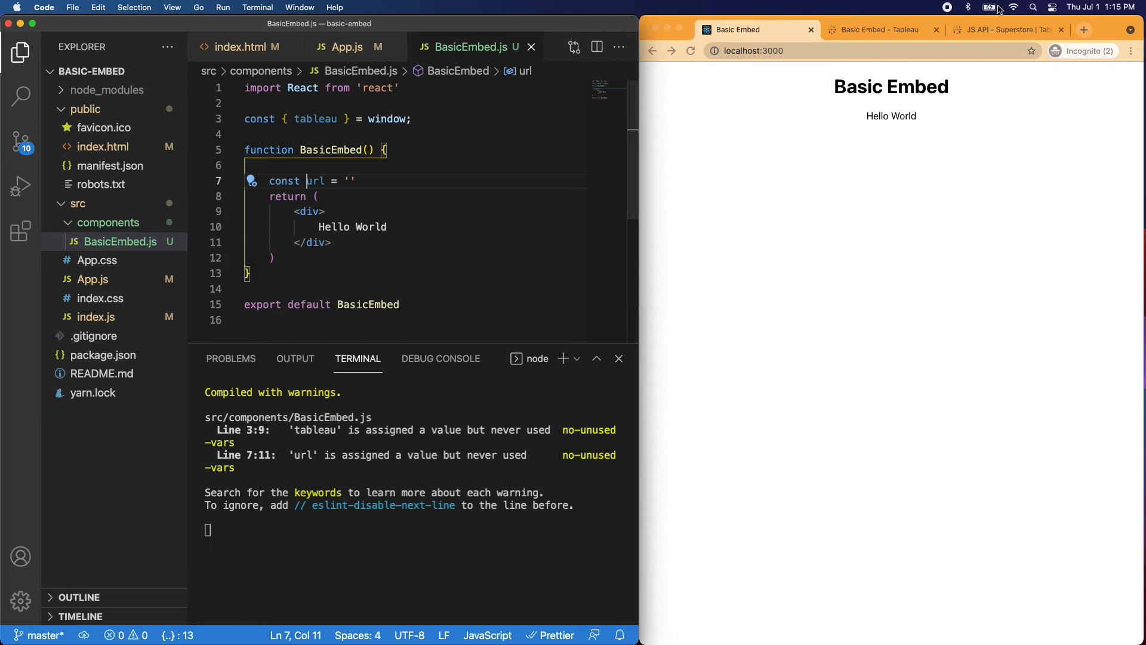
Get the JS API - Superstore Overview dashboard's share link from Tableau Public for the url string.
{"action": "left_click", "coordinate": [1008, 29]}
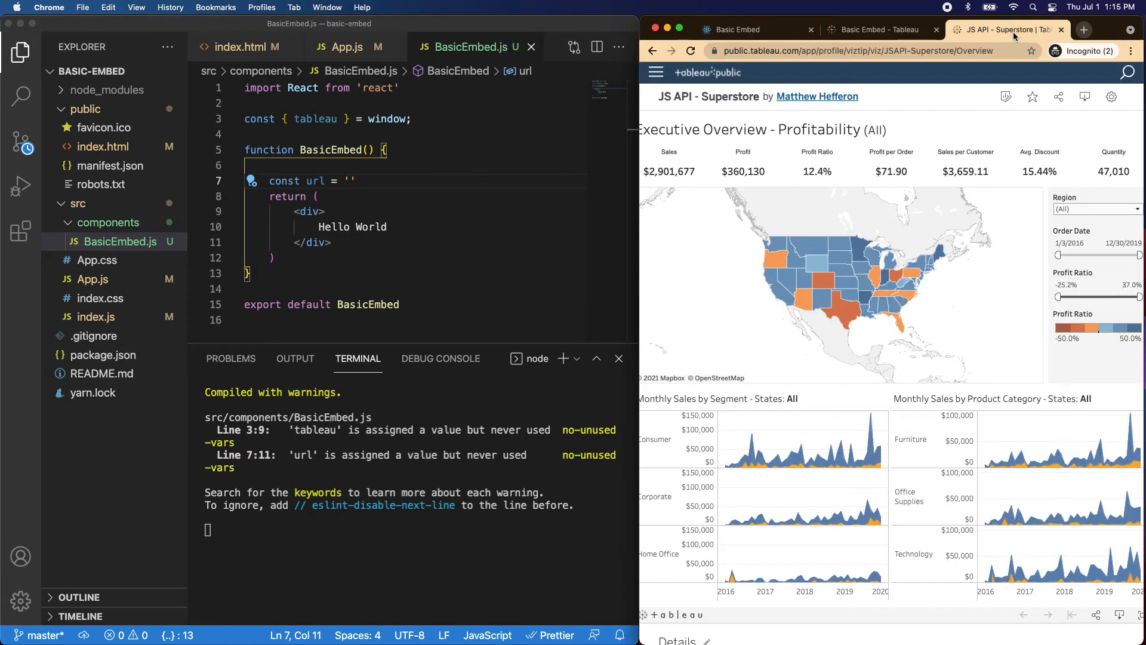
{"action": "mouse_move", "coordinate": [1075, 116]}
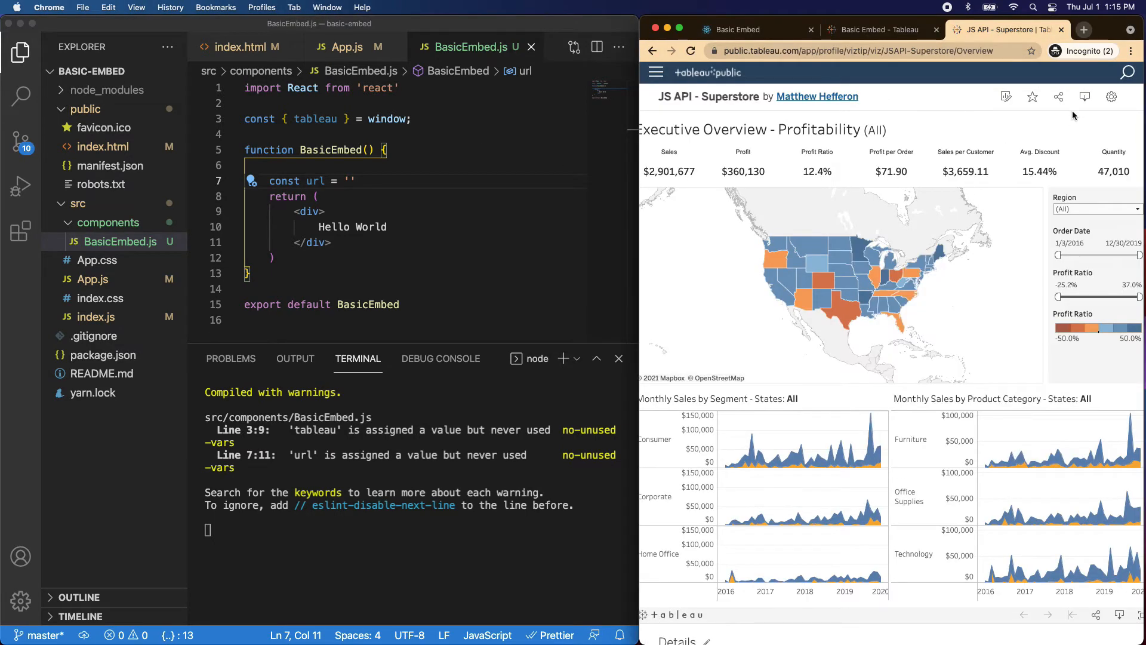
{"action": "left_click", "coordinate": [1058, 97]}
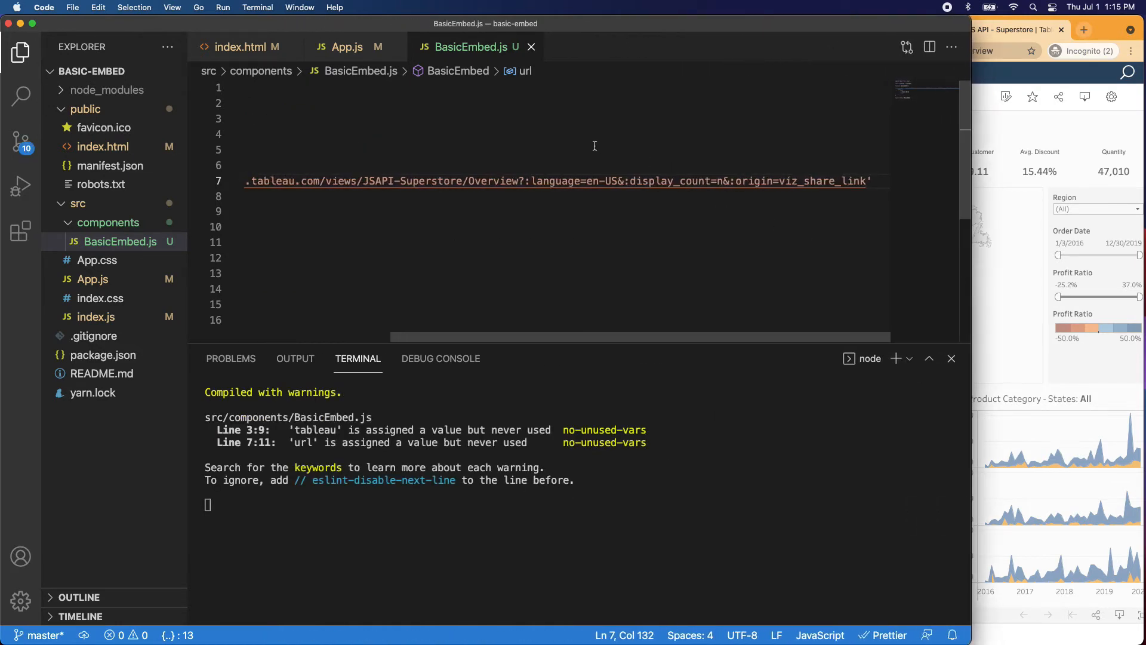
{"action": "left_click", "coordinate": [522, 181]}
{"action": "type", "text": ", {"}
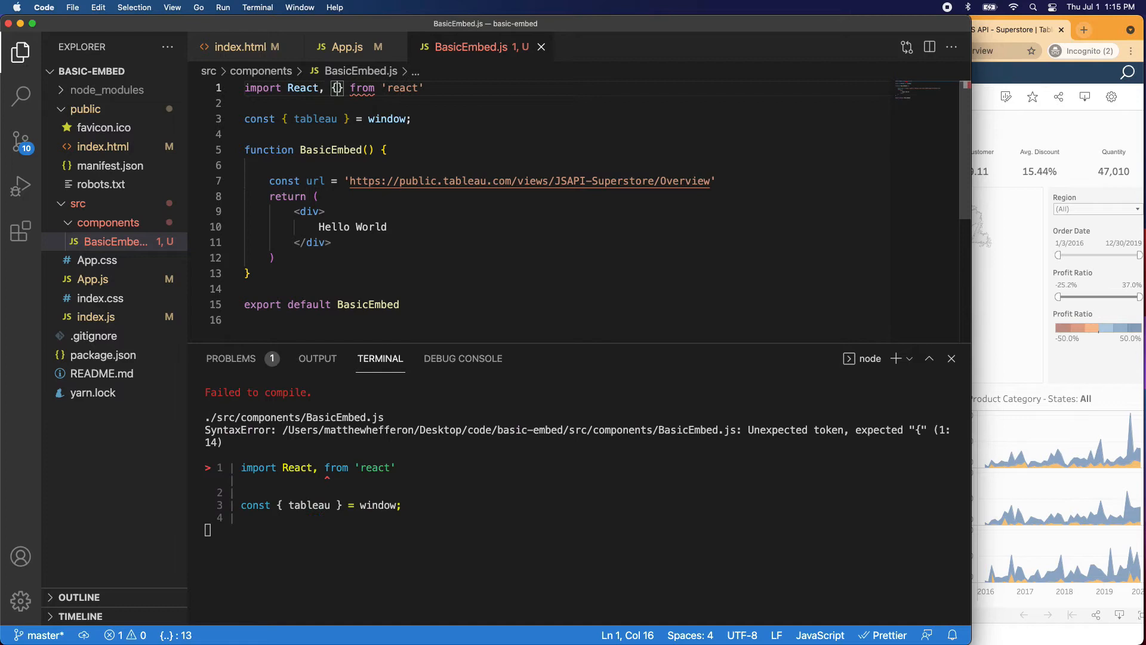
Import useRef and UseEffect from react inside the braces.
{"action": "type", "text": "useRef"}
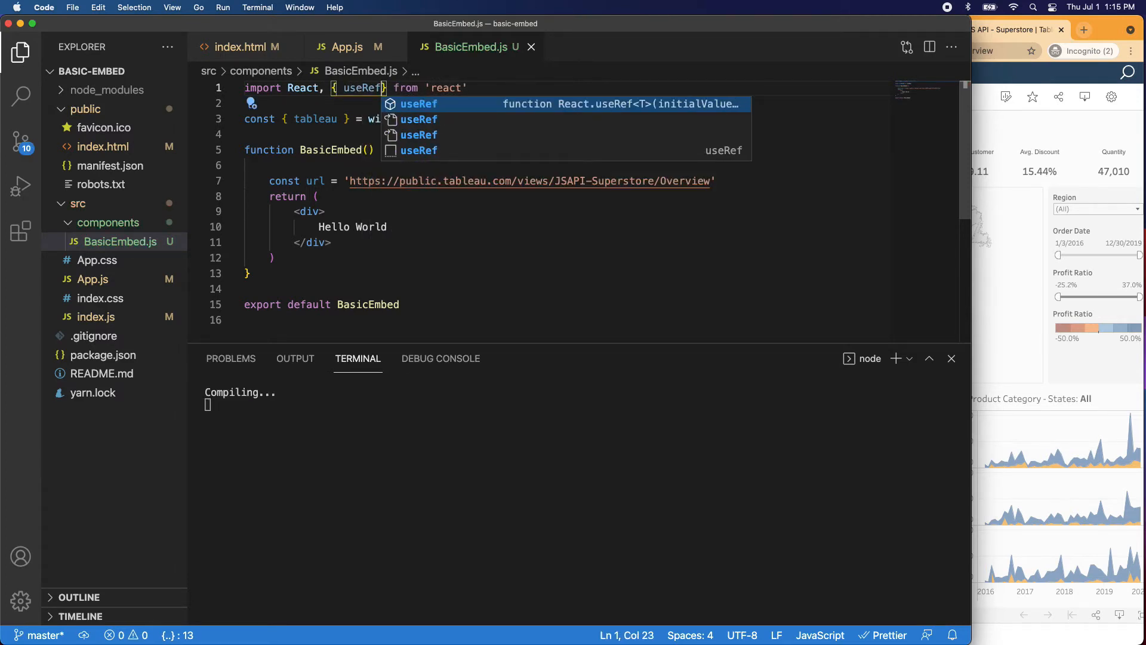
{"action": "type", "text": ", Use"}
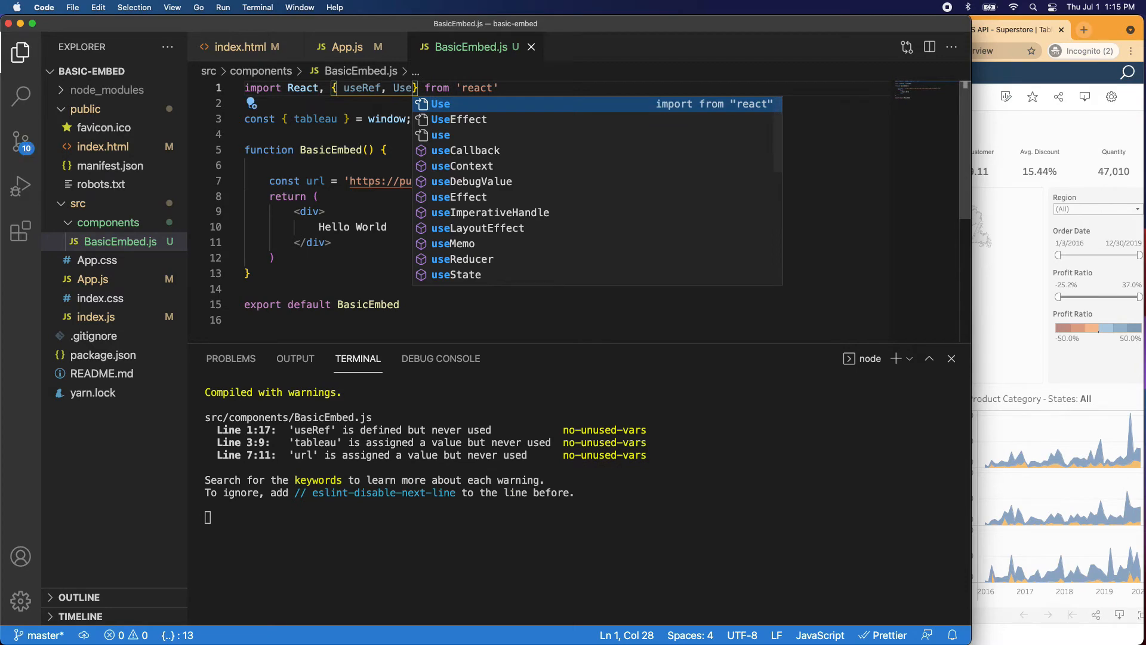
{"action": "left_click", "coordinate": [459, 120]}
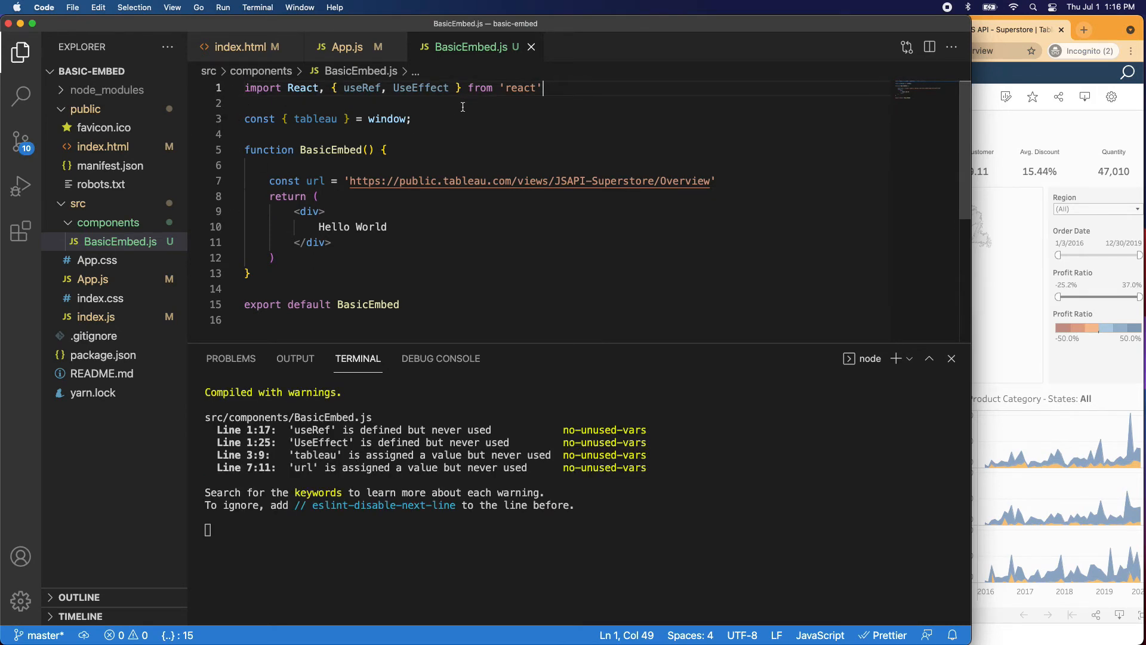
Declare const ref = useRef(null); in the component body.
{"action": "left_click", "coordinate": [256, 165]}
{"action": "type", "text": "const ref ="}
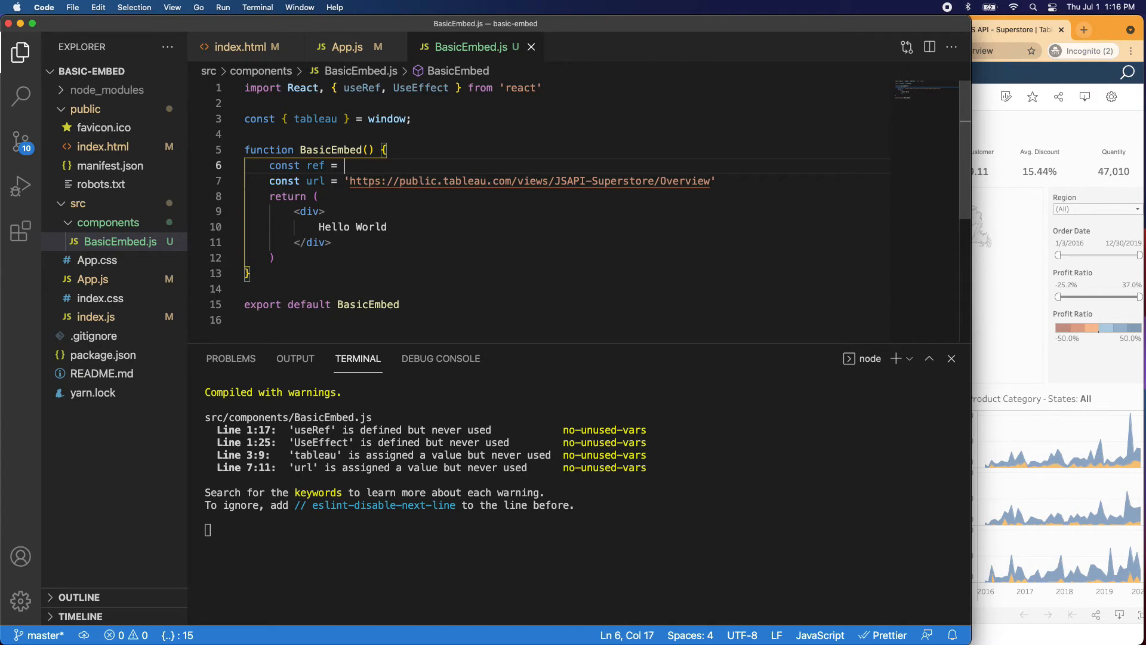
{"action": "type", "text": "useRef"}
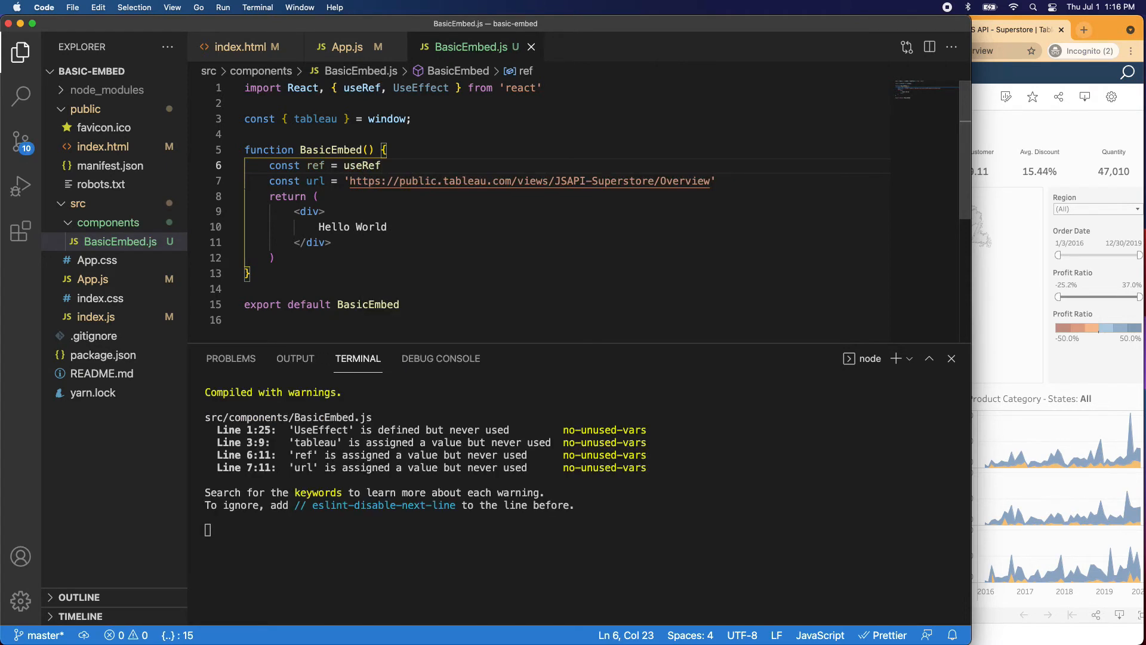
{"action": "type", "text": "(null);"}
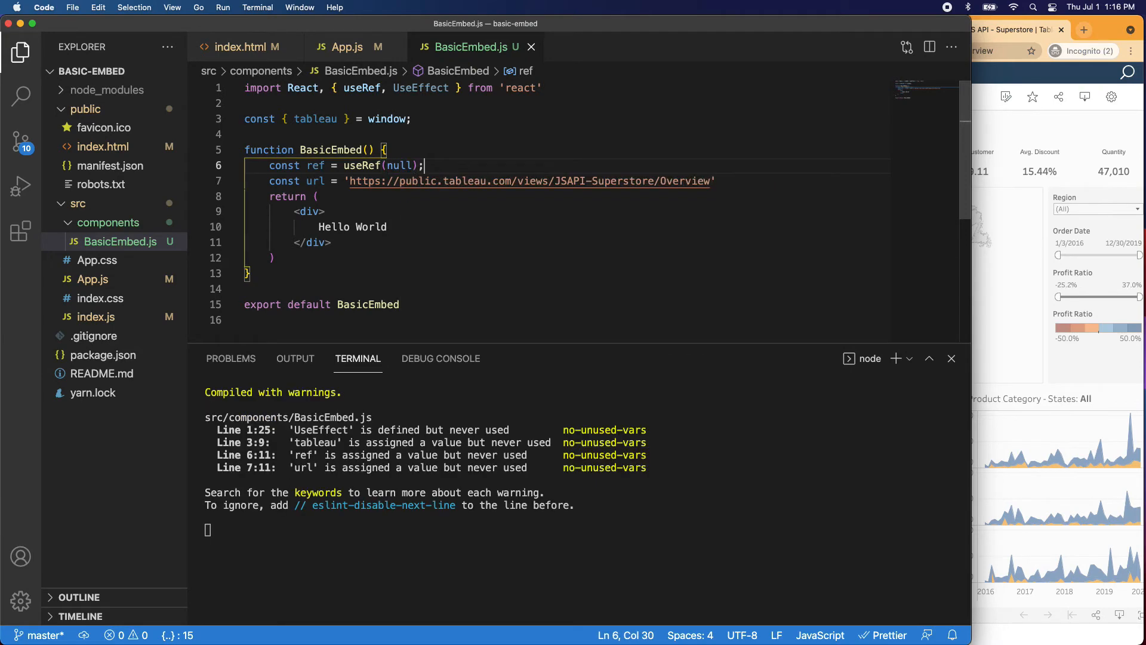
Replace the Hello World markup with <div ref={ref} /> in the return.
{"action": "left_click", "coordinate": [356, 250]}
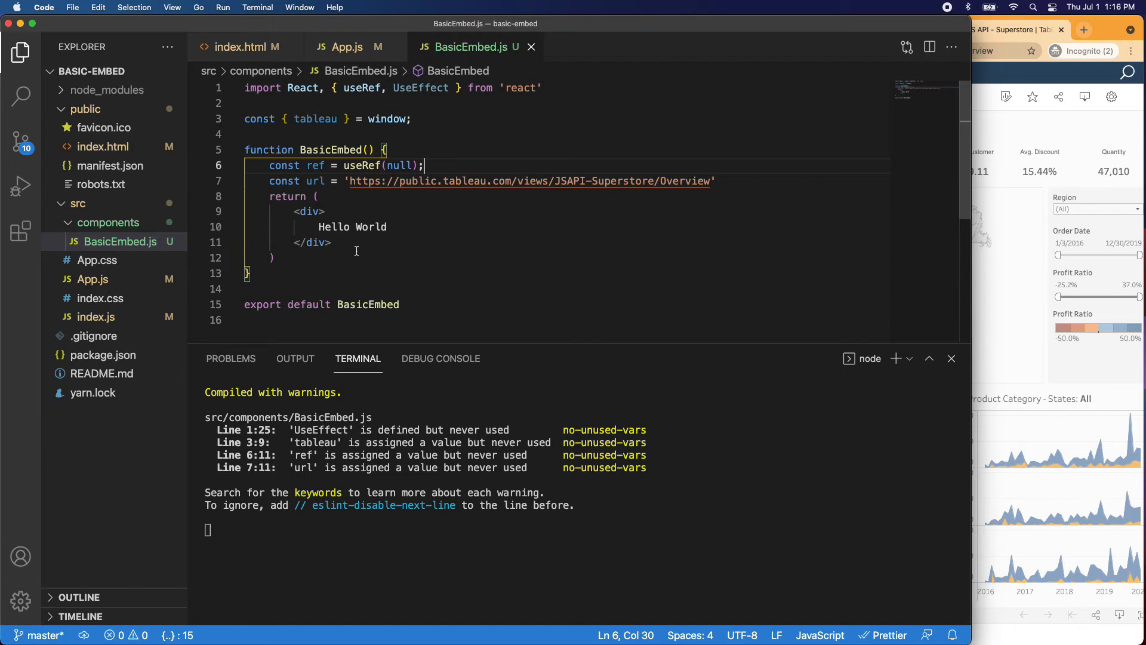
{"action": "left_click_drag", "start_coordinate": [320, 227], "coordinate": [331, 243]}
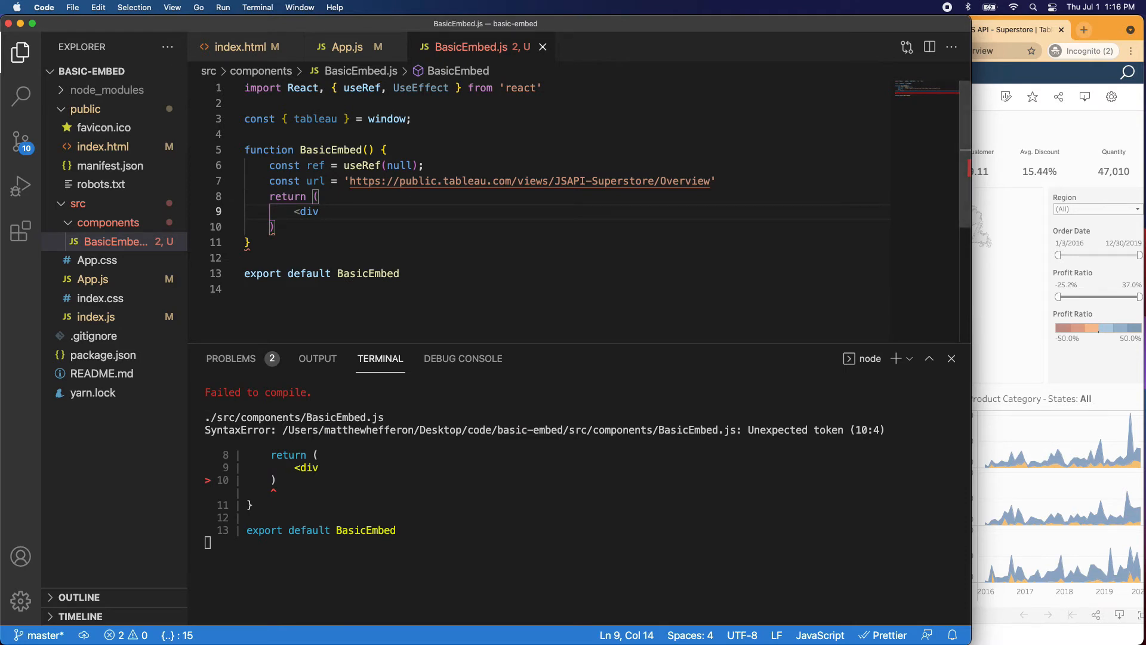
{"action": "type", "text": "ref"}
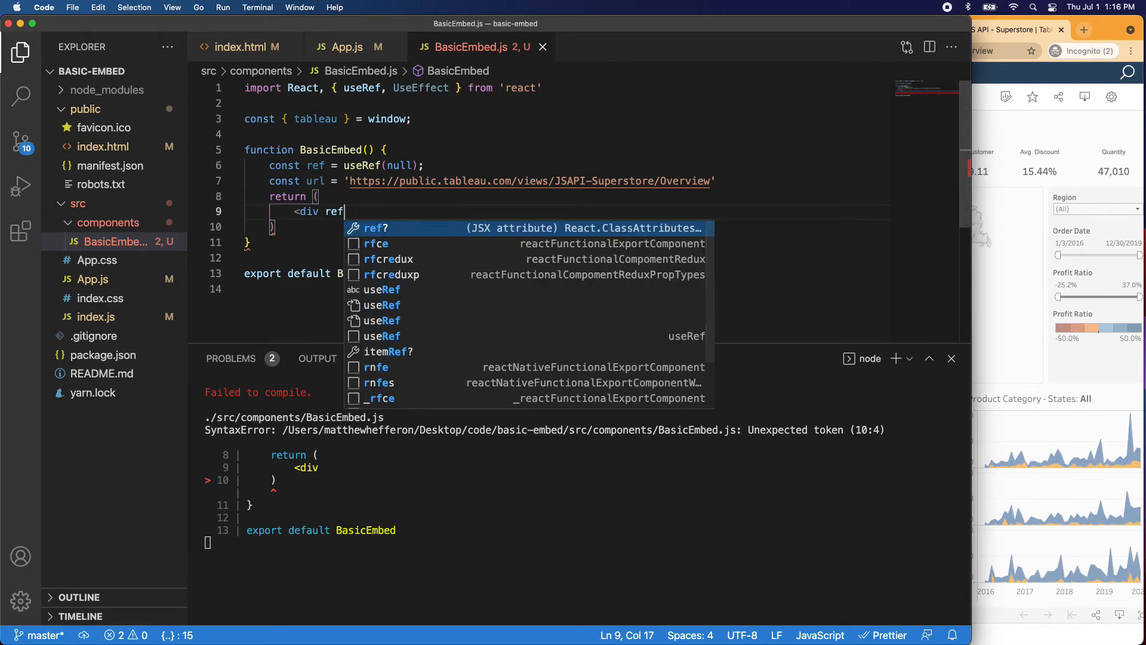
{"action": "type", "text": "={reg"}
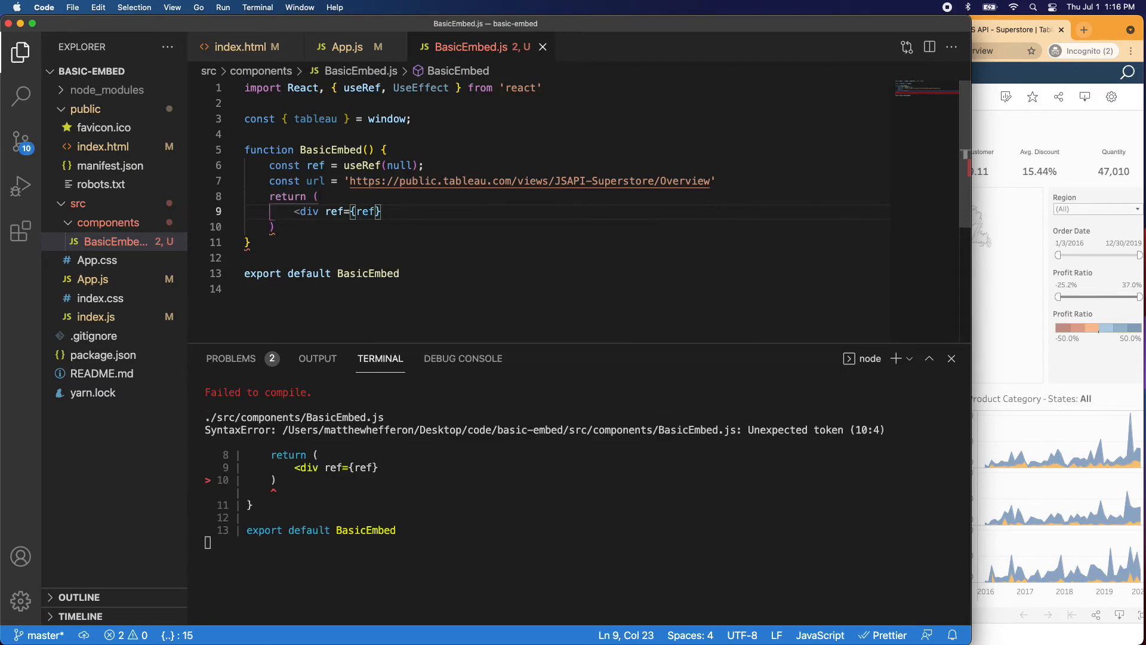
{"action": "type", "text": "/>"}
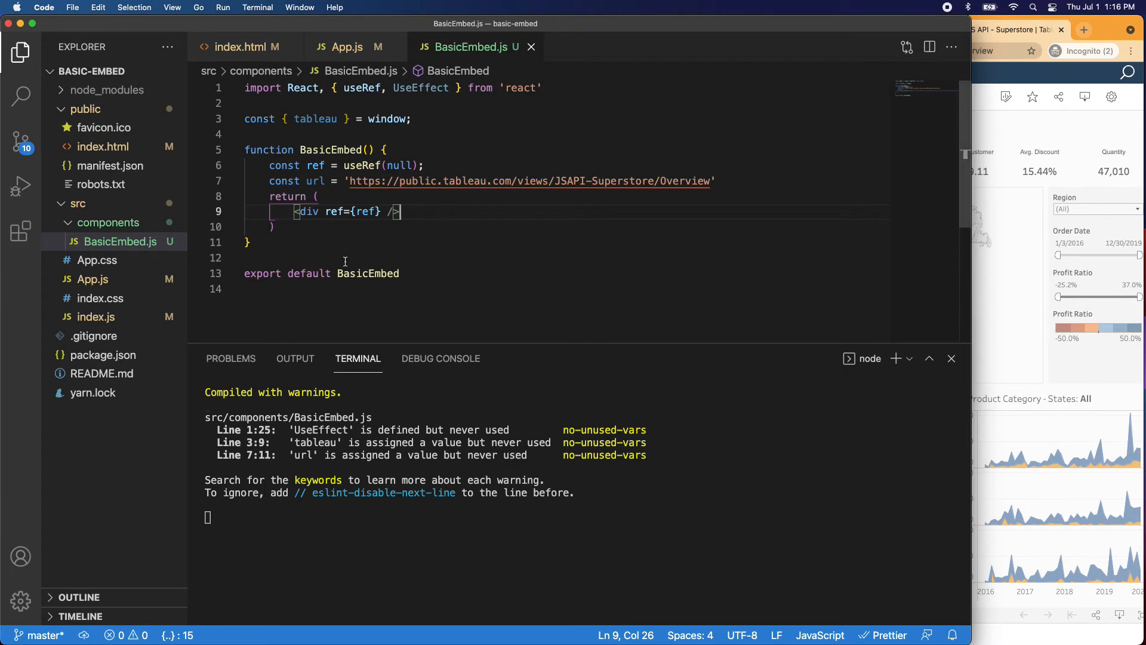
Declare an empty const initViz = () => { } below the url constant.
{"action": "left_click", "coordinate": [720, 180]}
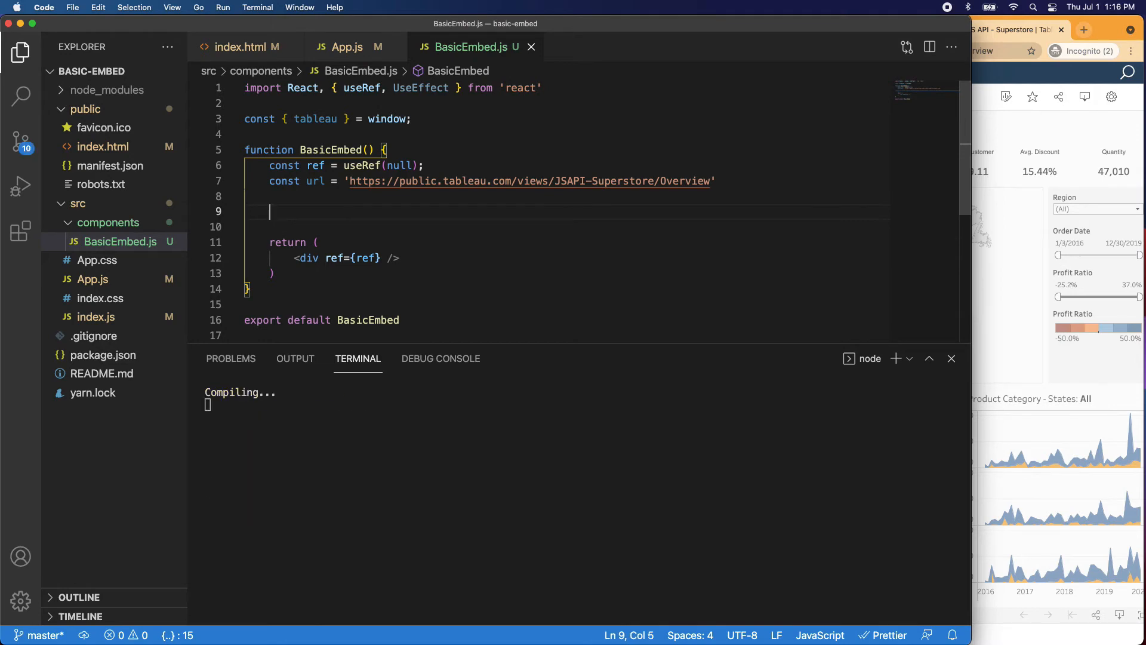
{"action": "type", "text": "nst name = (params) => {"}
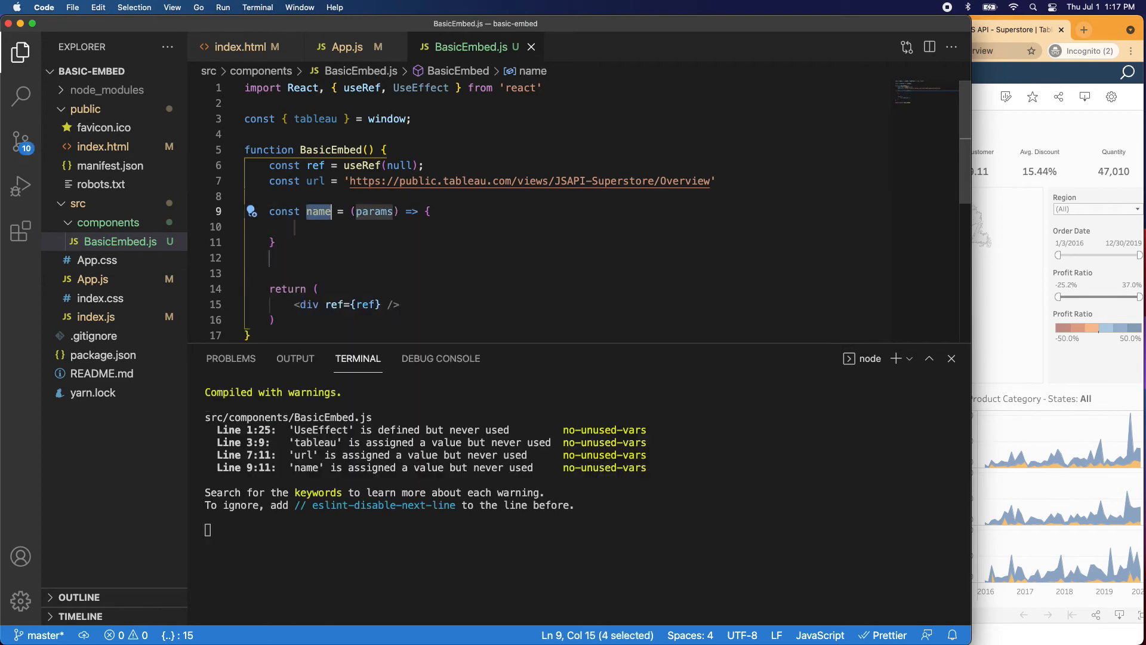
{"action": "type", "text": "initViz"}
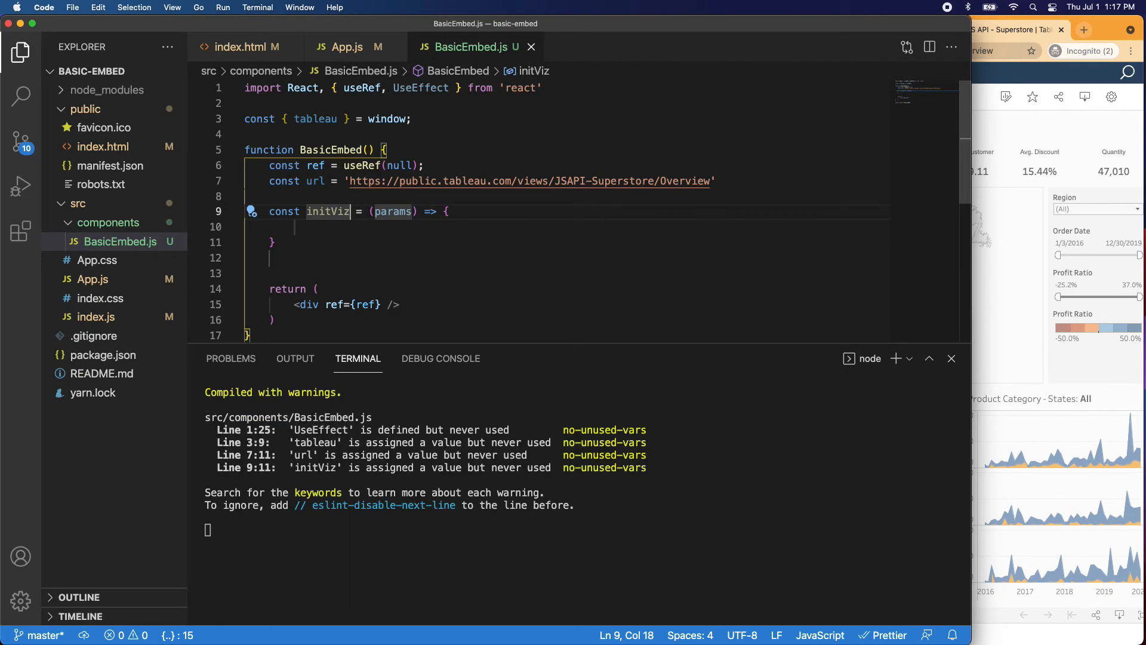
{"action": "mouse_move", "coordinate": [413, 220]}
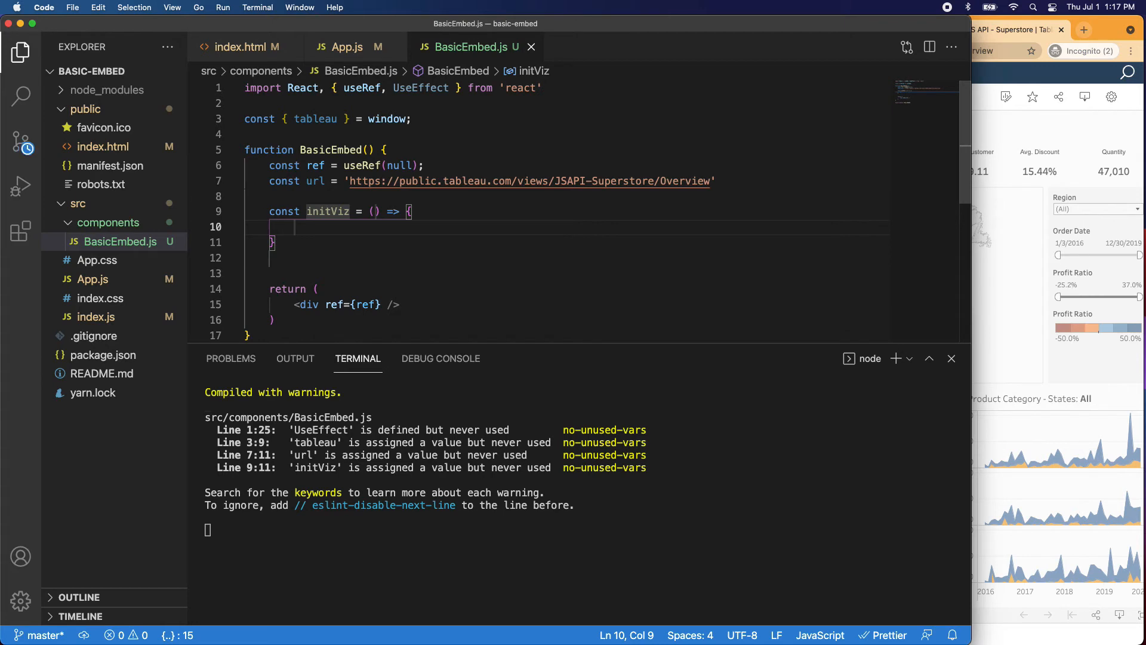
Have initViz call new tableau.Viz(ref.current, url, { }) with an options object.
{"action": "type", "text": "new tableau.V"}
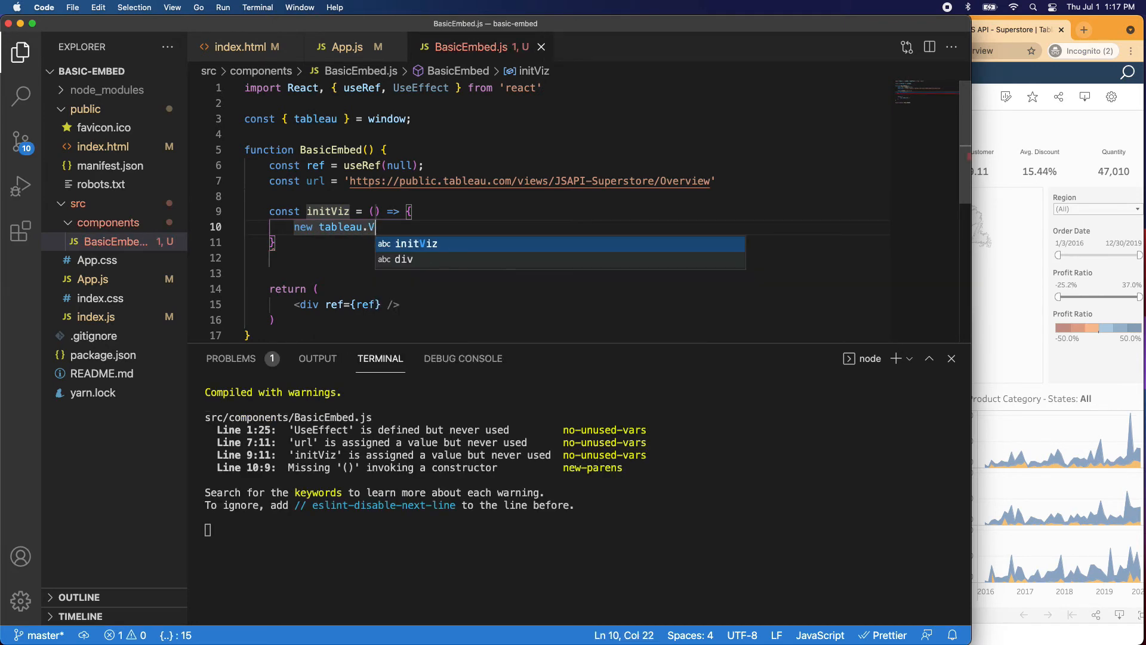
{"action": "type", "text": "iz"}
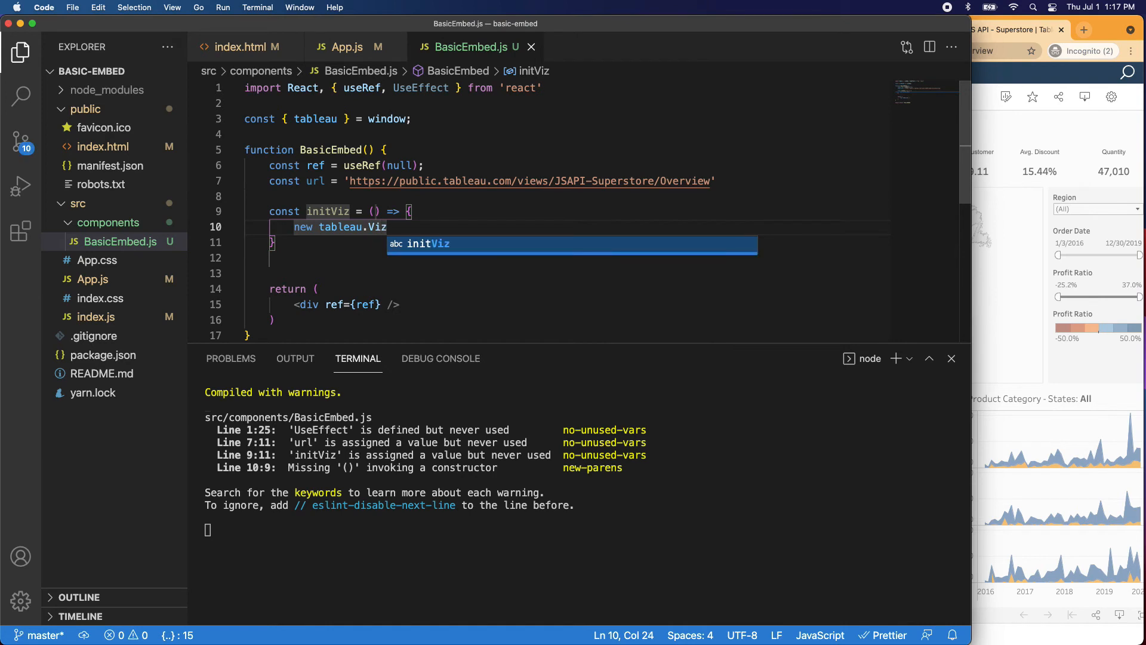
{"action": "type", "text": "(ref)"}
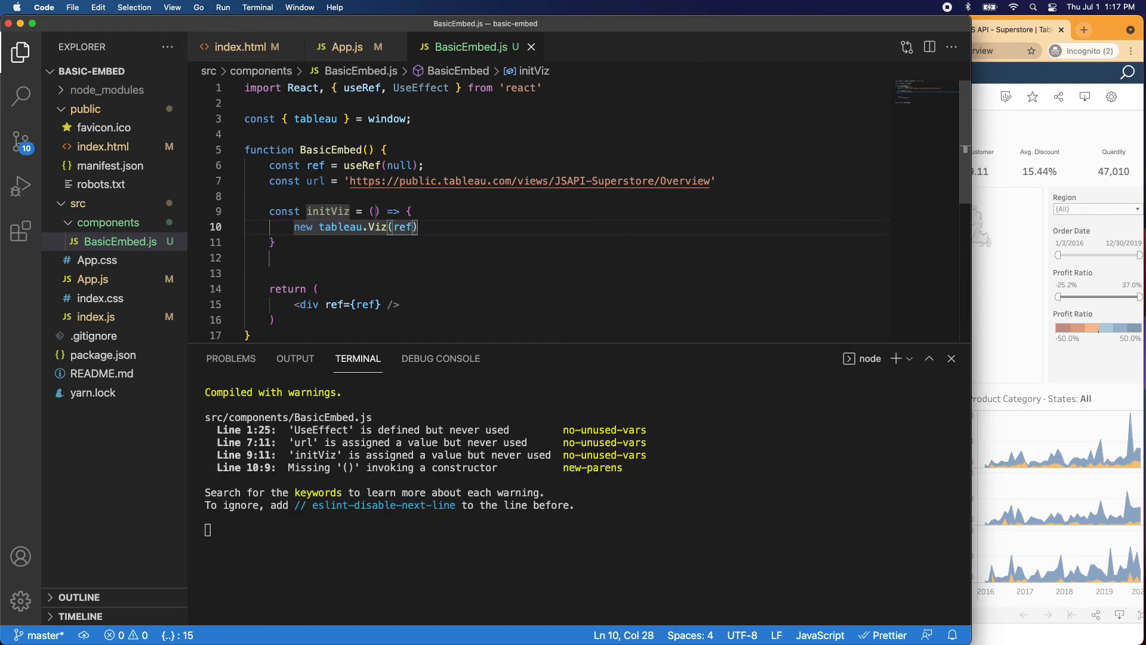
{"action": "type", "text": ".current"}
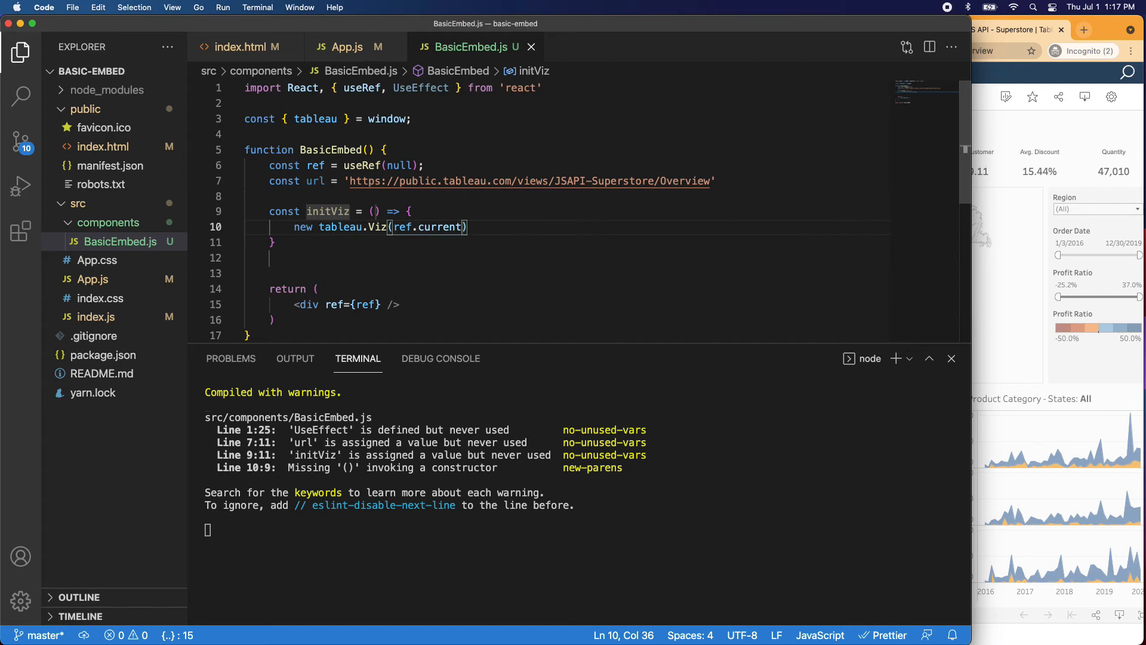
{"action": "type", "text": ", url,"}
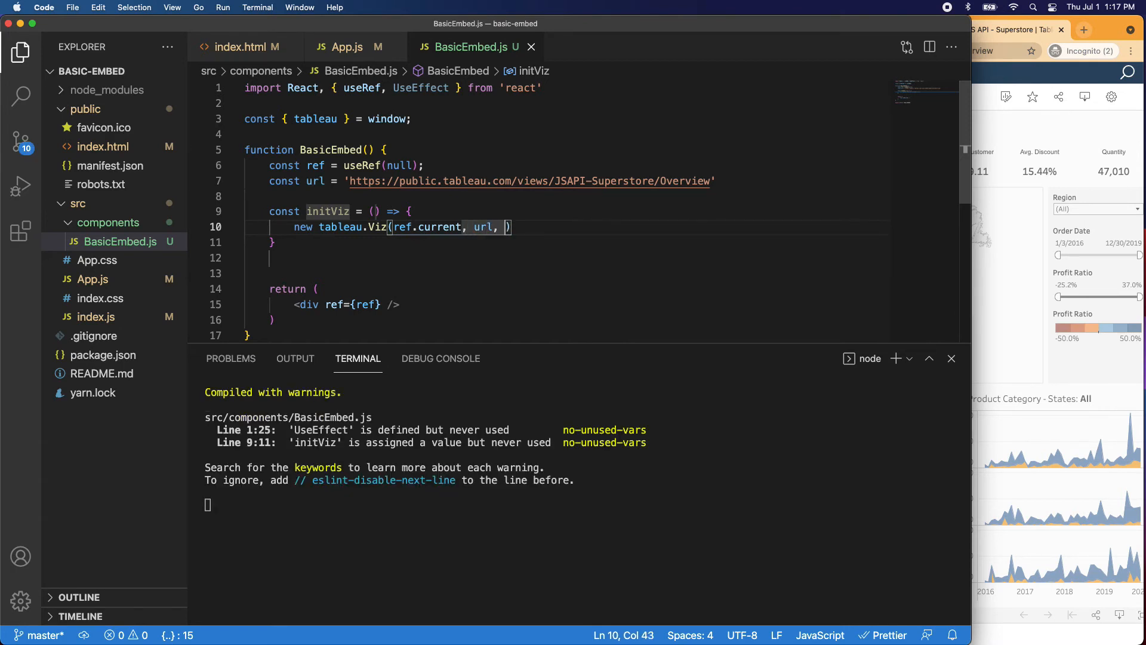
{"action": "type", "text": "{"}
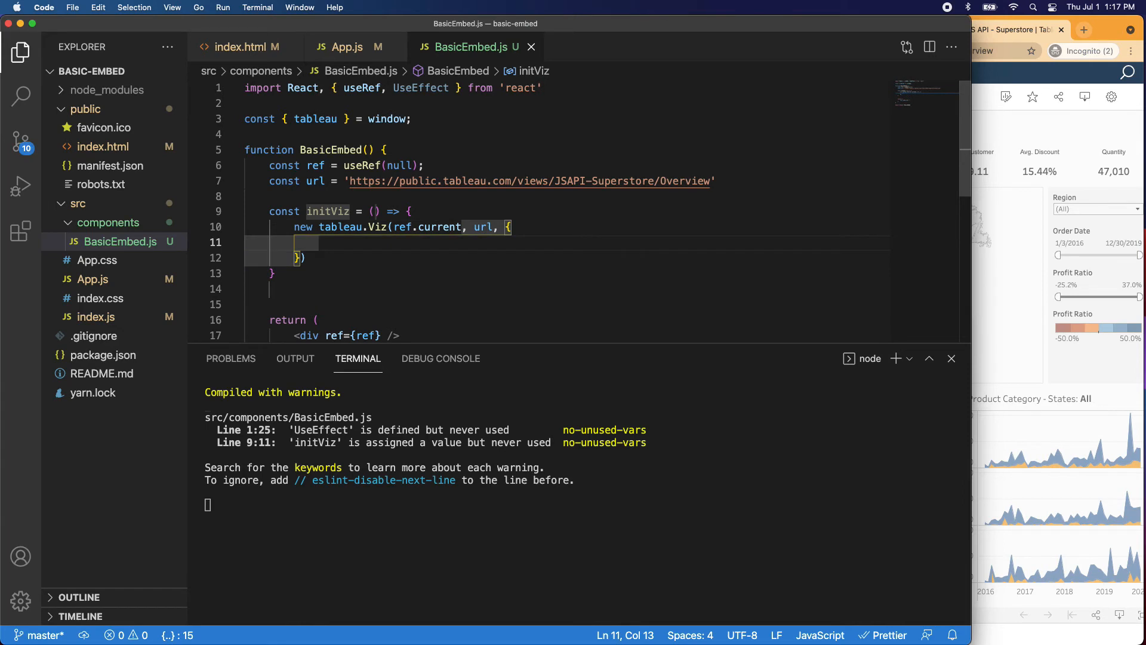
Set the Viz options to width "100%" and height "90vh".
{"action": "type", "text": "width:"}
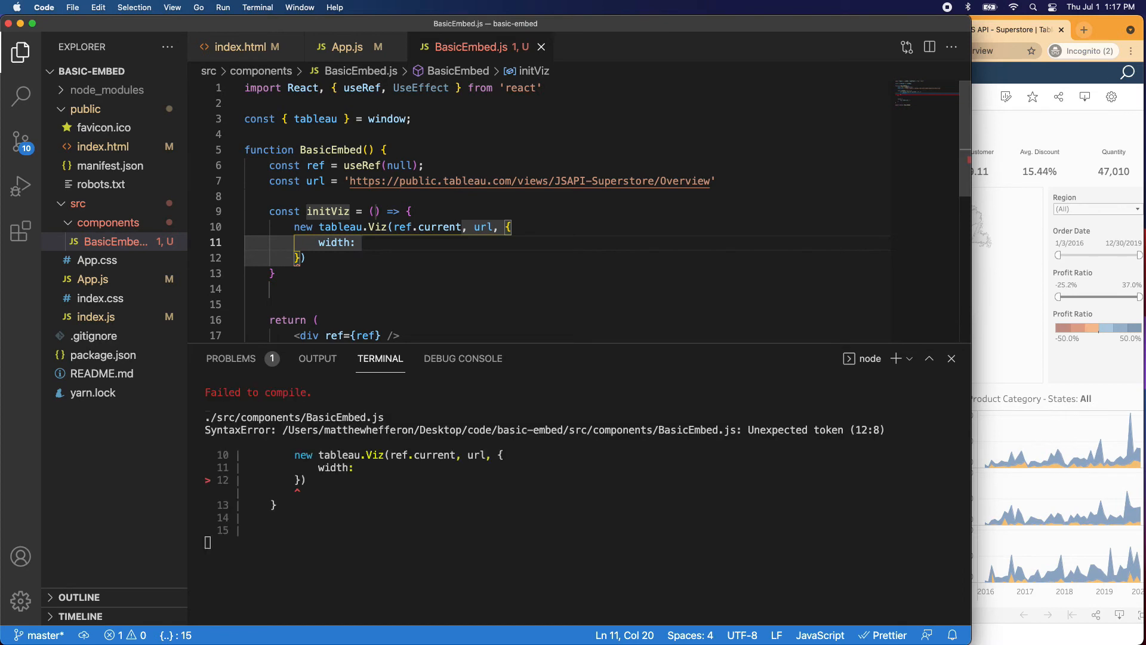
{"action": "type", "text": "\"100\""}
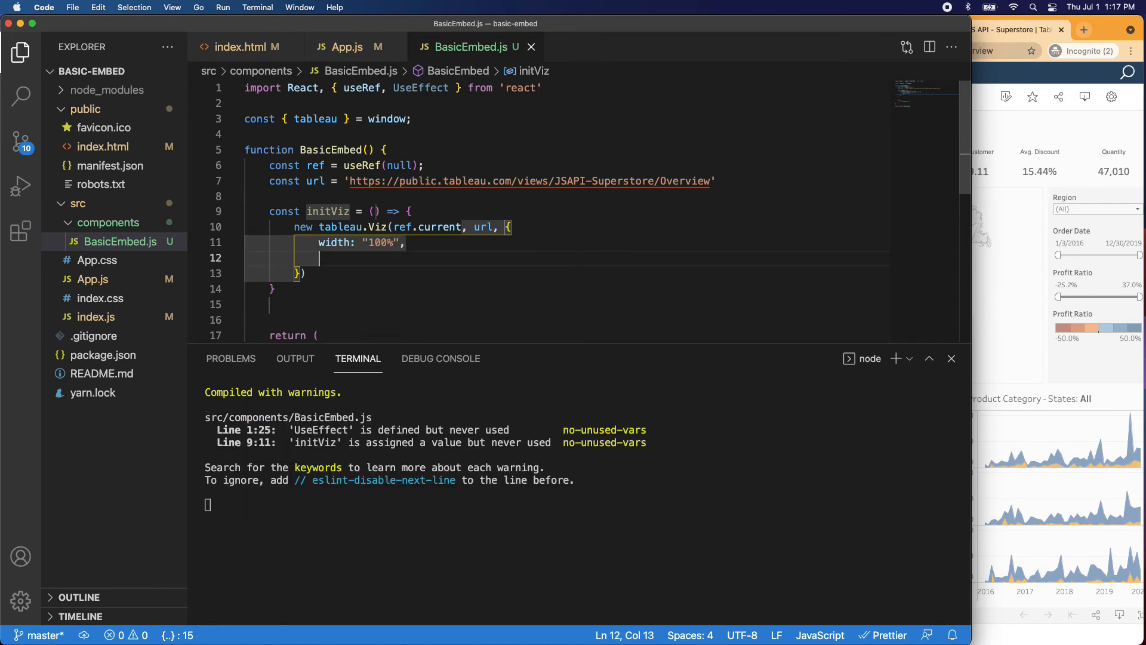
{"action": "type", "text": "hei"}
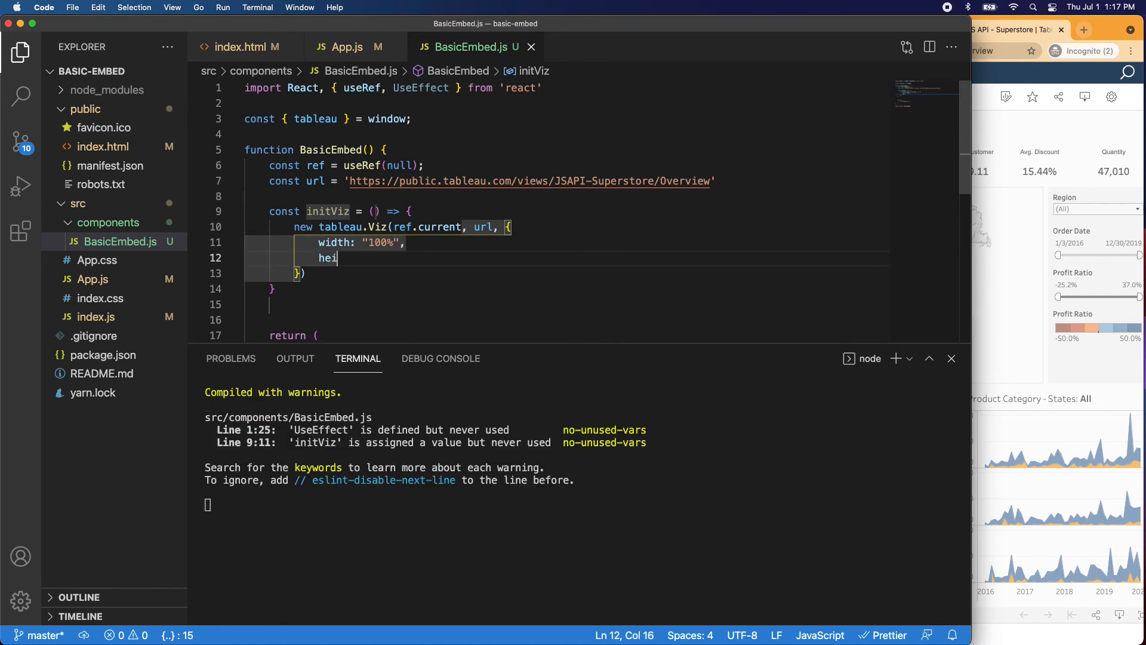
{"action": "type", "text": "ght:"}
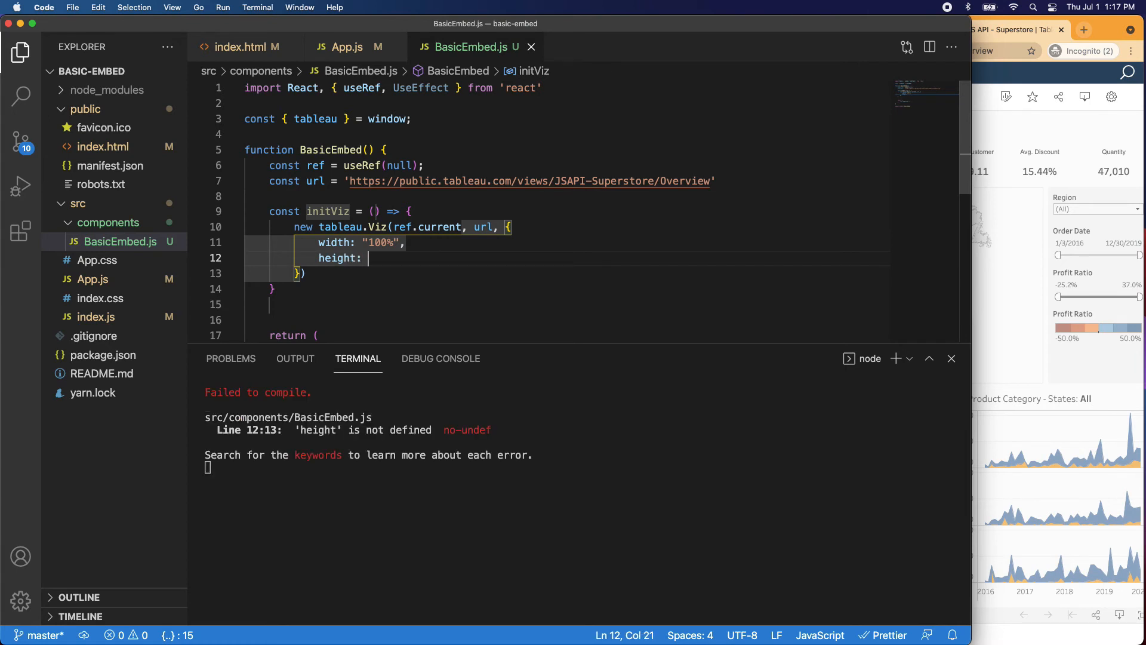
{"action": "type", "text": "\""}
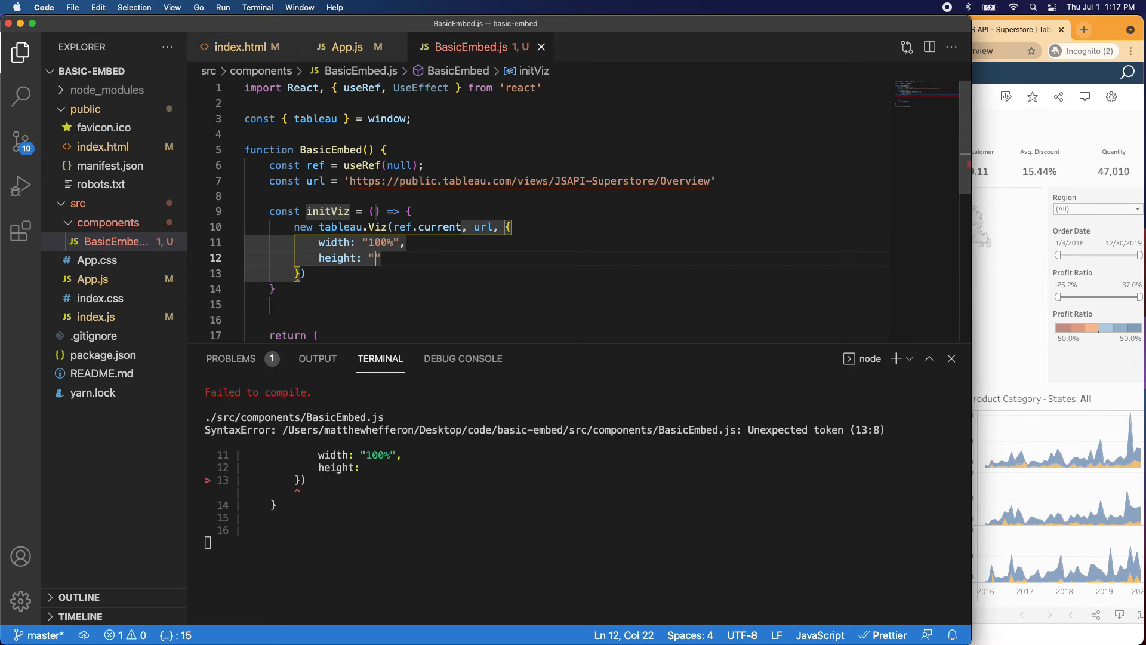
{"action": "type", "text": "90vh"}
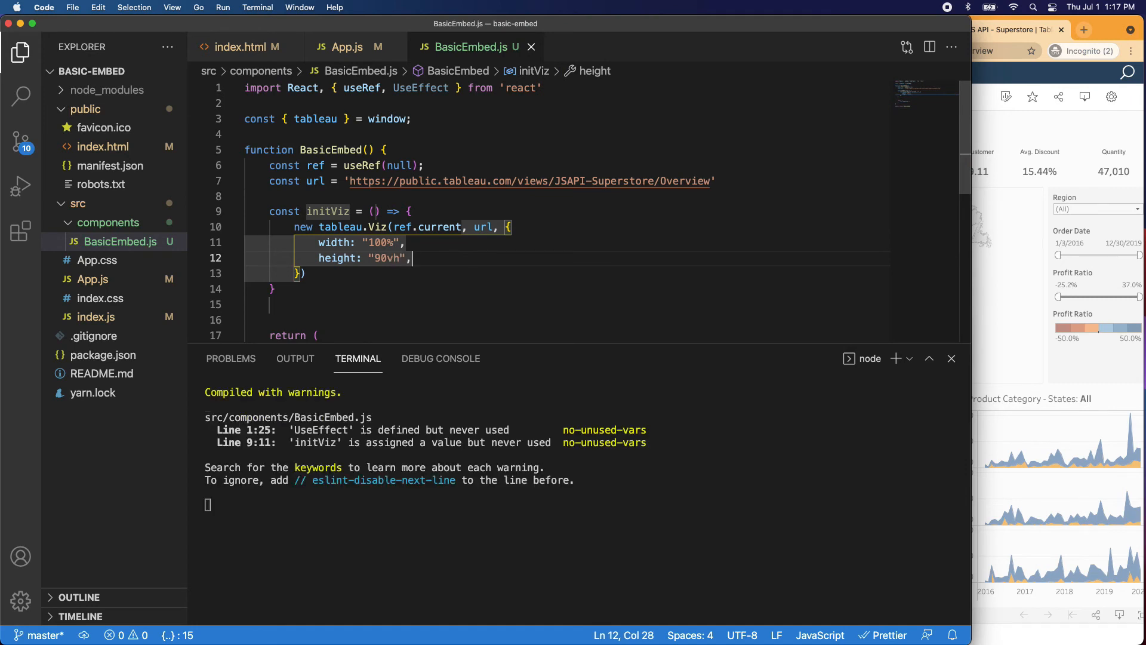
{"action": "left_click", "coordinate": [472, 227]}
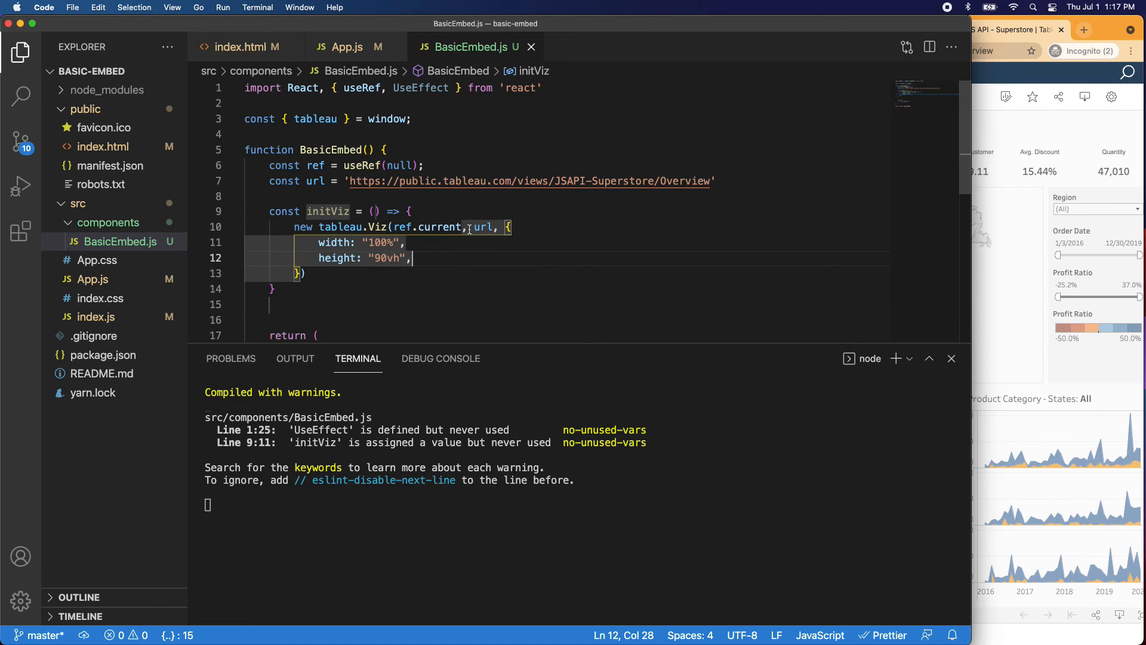
{"action": "left_click", "coordinate": [473, 242]}
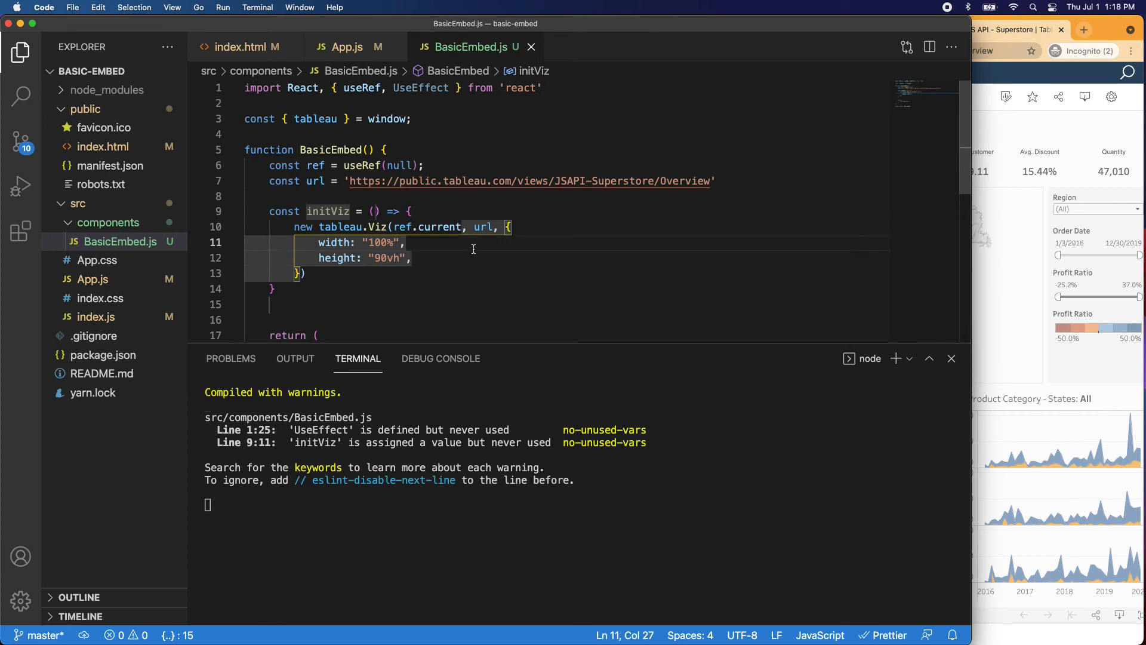
{"action": "mouse_move", "coordinate": [448, 253]}
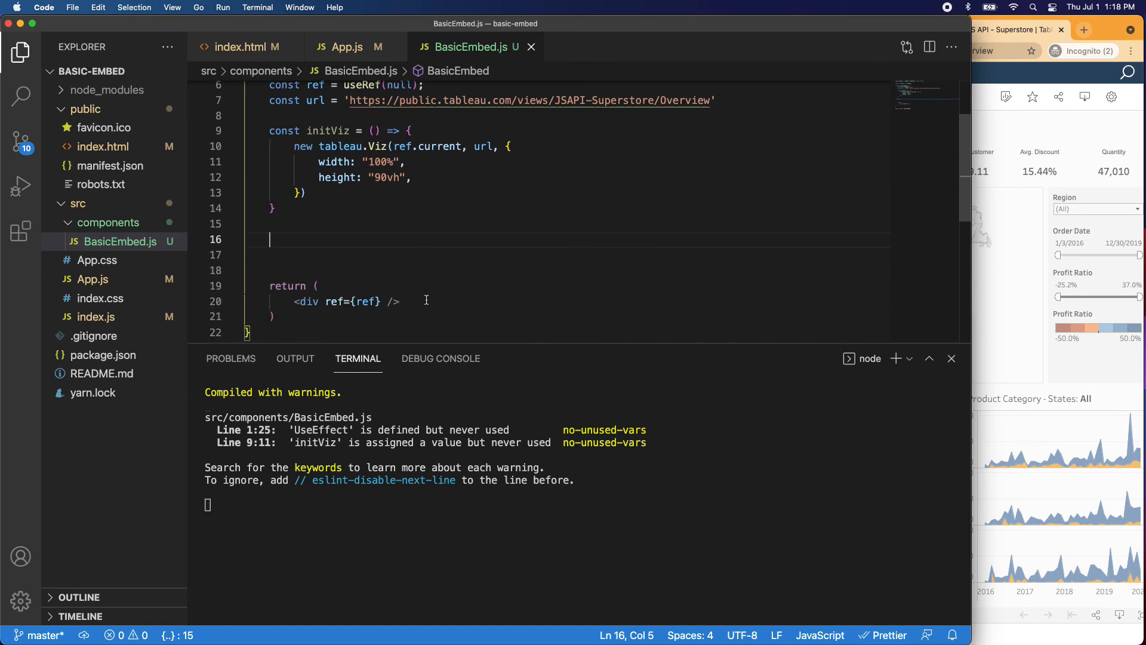
Add useEffect(initViz, []); below initViz so the viz loads on mount.
{"action": "type", "text": "use"}
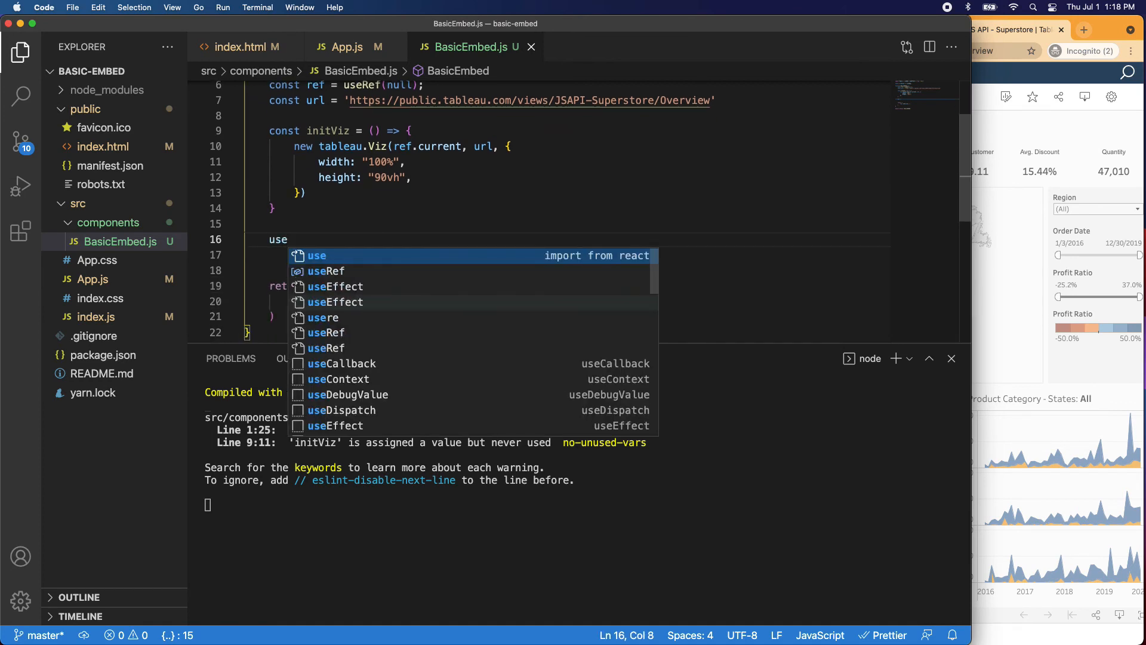
{"action": "type", "text": "E"}
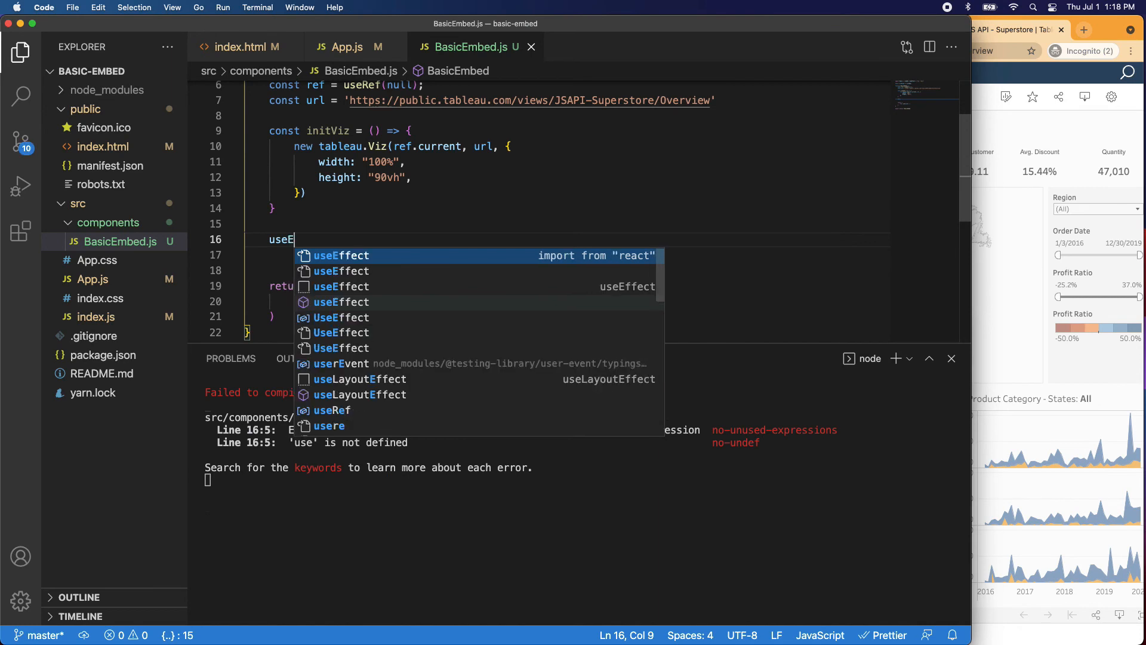
{"action": "type", "text": "ffect"}
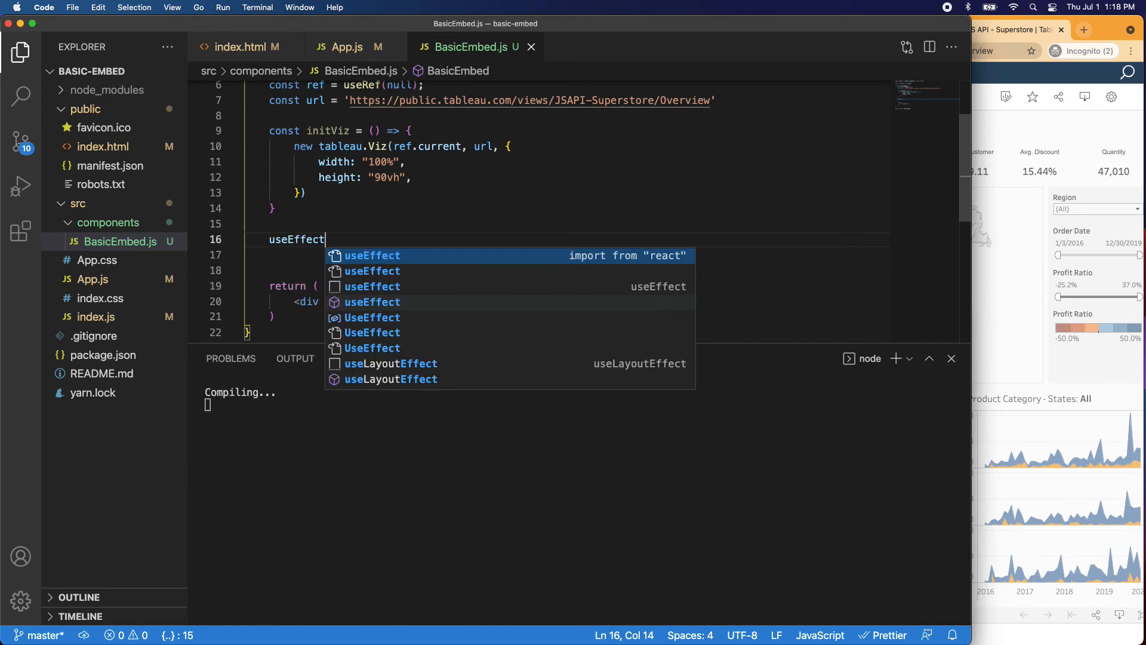
{"action": "type", "text": "(initViz"}
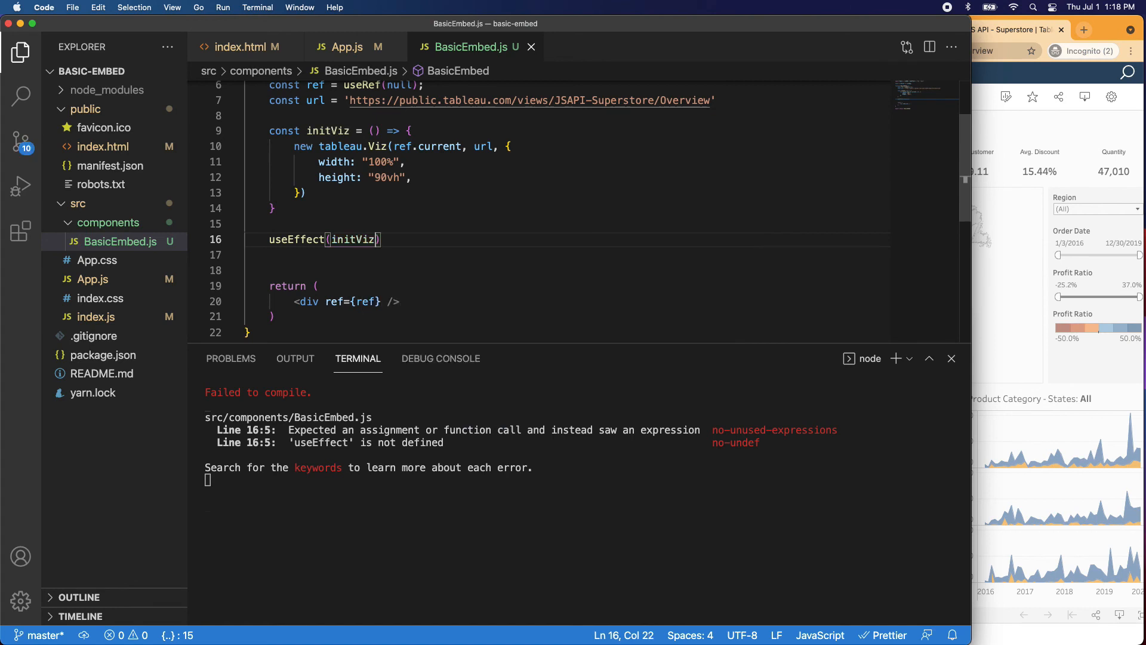
{"action": "type", "text": ", []"}
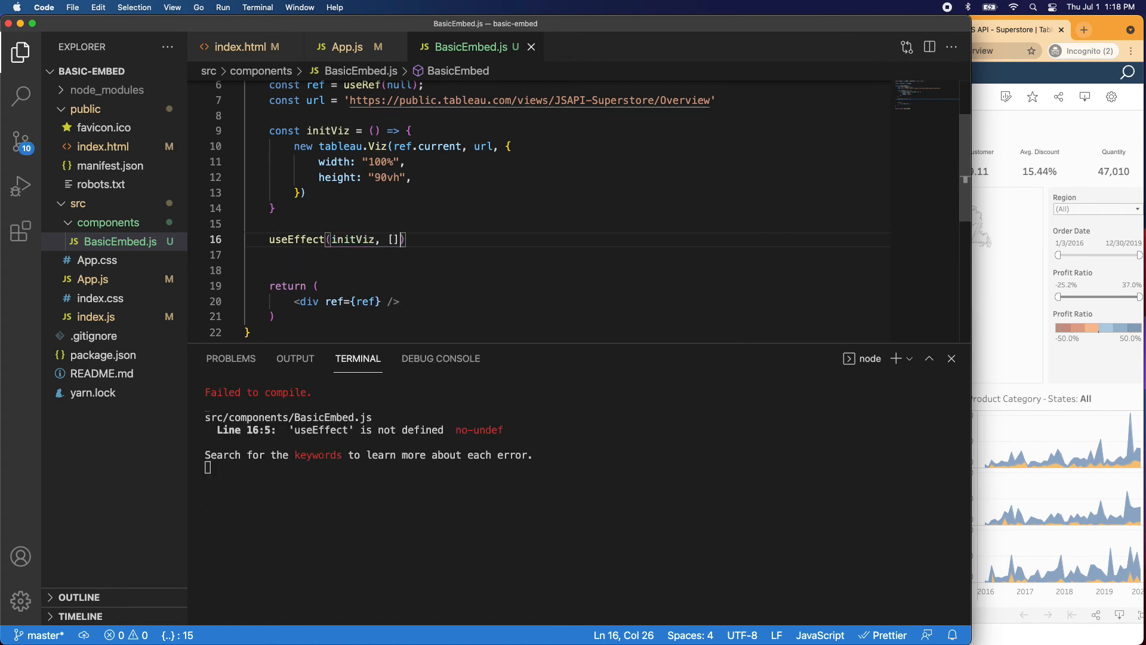
{"action": "type", "text": ";"}
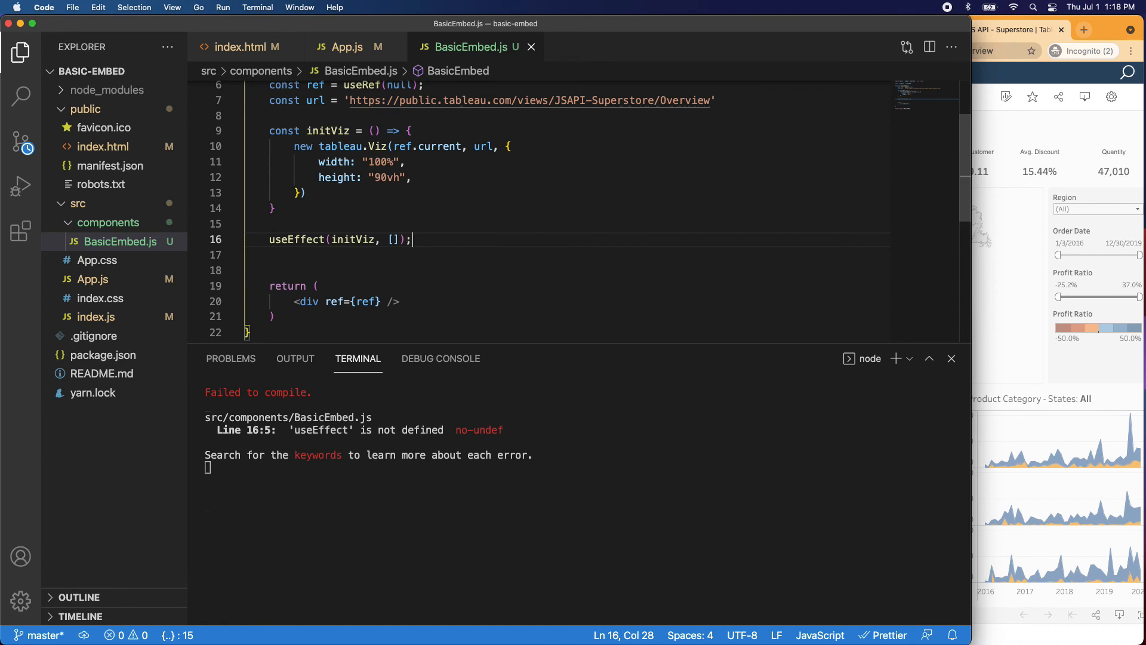
{"action": "left_click", "coordinate": [308, 271]}
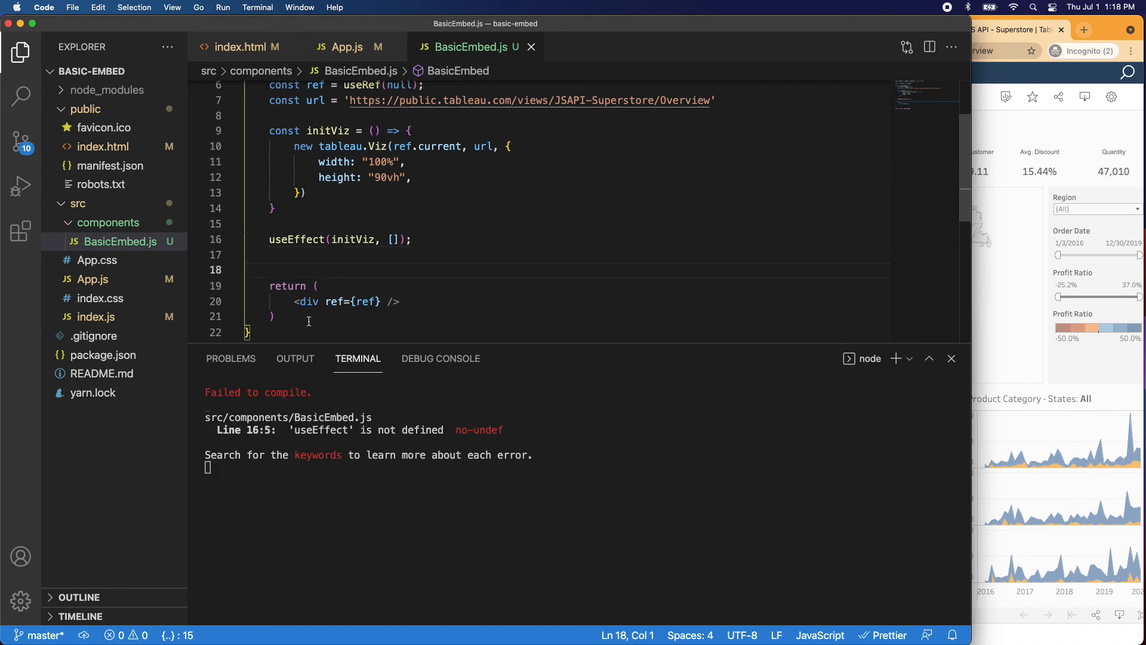
{"action": "scroll", "scroll_direction": "down", "scroll_amount": 3}
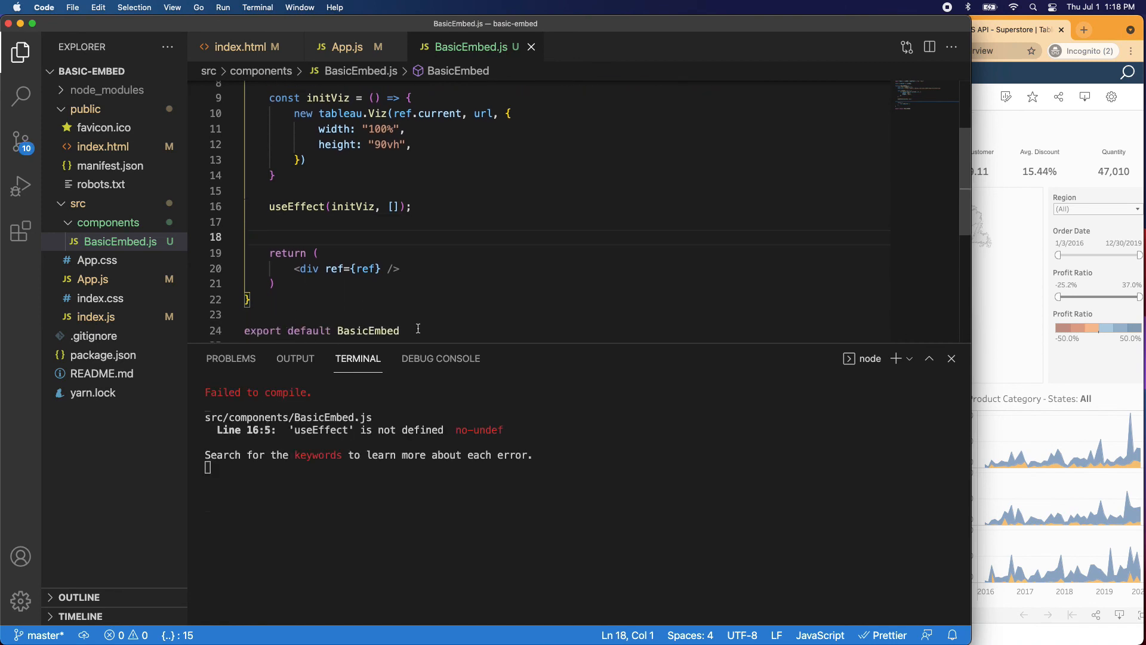
Format BasicEmbed.js with Prettier for double quotes, semicolons and a one-line return.
{"action": "right_click", "coordinate": [330, 175]}
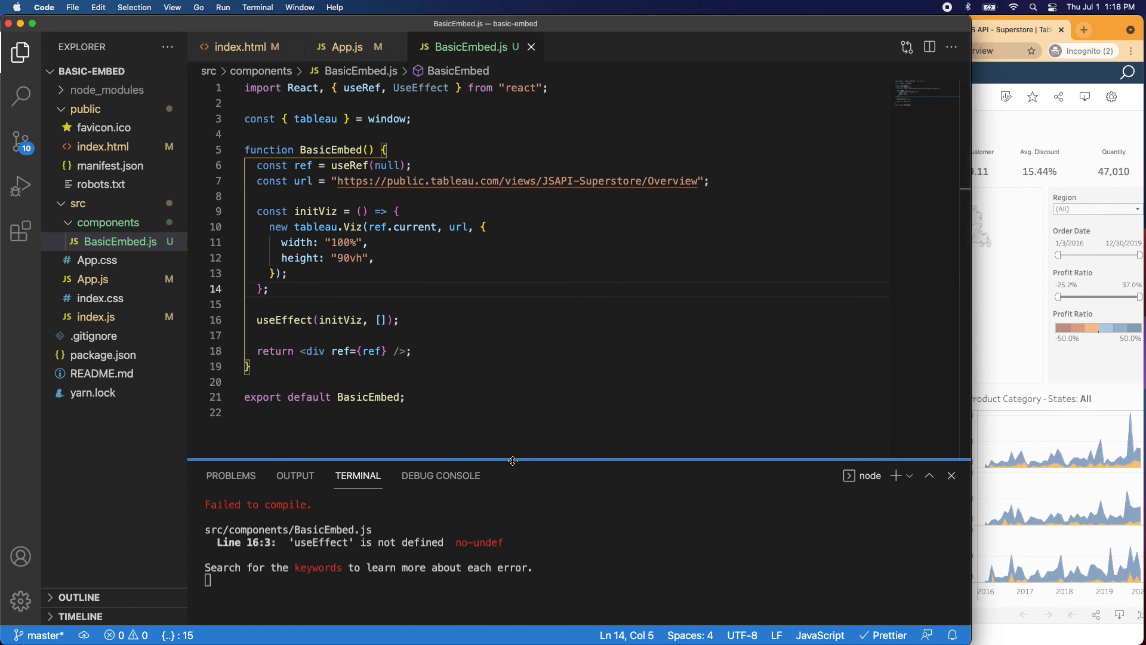
{"action": "mouse_move", "coordinate": [727, 70]}
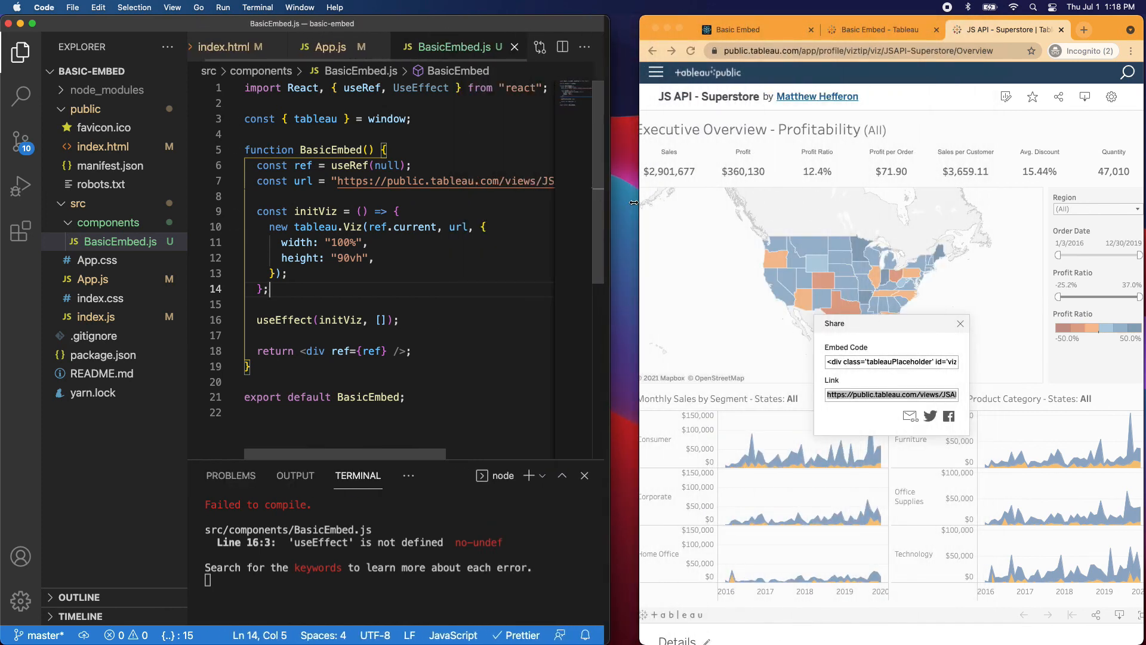
View the localhost:3000 Basic Embed page showing 'useEffect' is not defined.
{"action": "left_click", "coordinate": [738, 28]}
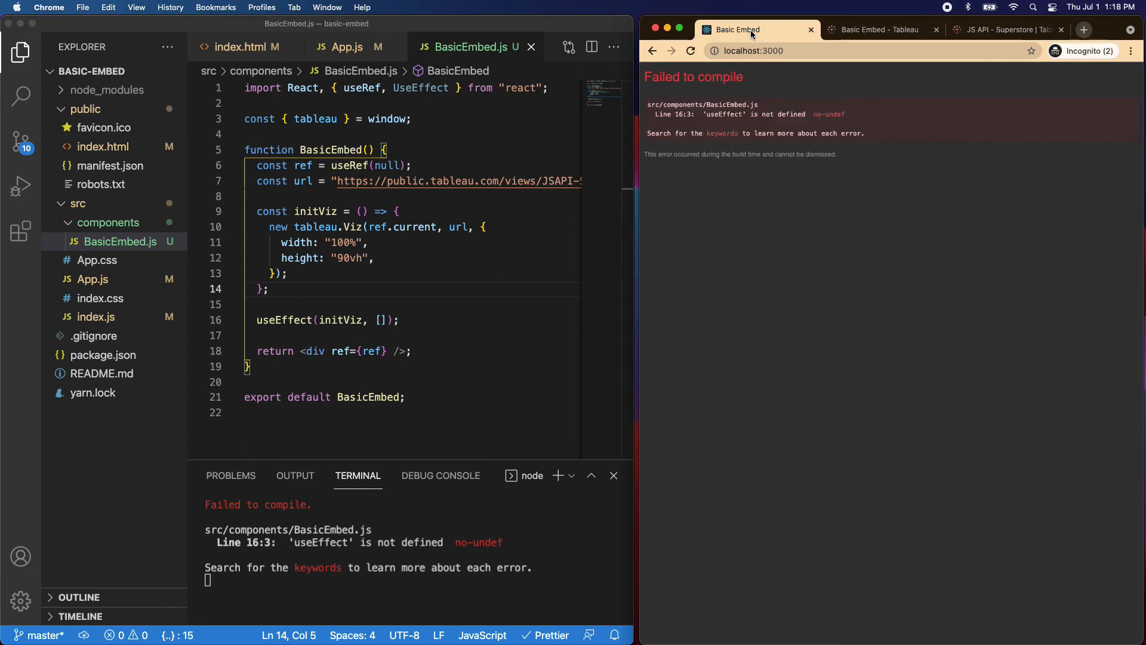
{"action": "mouse_move", "coordinate": [454, 167]}
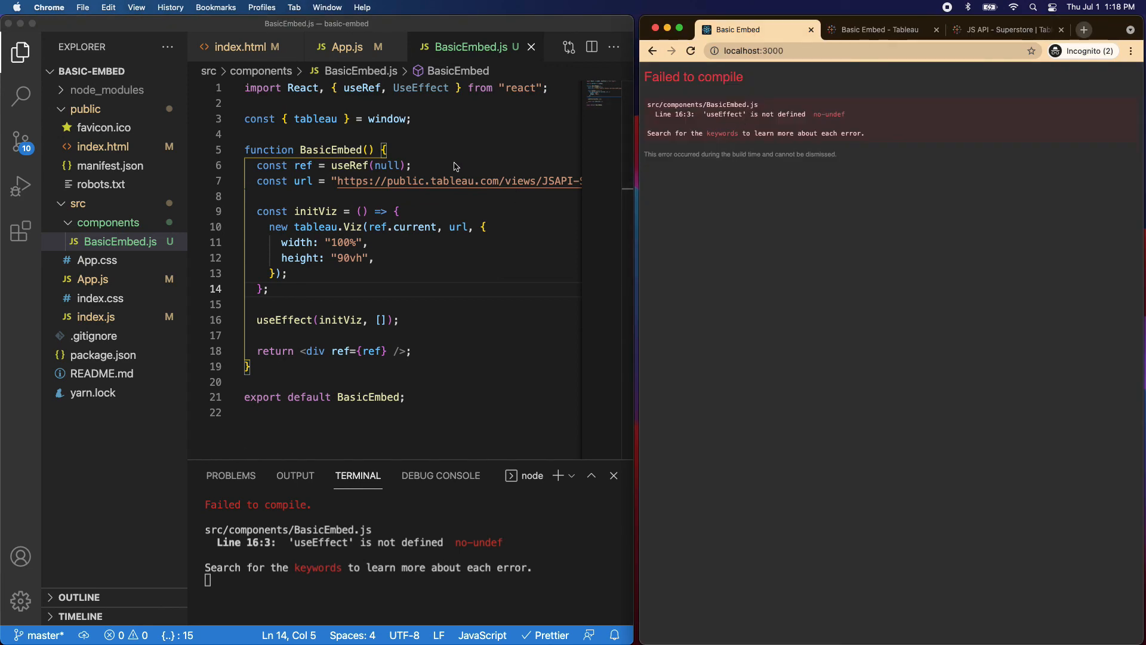